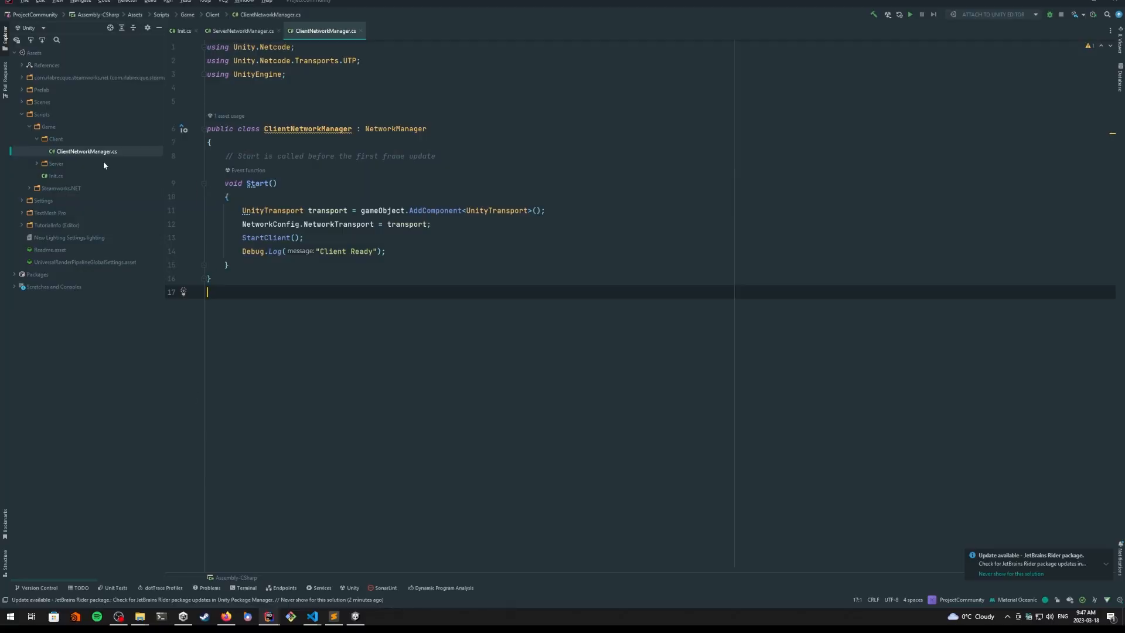
pyautogui.moveTo(445, 205)
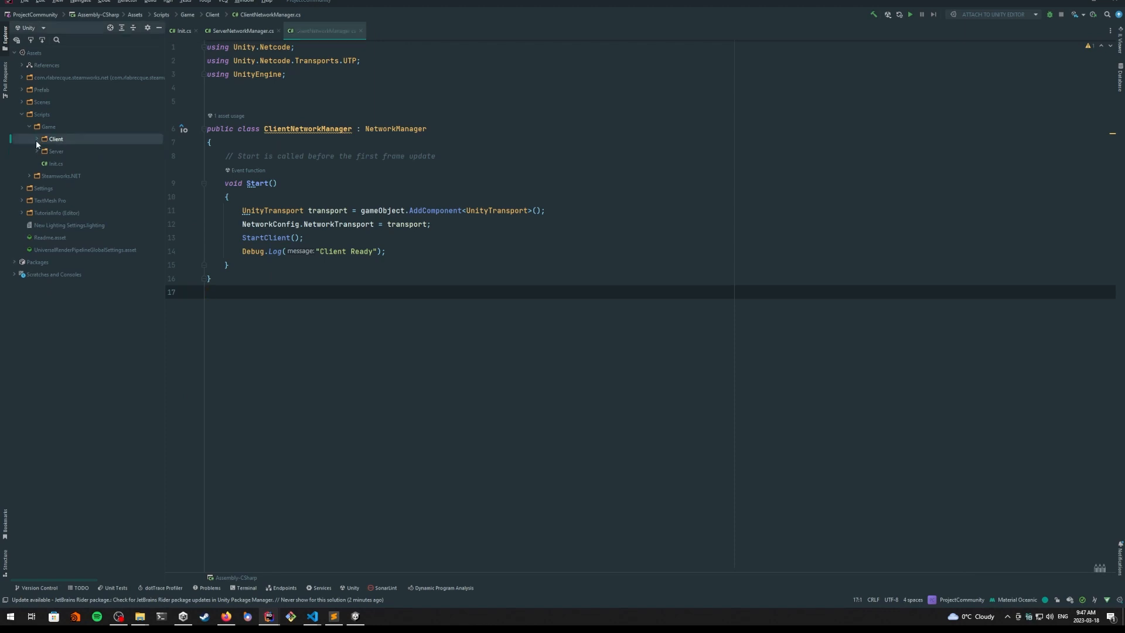
# Step: Collapse the Client and Game folders and select the Scripts folder
pyautogui.click(48, 127)
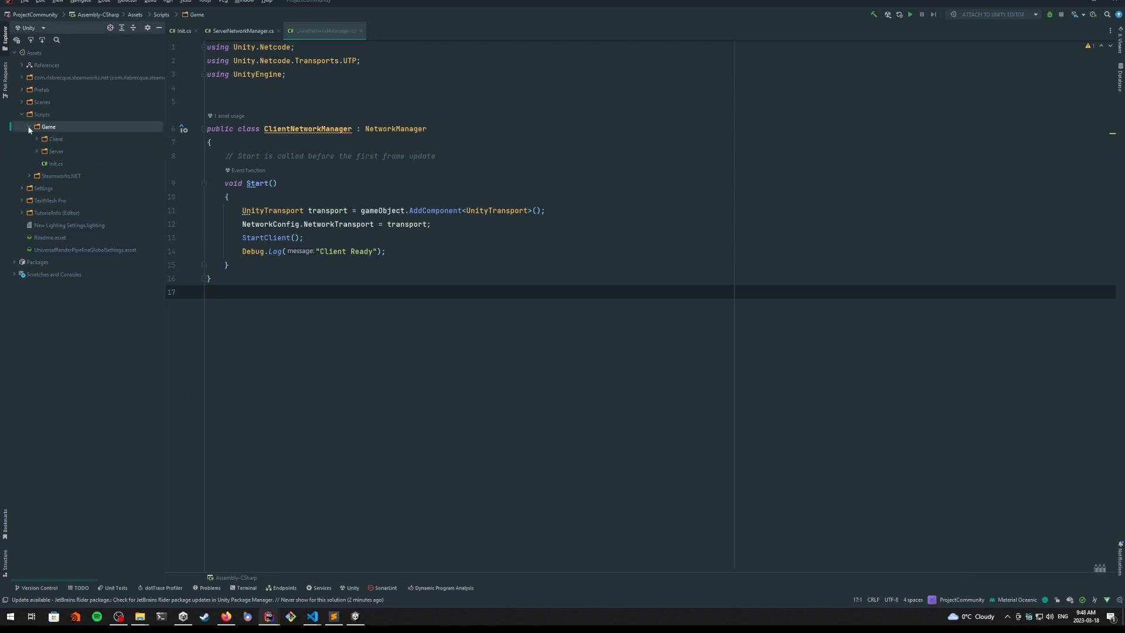
pyautogui.click(29, 127)
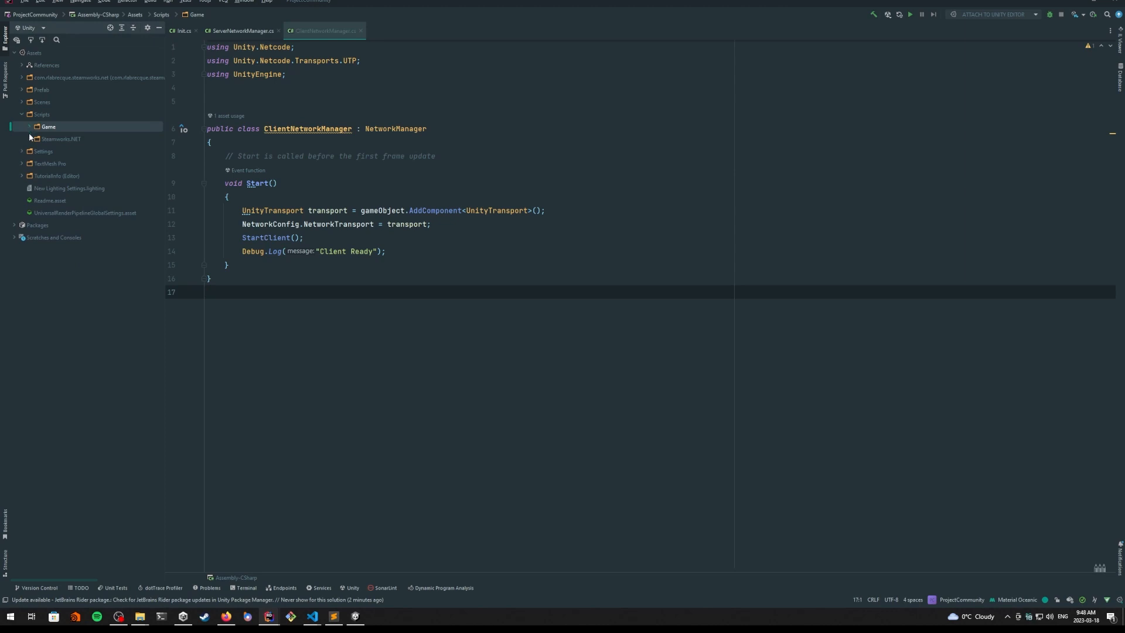
pyautogui.click(48, 126)
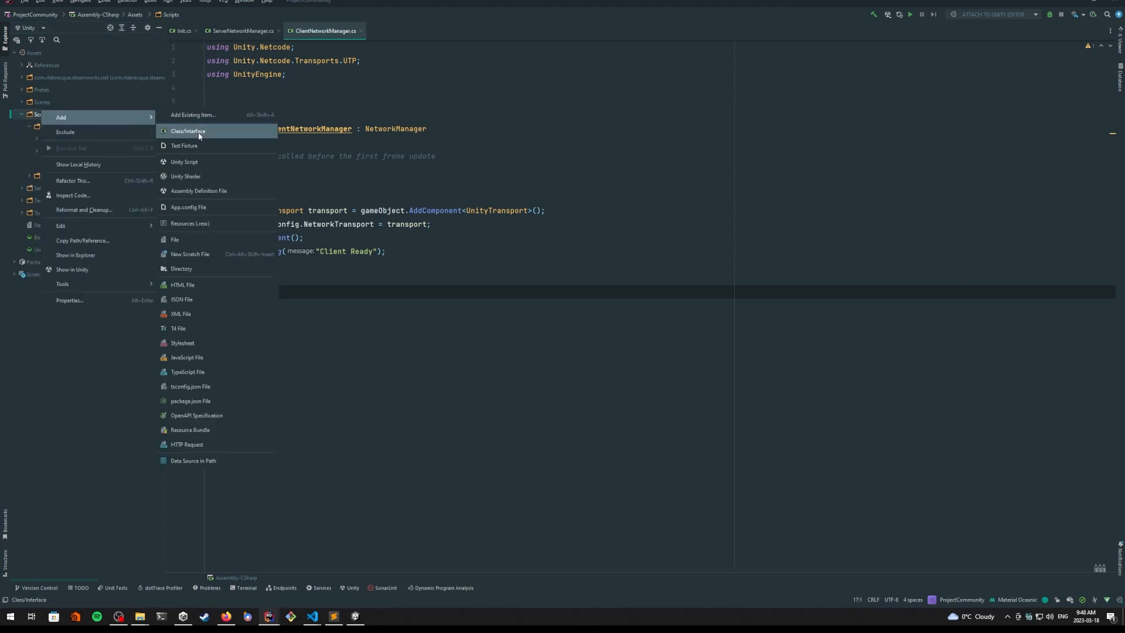
# Step: Create a GameServices folder under Scripts to hold the new PlayerService class
pyautogui.click(188, 132)
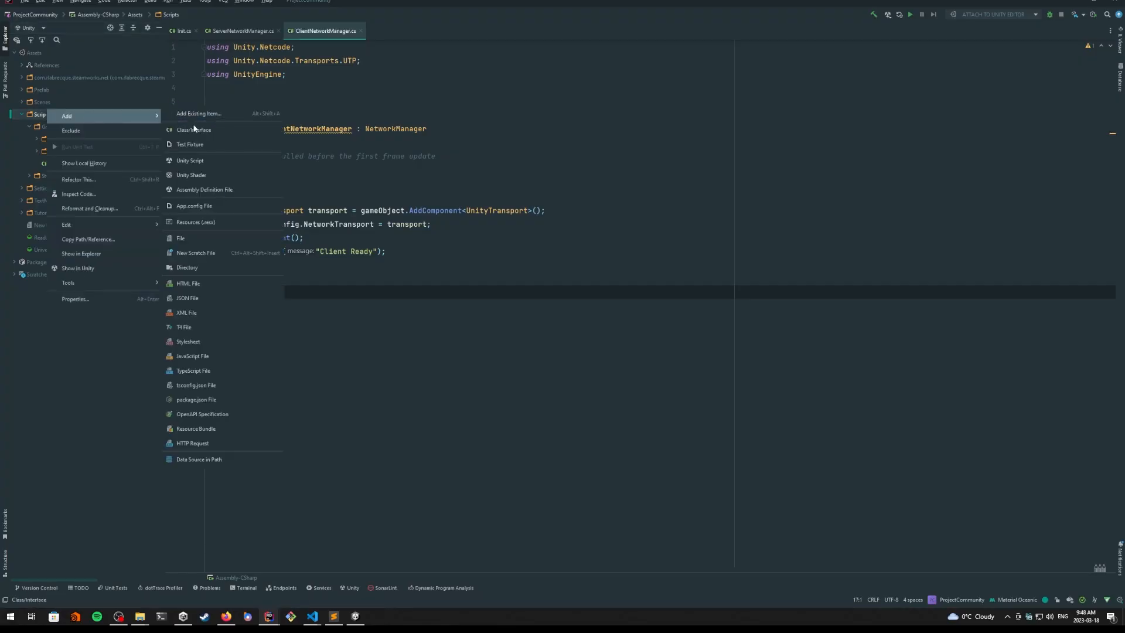
pyautogui.click(187, 267)
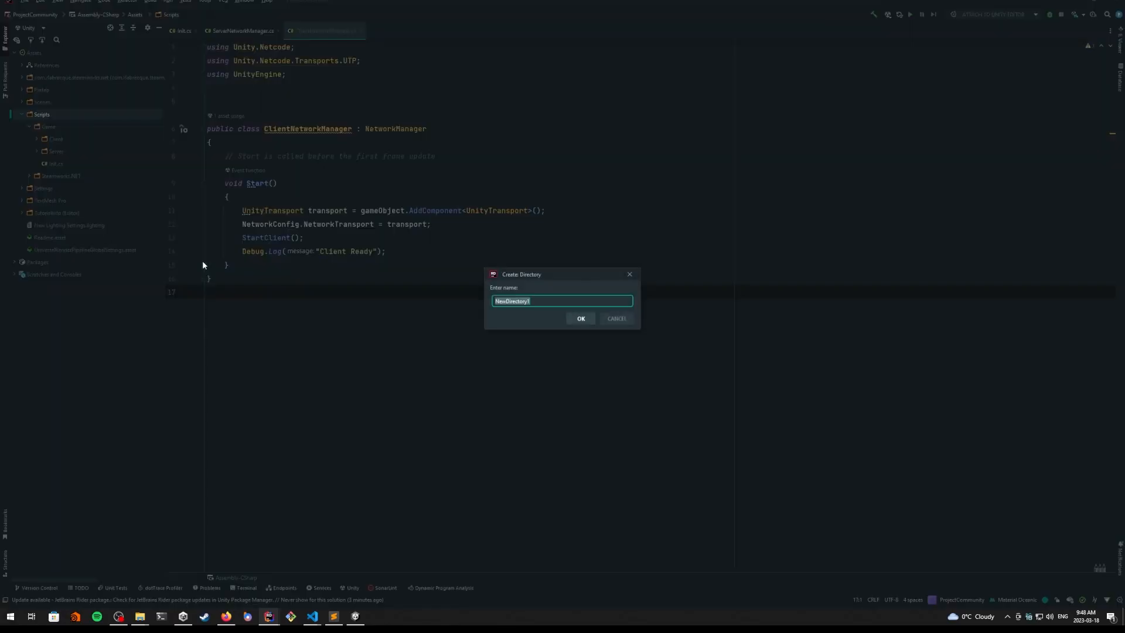
pyautogui.write('GameSer')
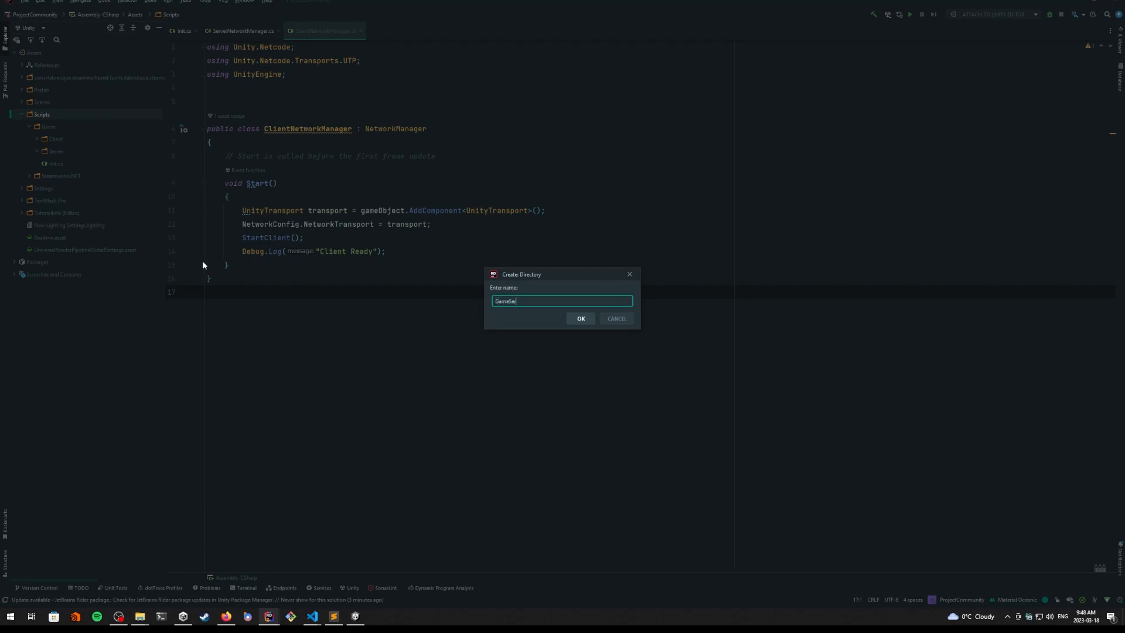
pyautogui.click(581, 318)
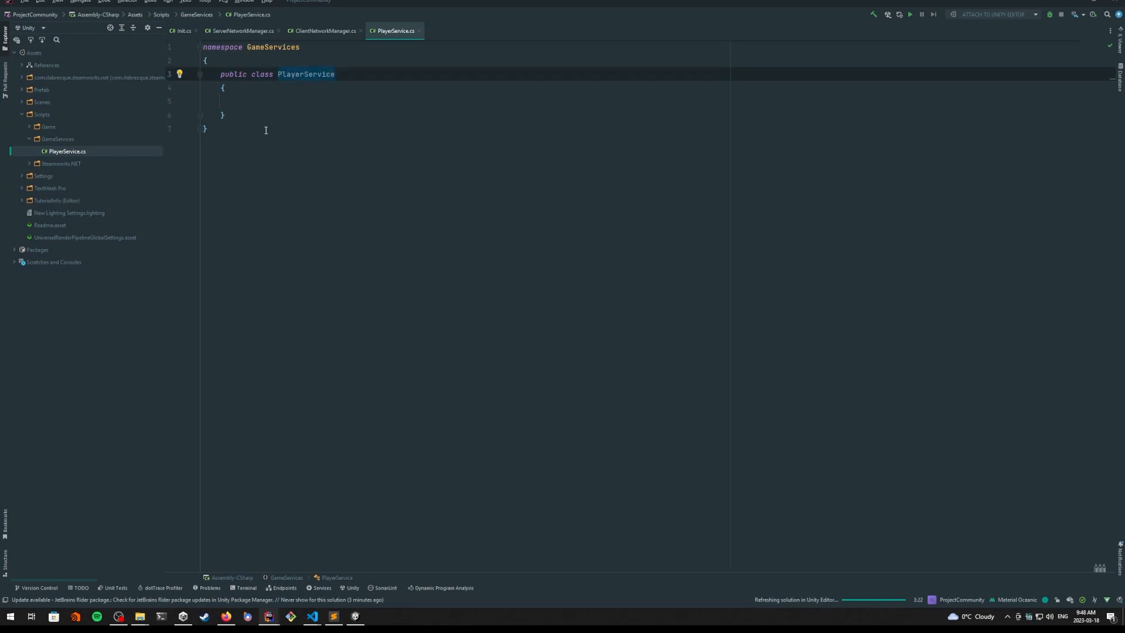
pyautogui.moveTo(251, 87)
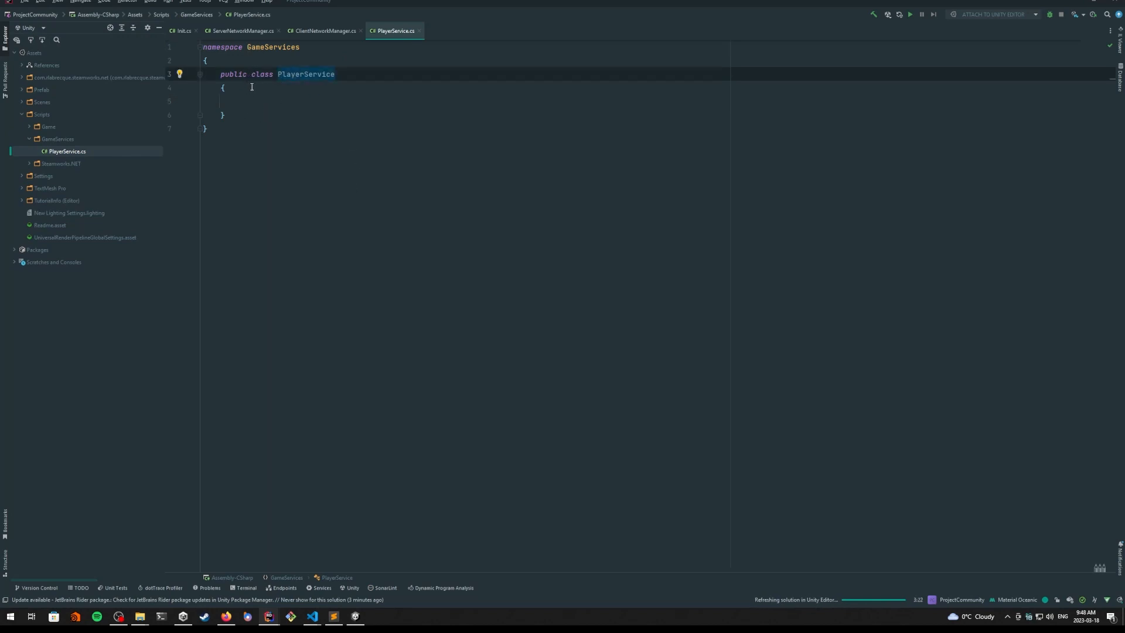
pyautogui.moveTo(306, 74)
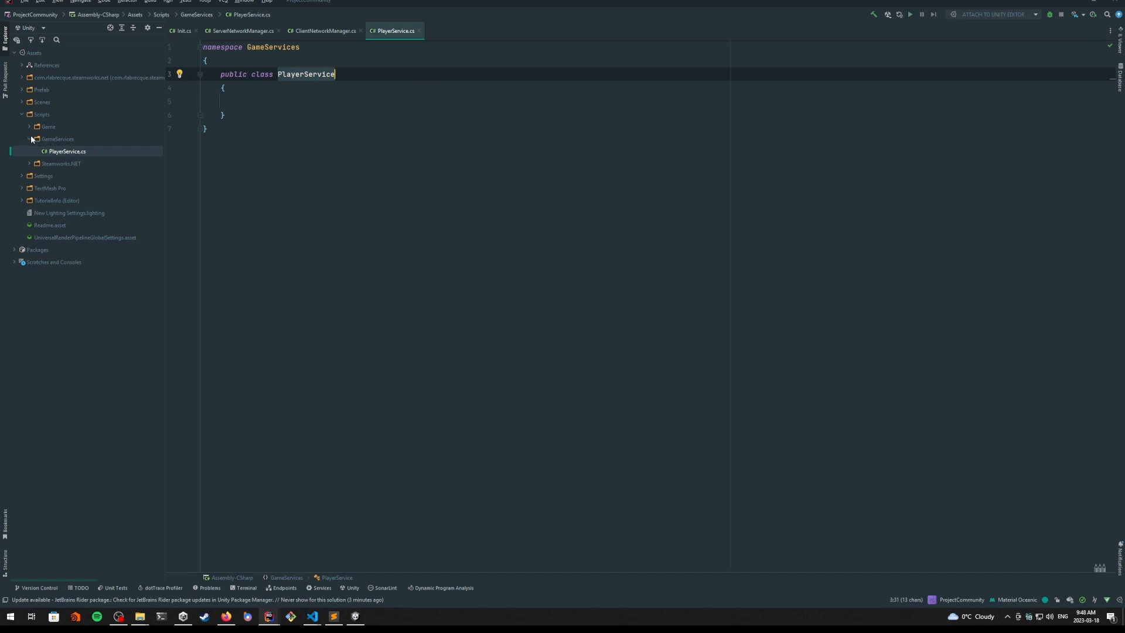
# Step: Start adding a folder inside GameServices, then cancel it
pyautogui.click(35, 139)
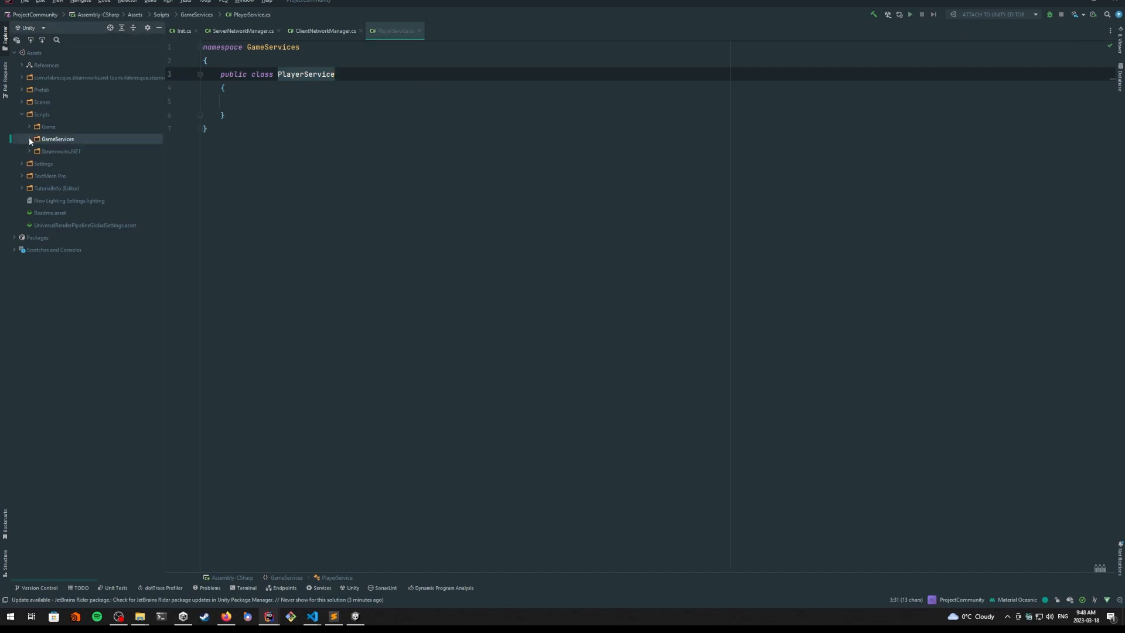
pyautogui.rightClick(58, 138)
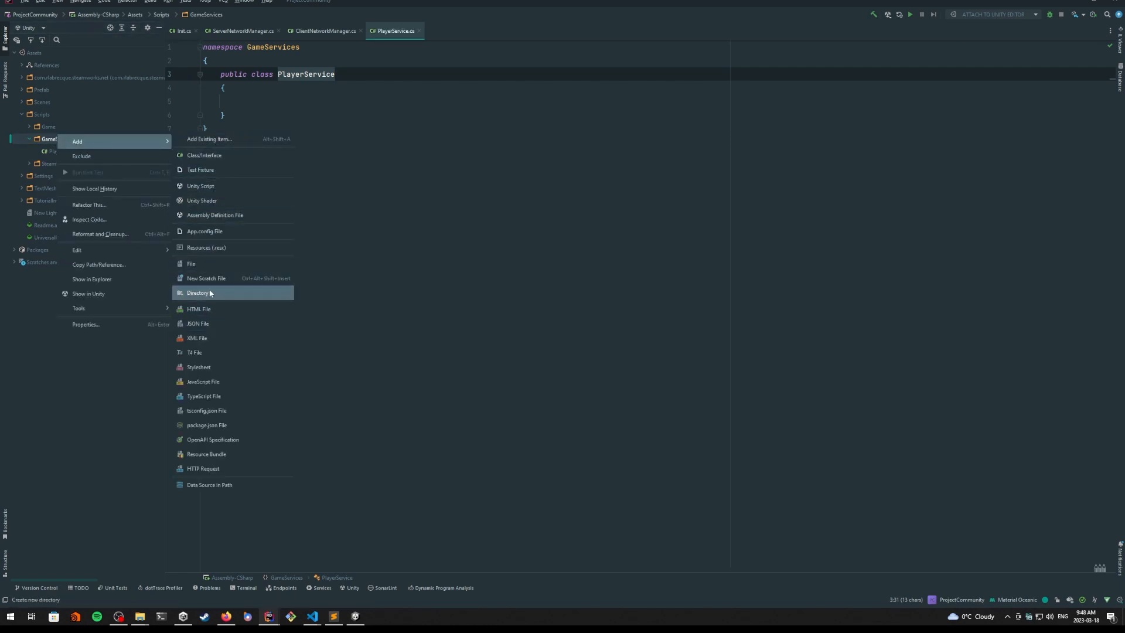
pyautogui.click(198, 293)
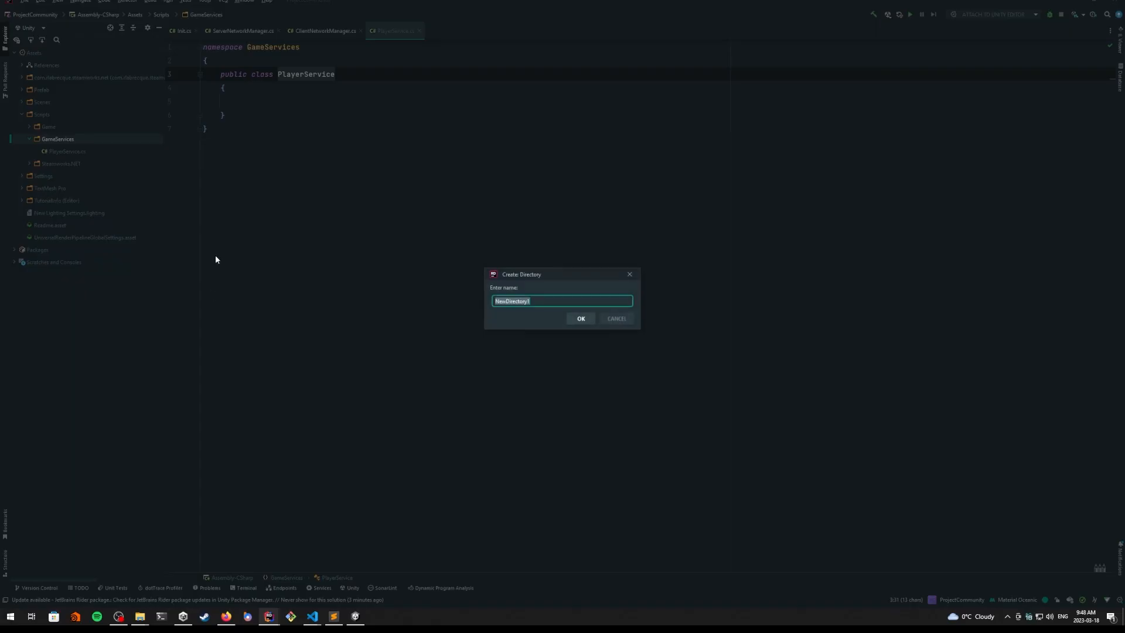
pyautogui.click(616, 319)
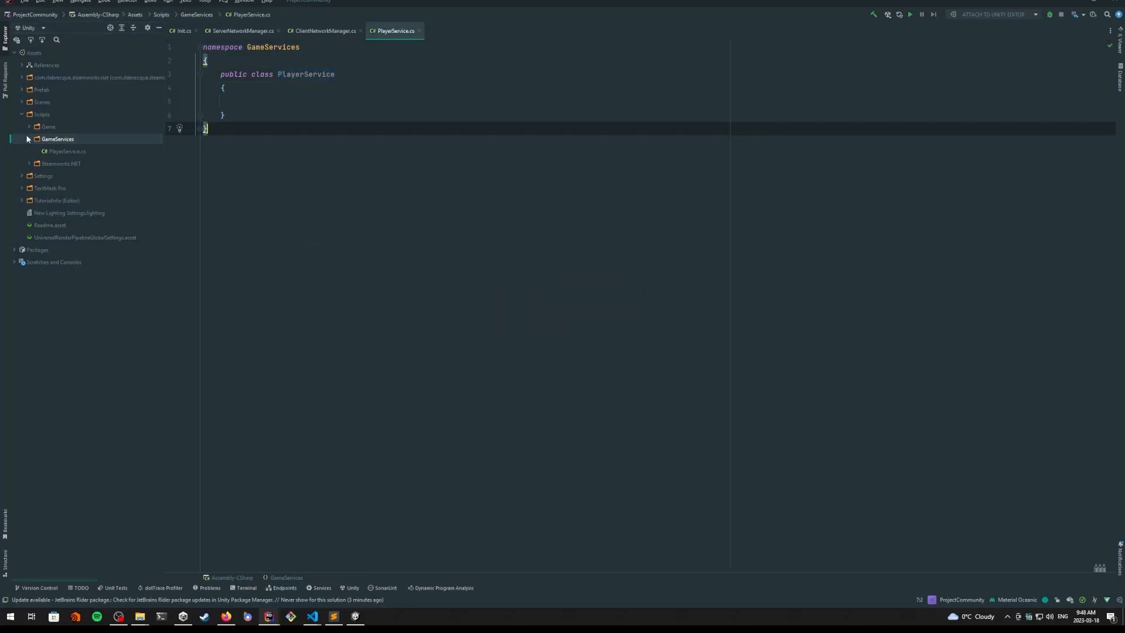
# Step: Create a Model folder inside Game and add a new Player class to it
pyautogui.click(29, 126)
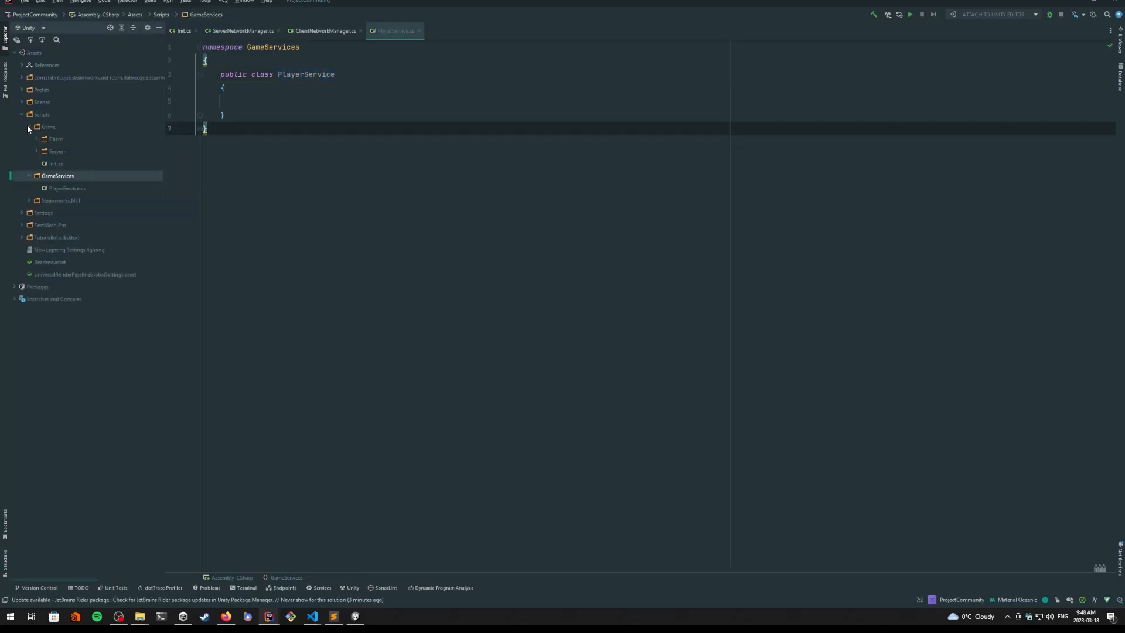
pyautogui.rightClick(58, 127)
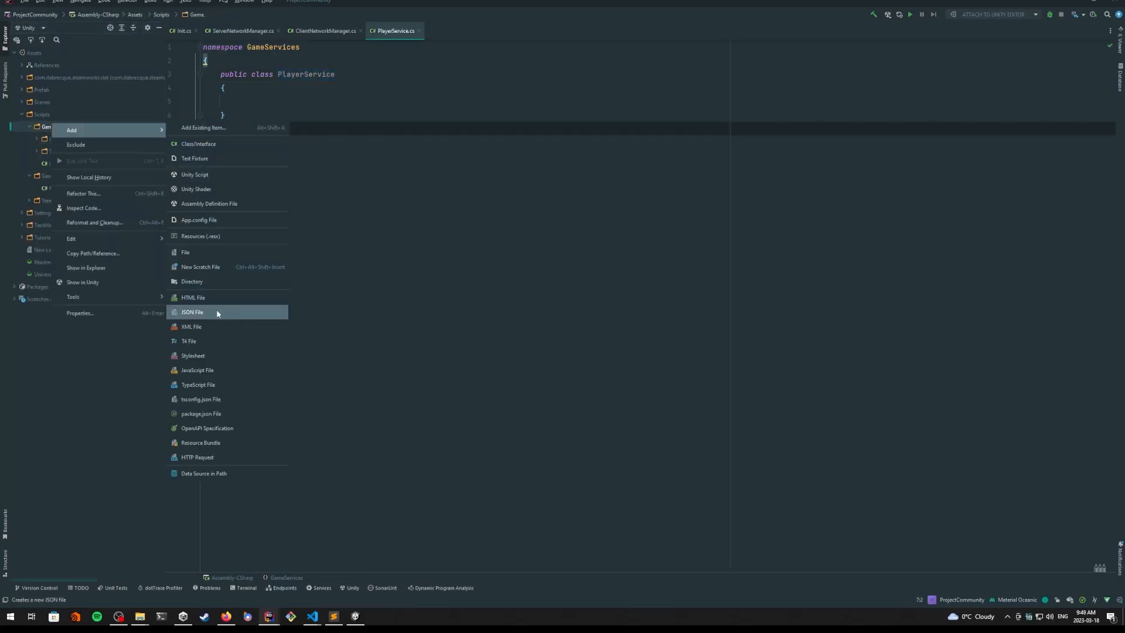
pyautogui.click(192, 281)
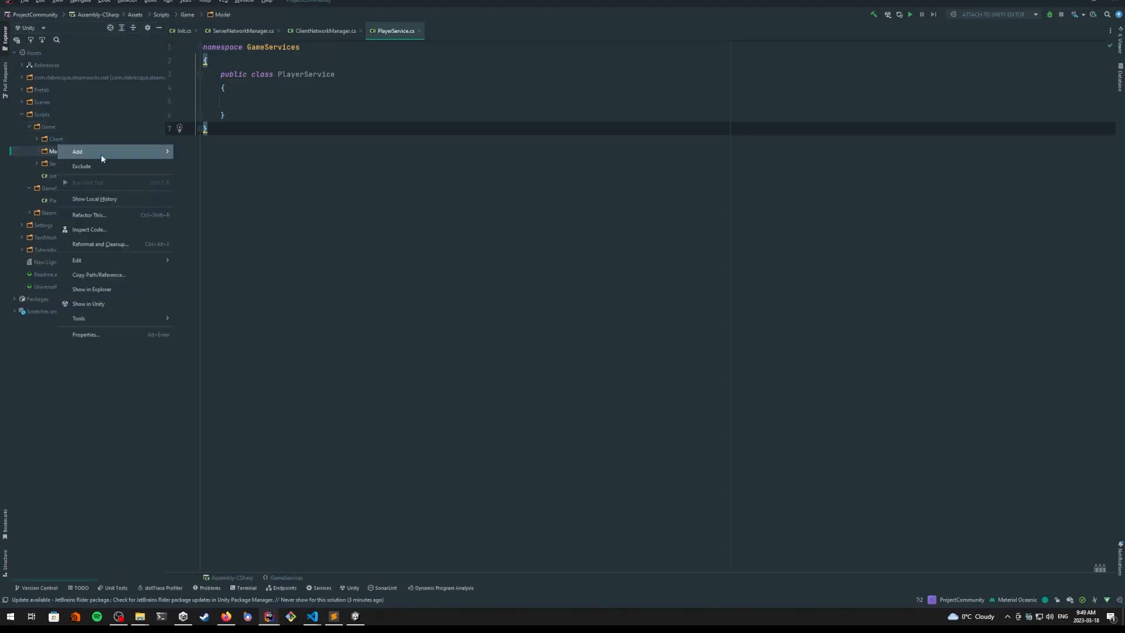
pyautogui.click(76, 152)
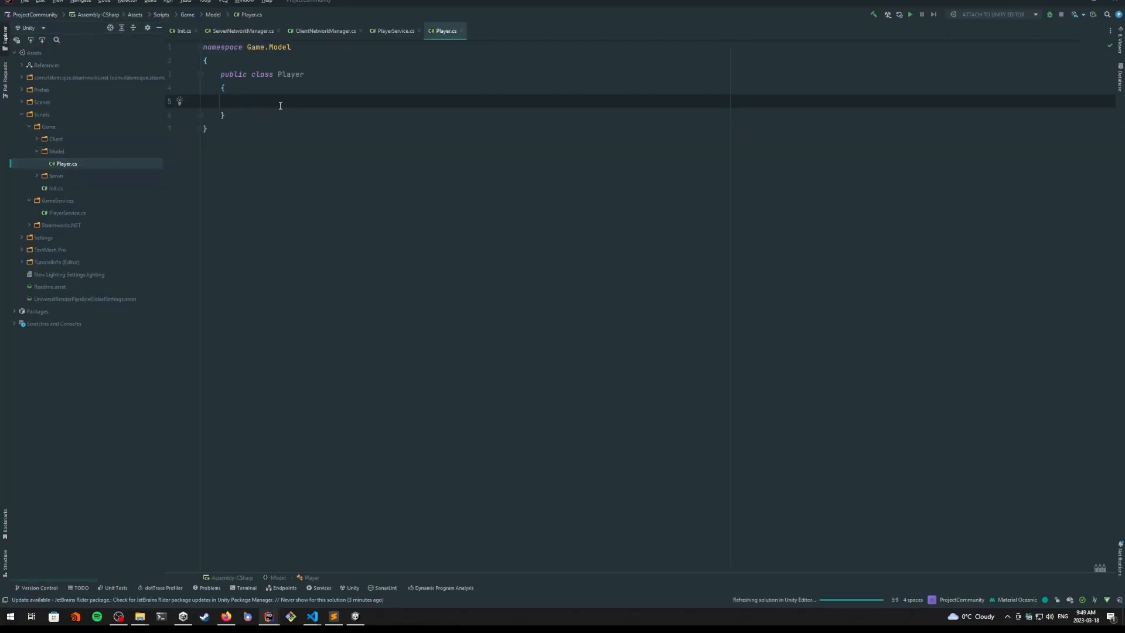
# Step: Declare a public string _Gamertag field inside the Player class
pyautogui.click(238, 101)
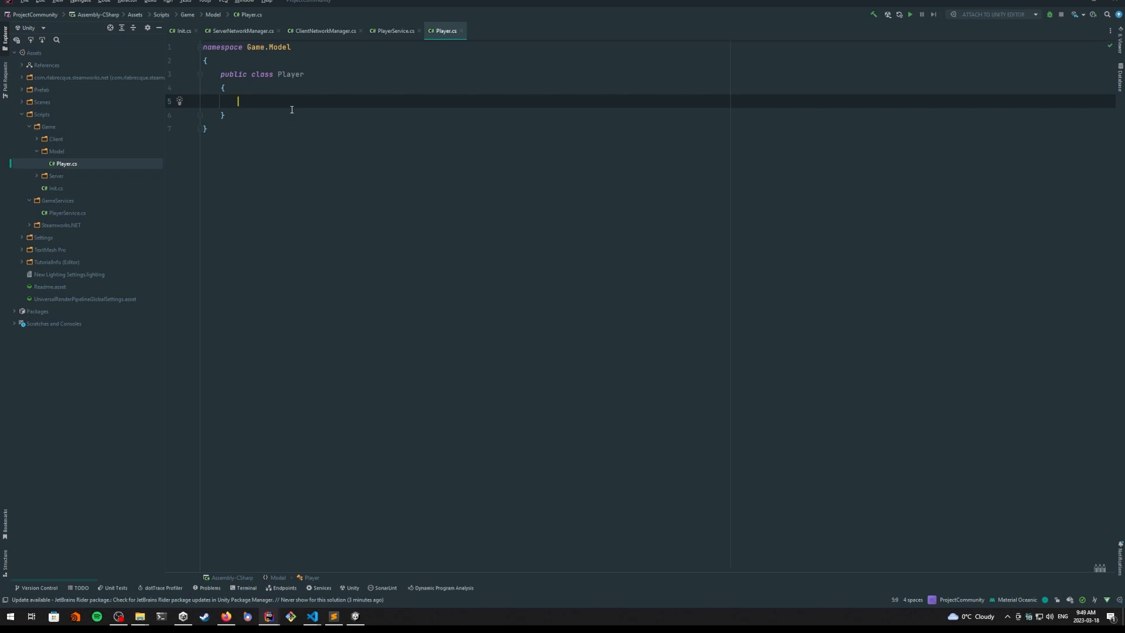
pyautogui.write('st')
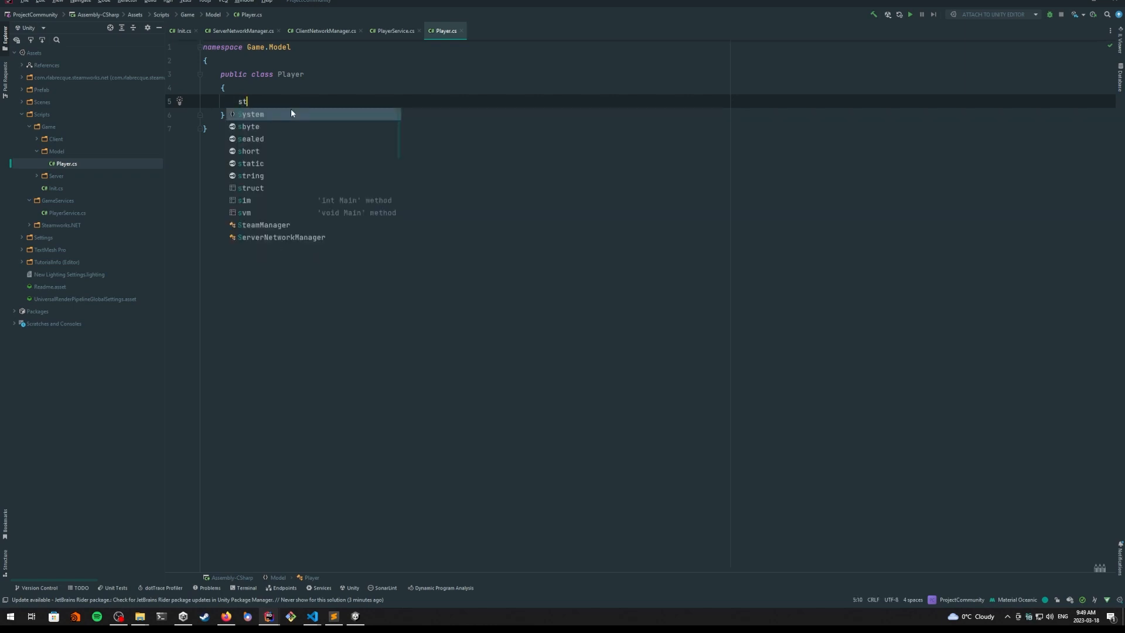
pyautogui.write('public')
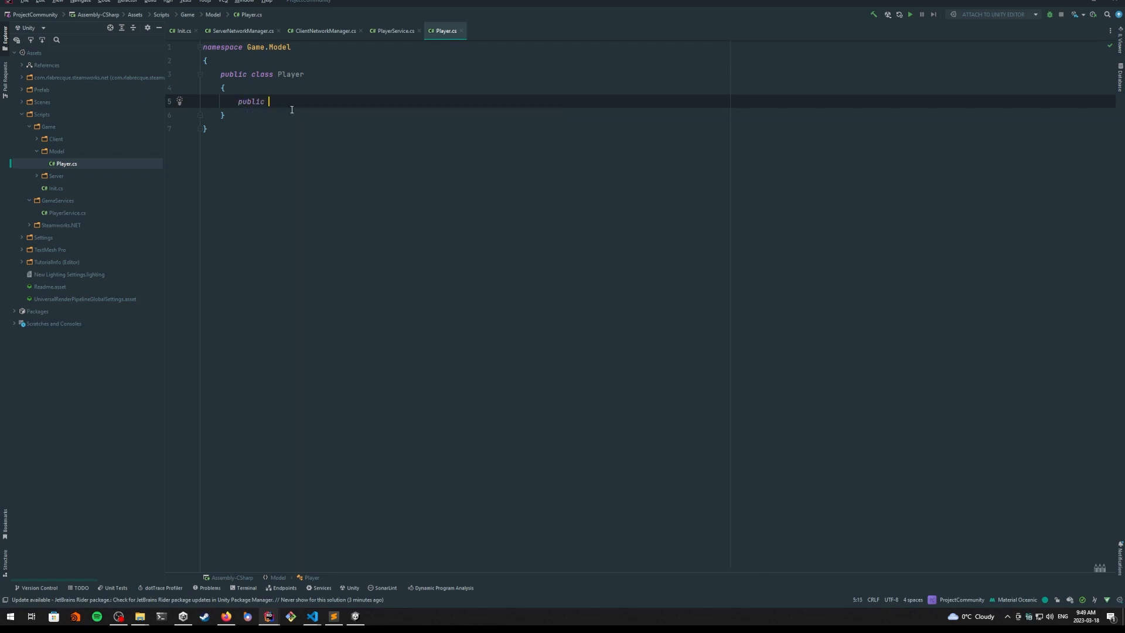
pyautogui.write('string')
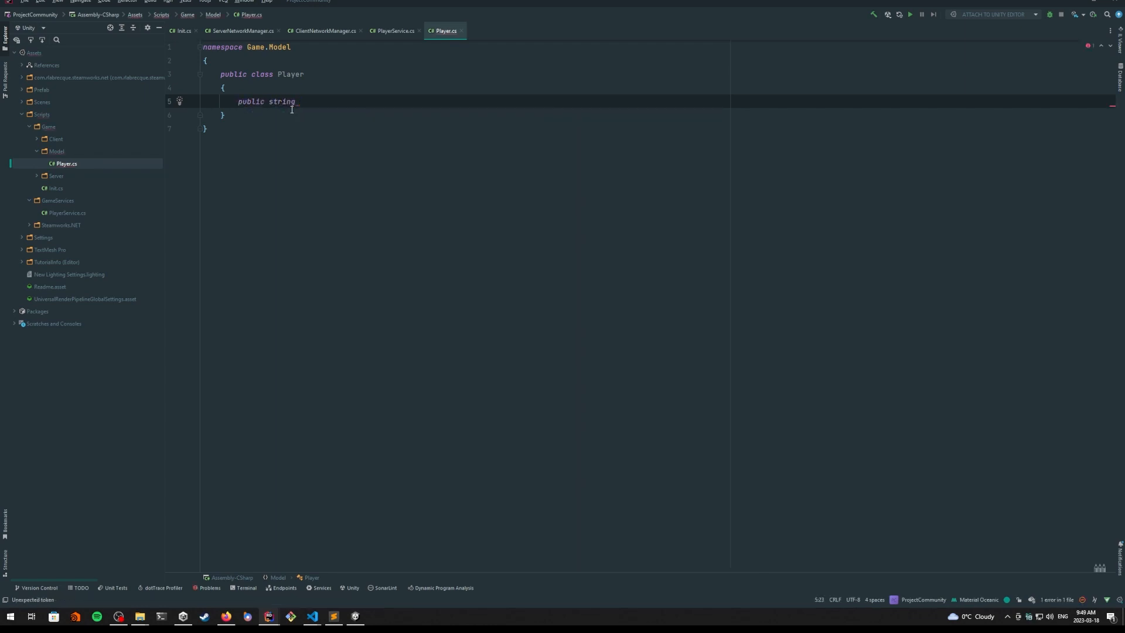
pyautogui.write('_Gamer')
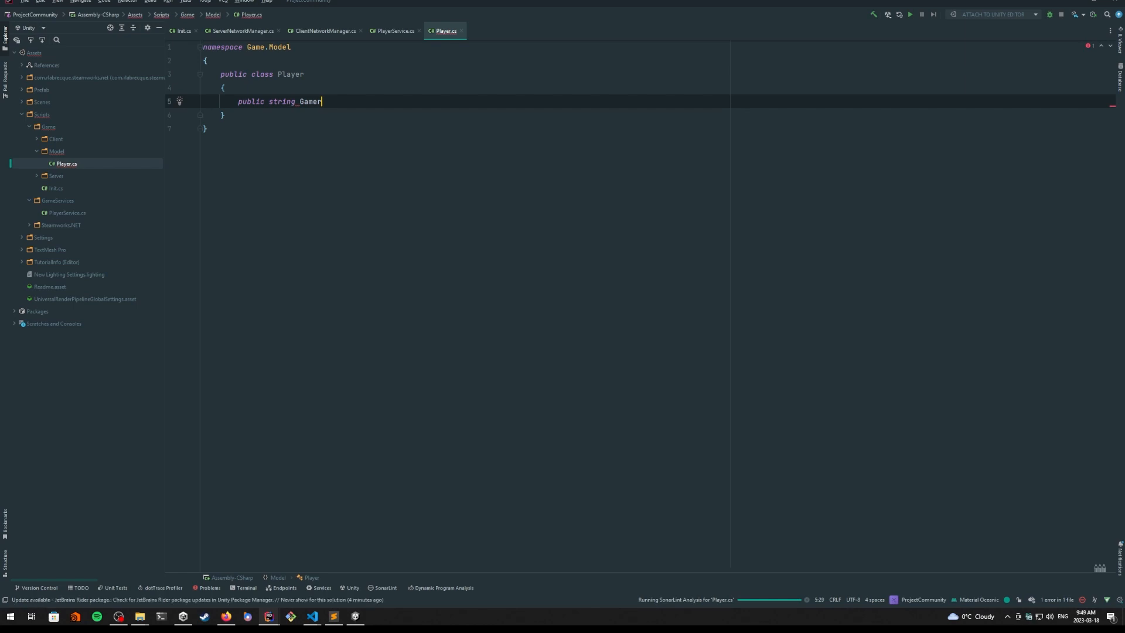
pyautogui.write('tag')
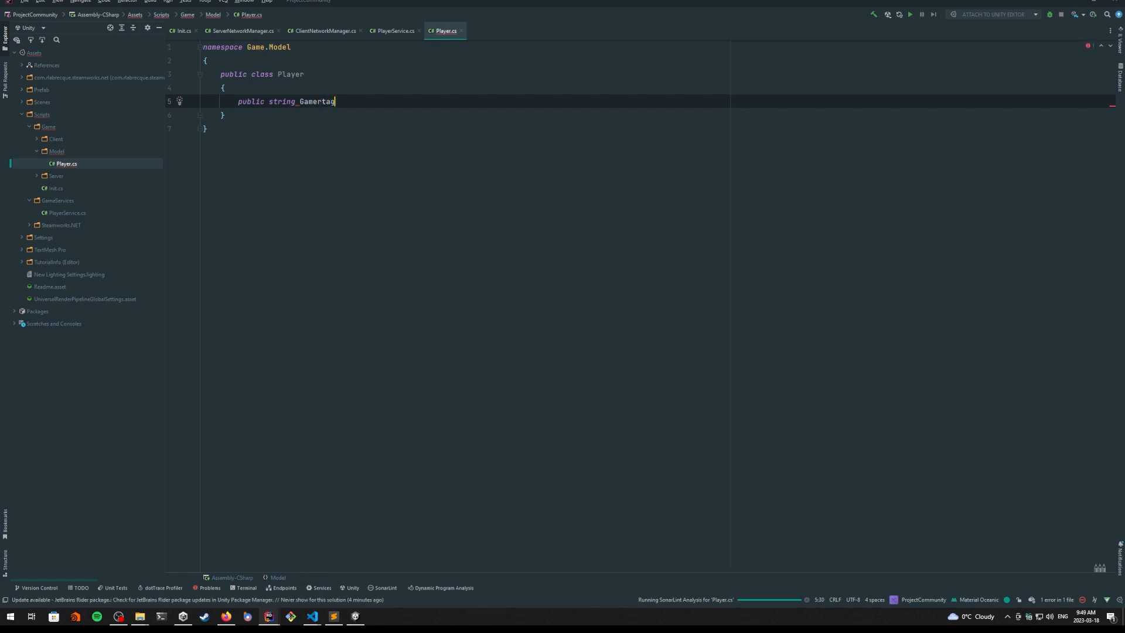
pyautogui.write(';')
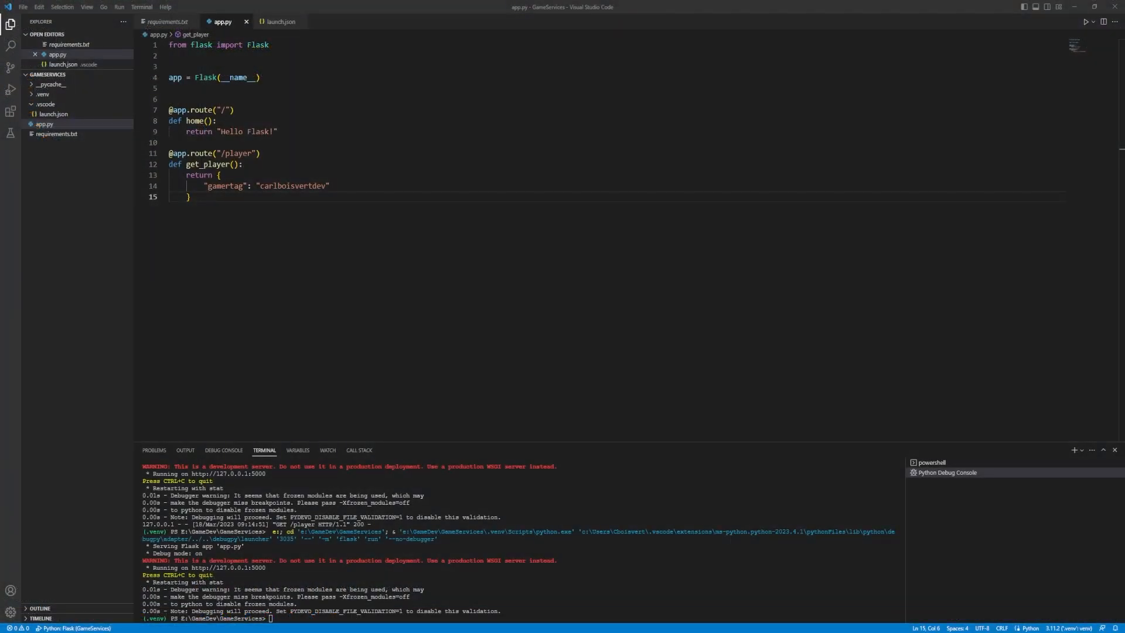
# Step: Change the Flask /player route's gamertag key to Gamertag in app.py
pyautogui.click(44, 124)
pyautogui.write('G')
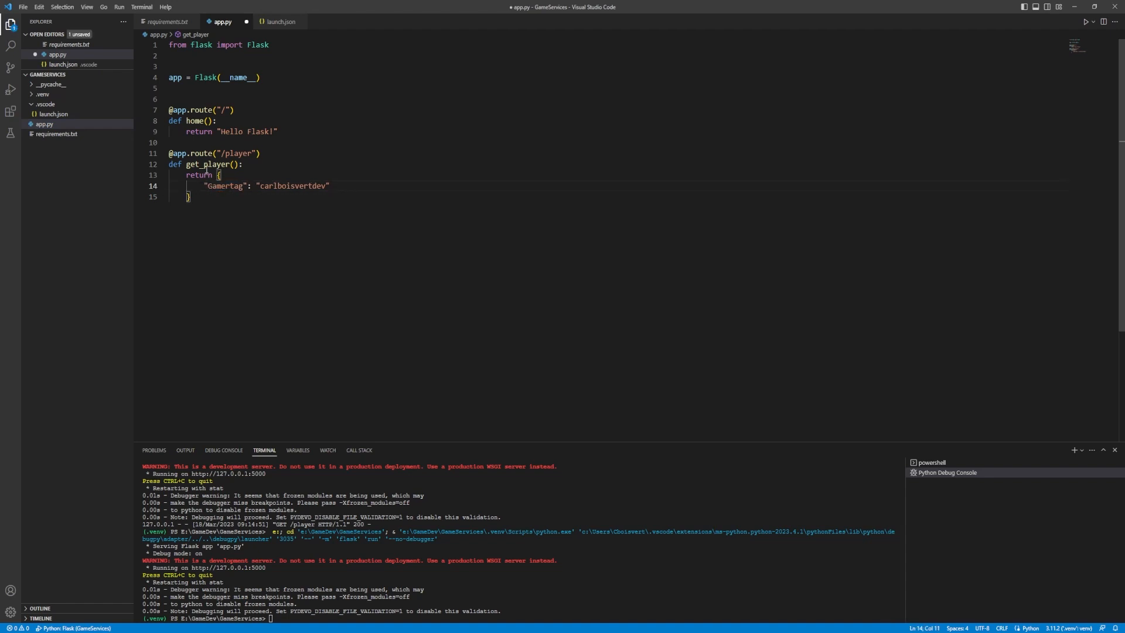
pyautogui.click(221, 186)
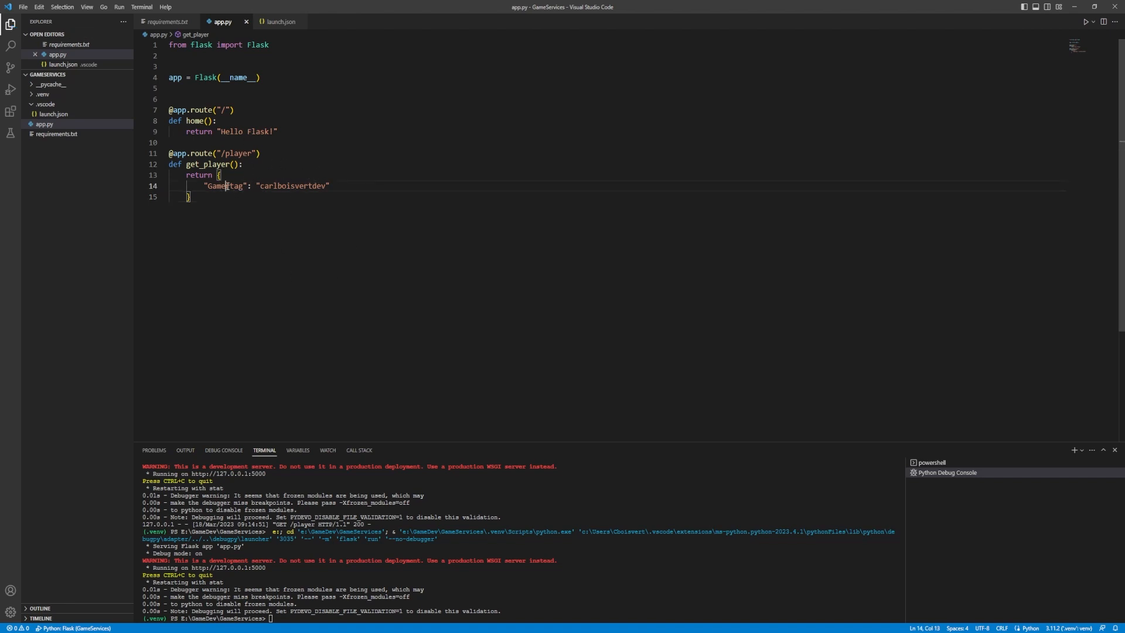
pyautogui.doubleClick(224, 186)
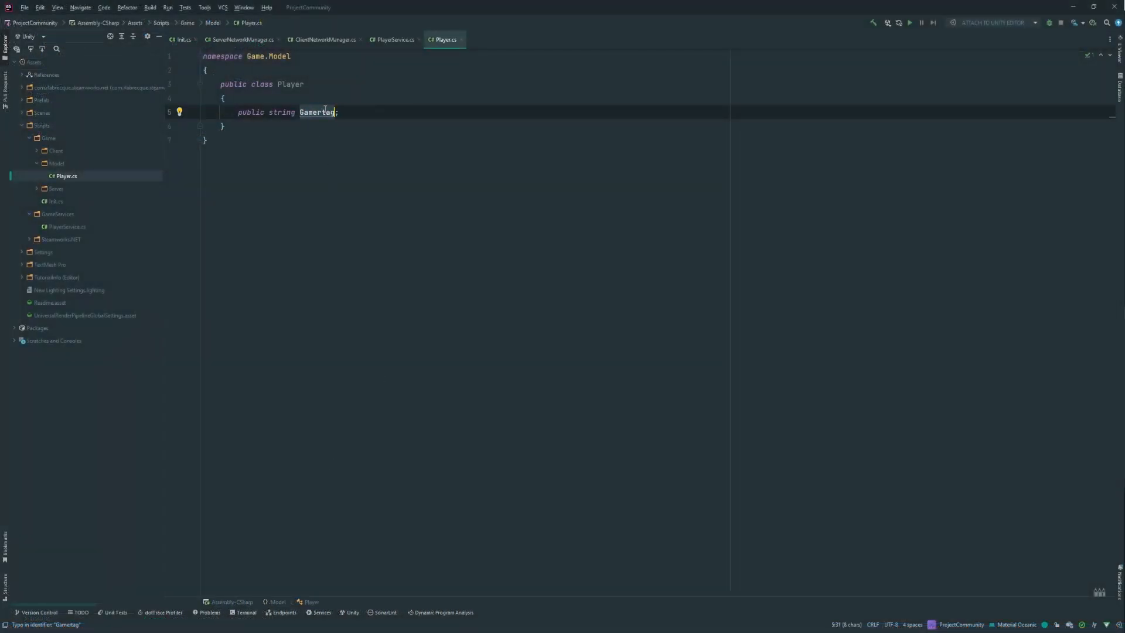
# Step: Write an empty public static async Task<Player> GetPlayer(string id) method in PlayerService
pyautogui.click(394, 39)
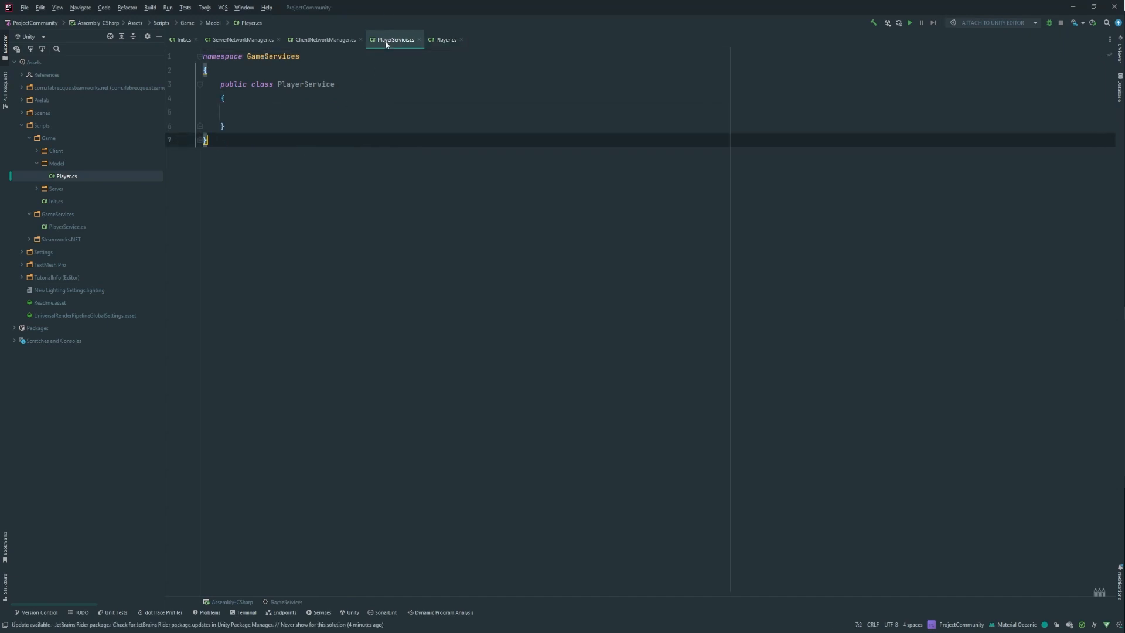
pyautogui.click(280, 112)
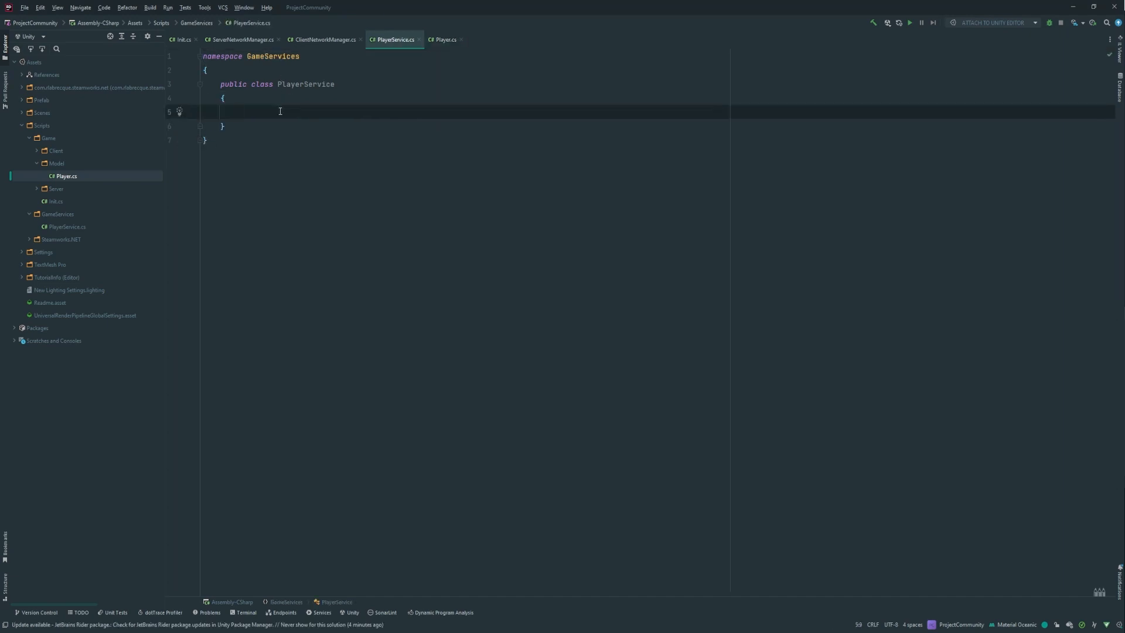
pyautogui.write('publ')
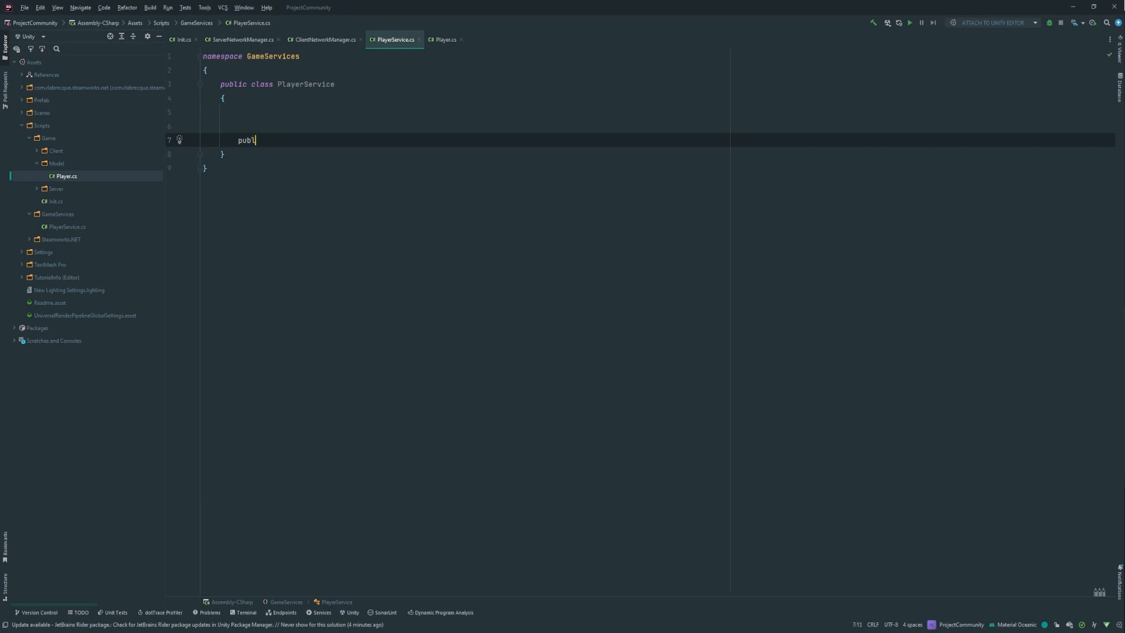
pyautogui.write('ic')
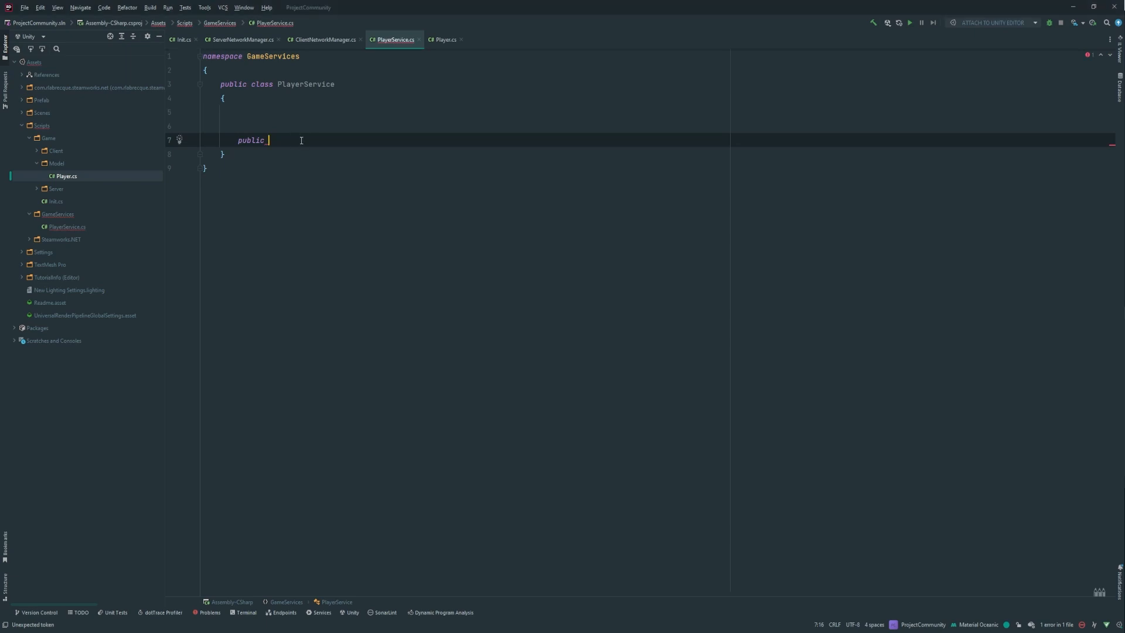
pyautogui.write('statu')
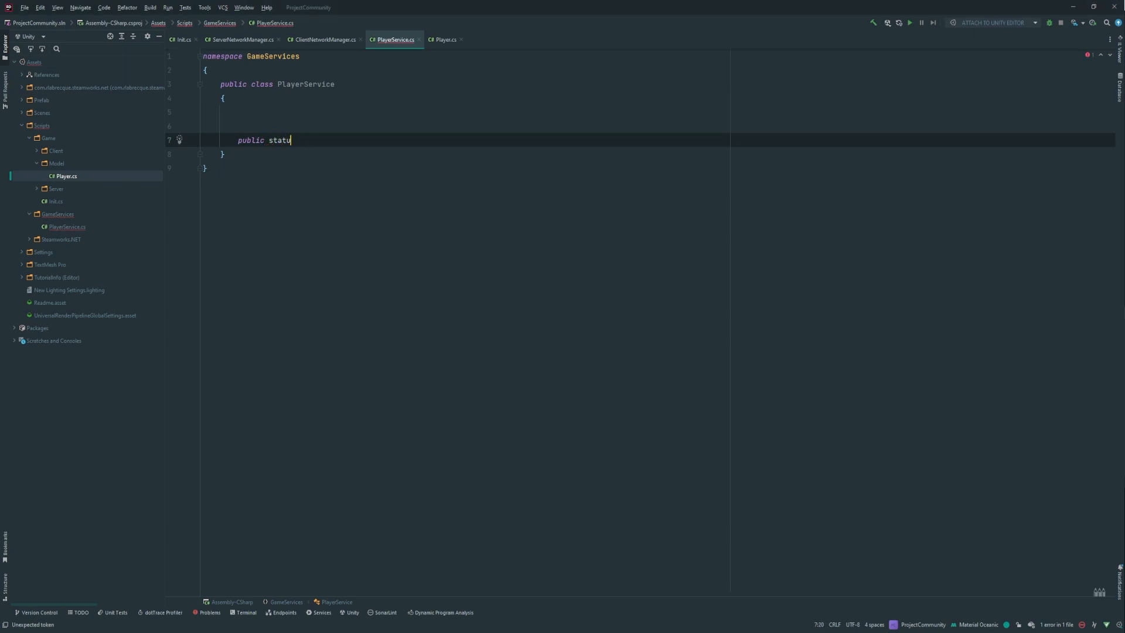
pyautogui.press('Backspace')
pyautogui.write('ic async Task')
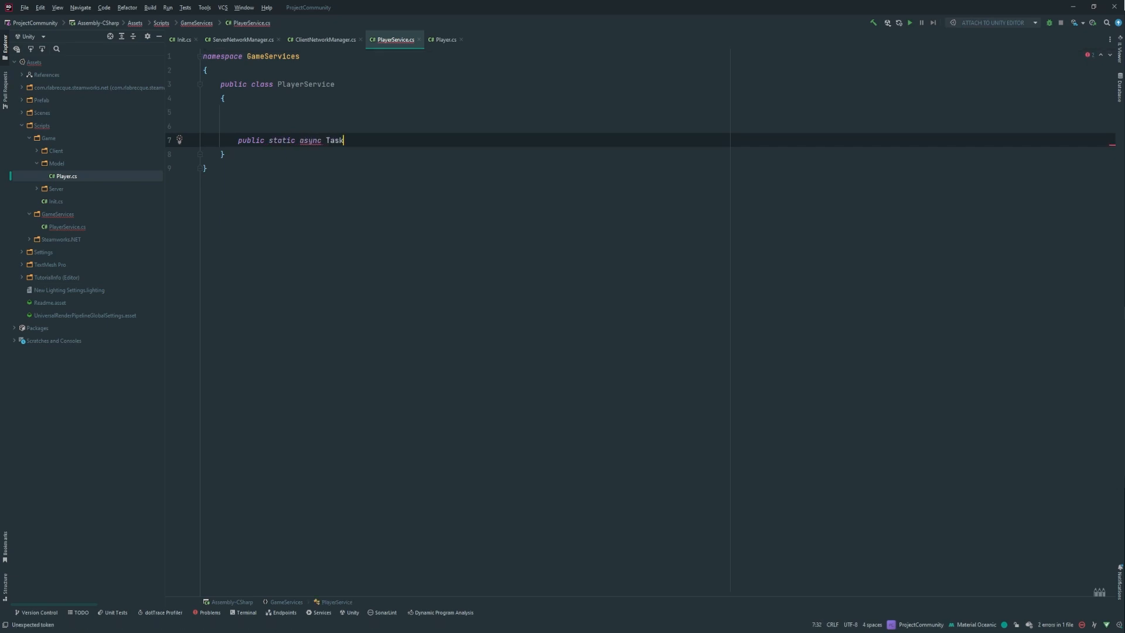
pyautogui.write('<Player> GetPlayer(')
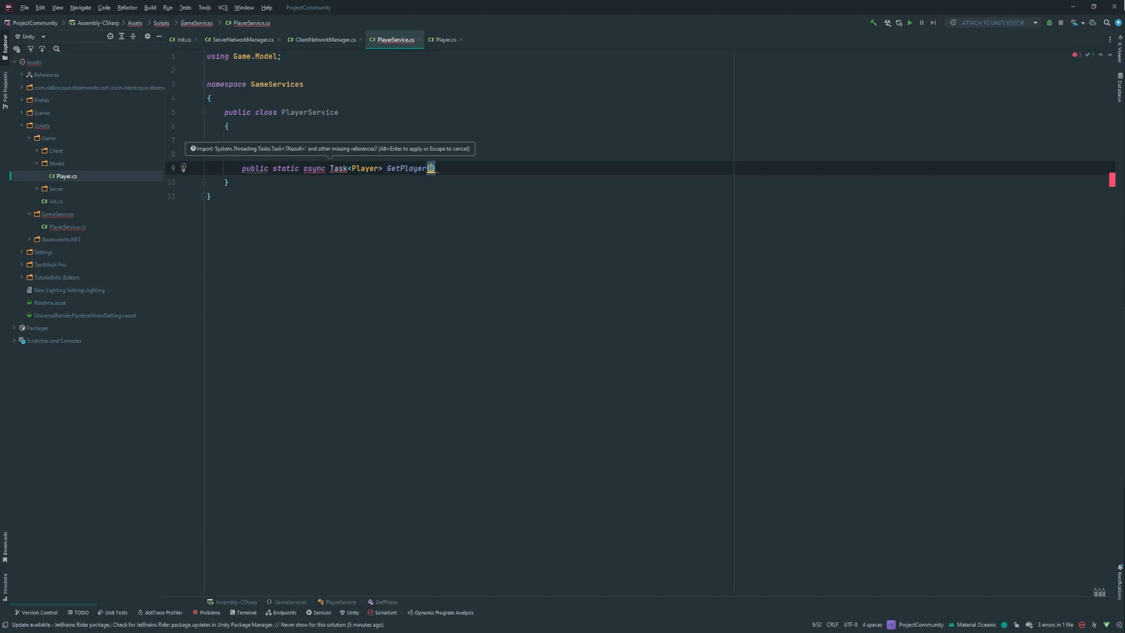
pyautogui.write('string _')
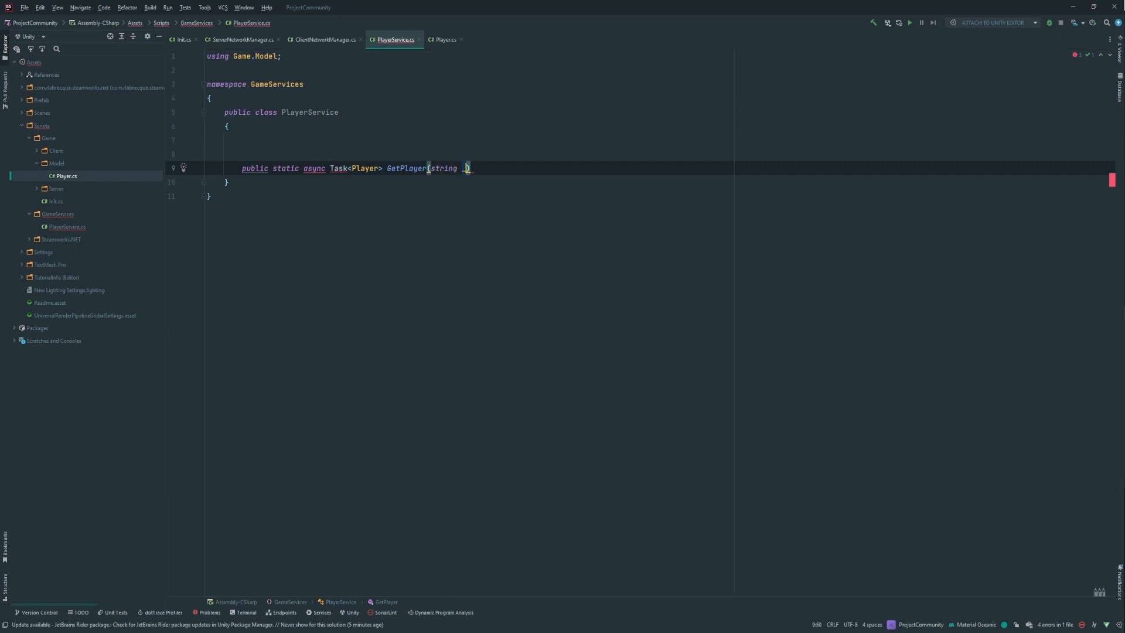
pyautogui.write('id')
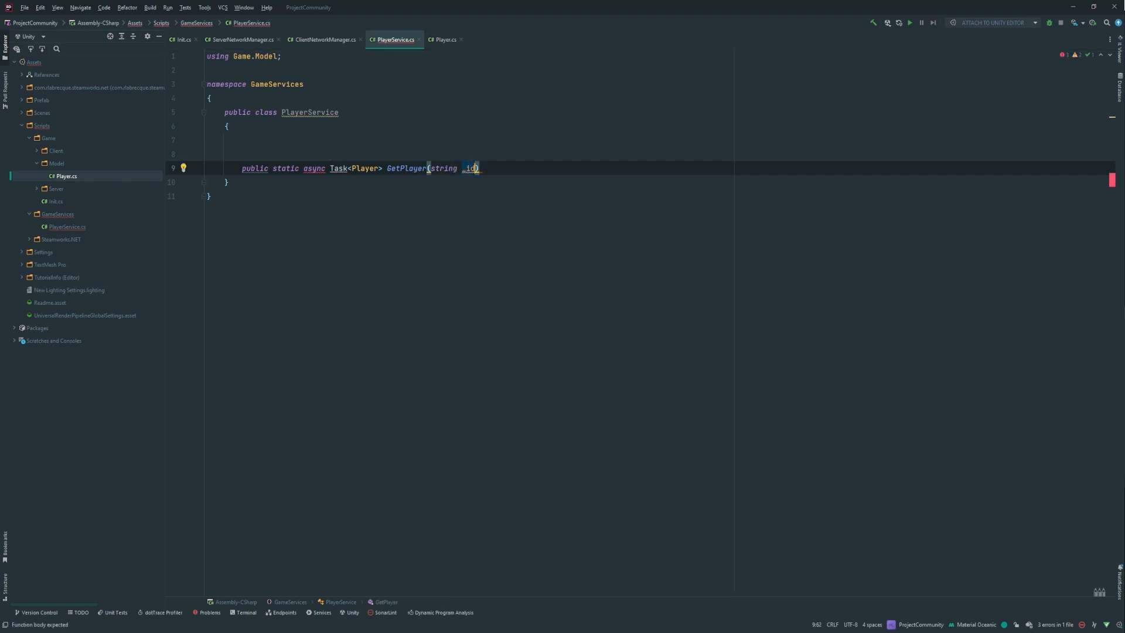
pyautogui.write('iud')
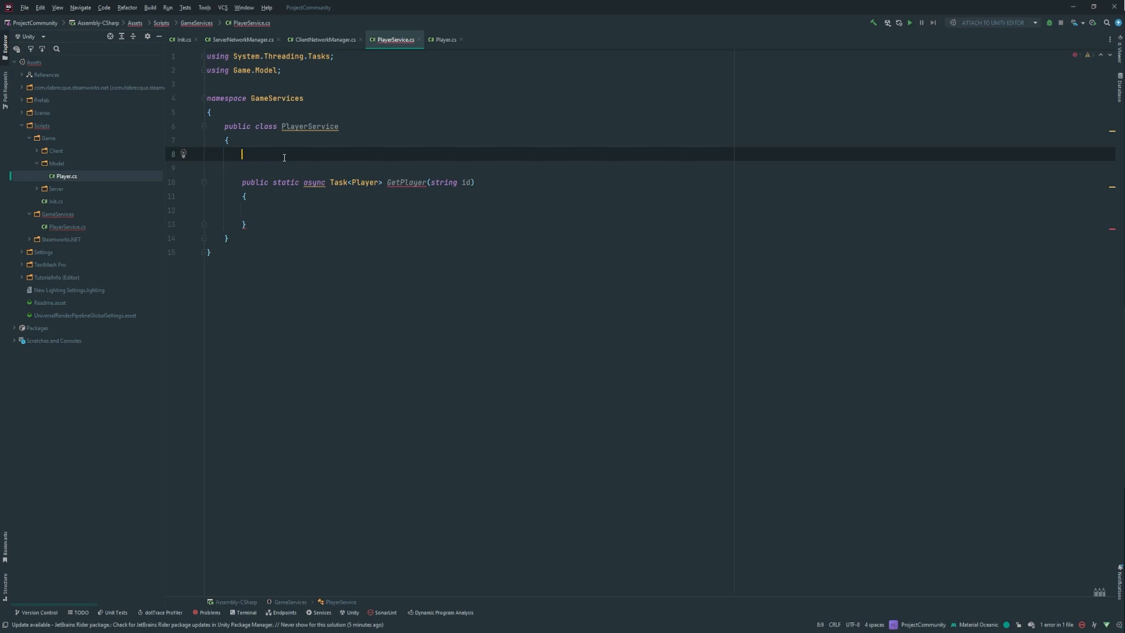
pyautogui.write('static private string BaseUR')
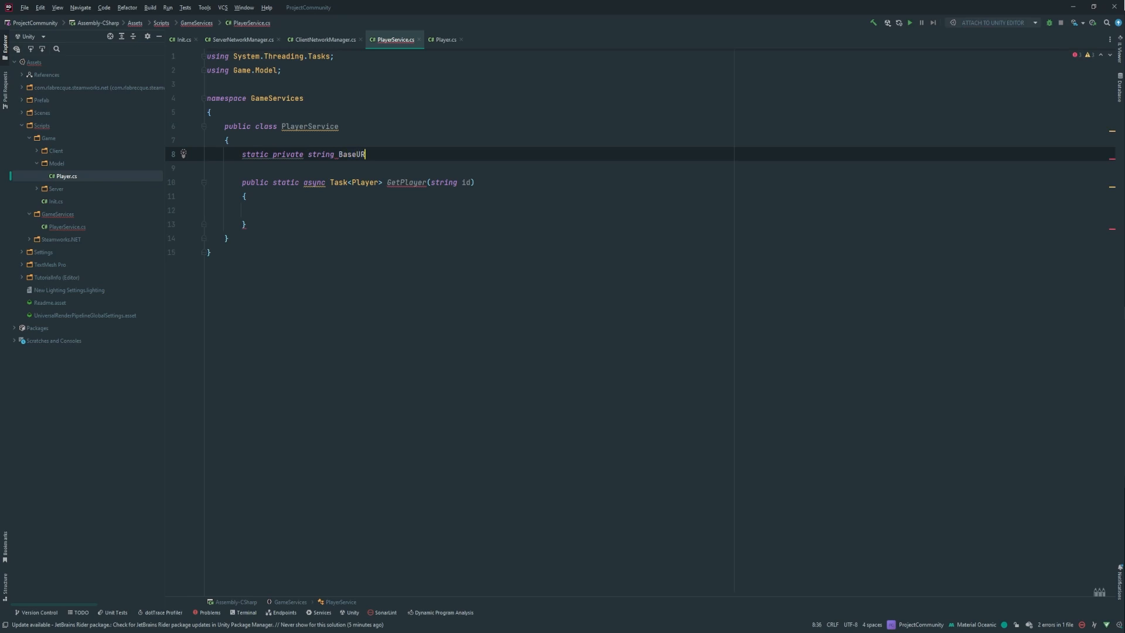
pyautogui.write('l = "')
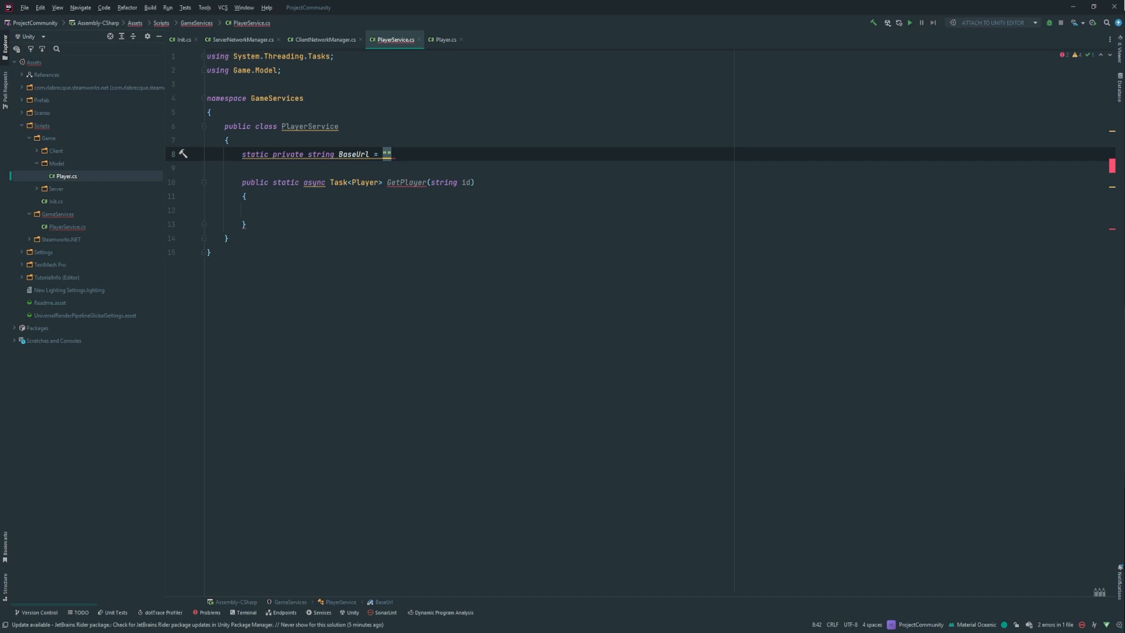
pyautogui.write('http://127.0.0.1:5000')
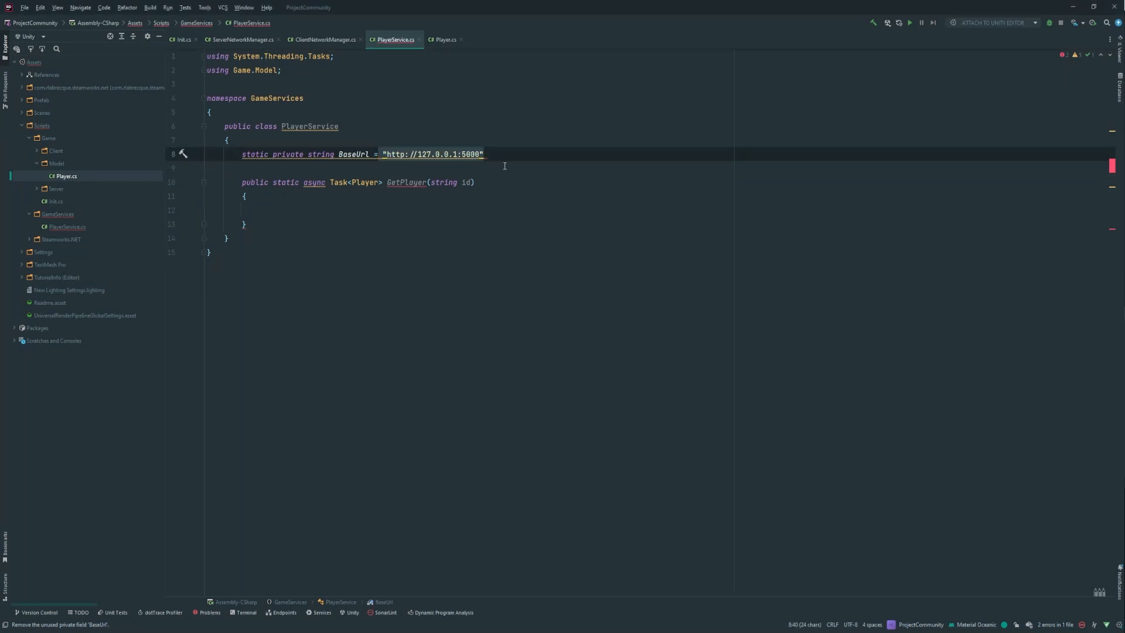
pyautogui.write(';')
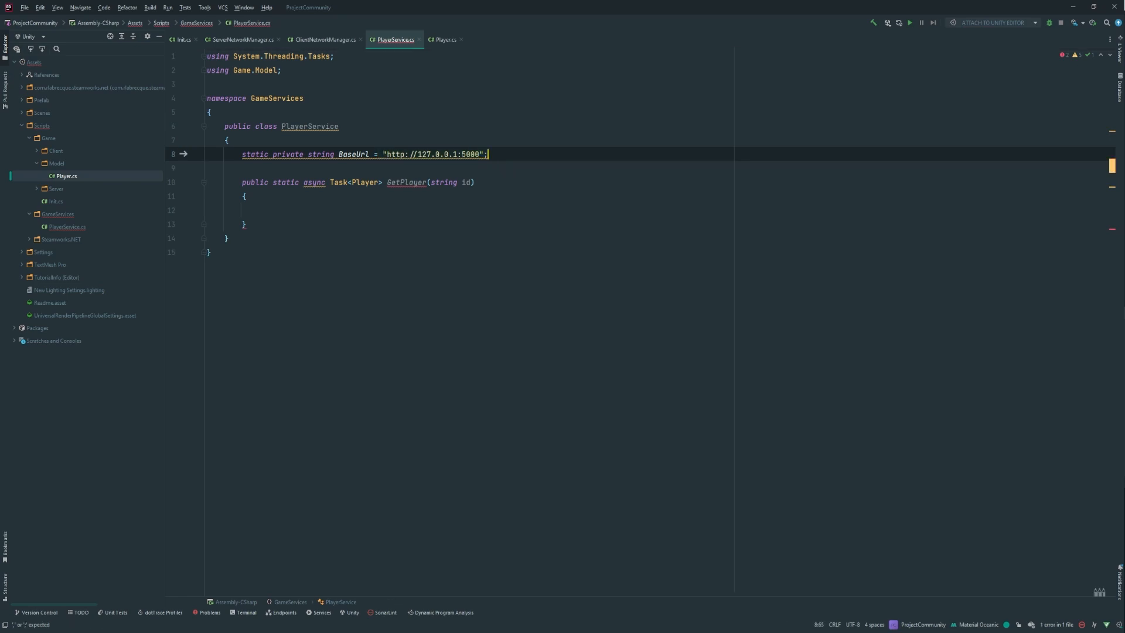
pyautogui.press('enter')
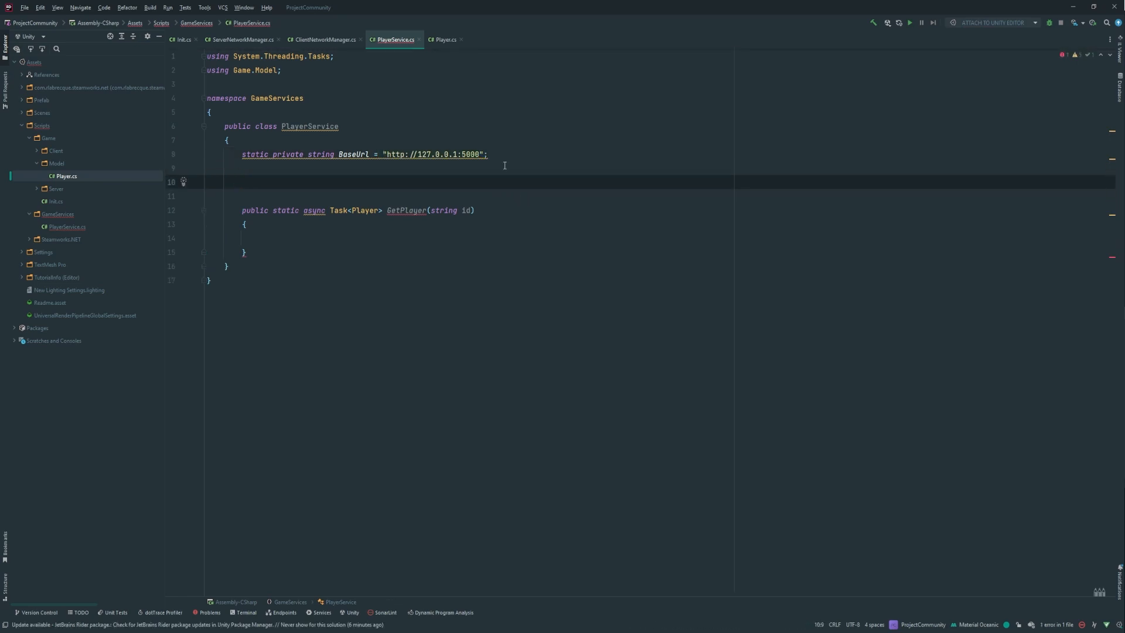
pyautogui.moveTo(314, 188)
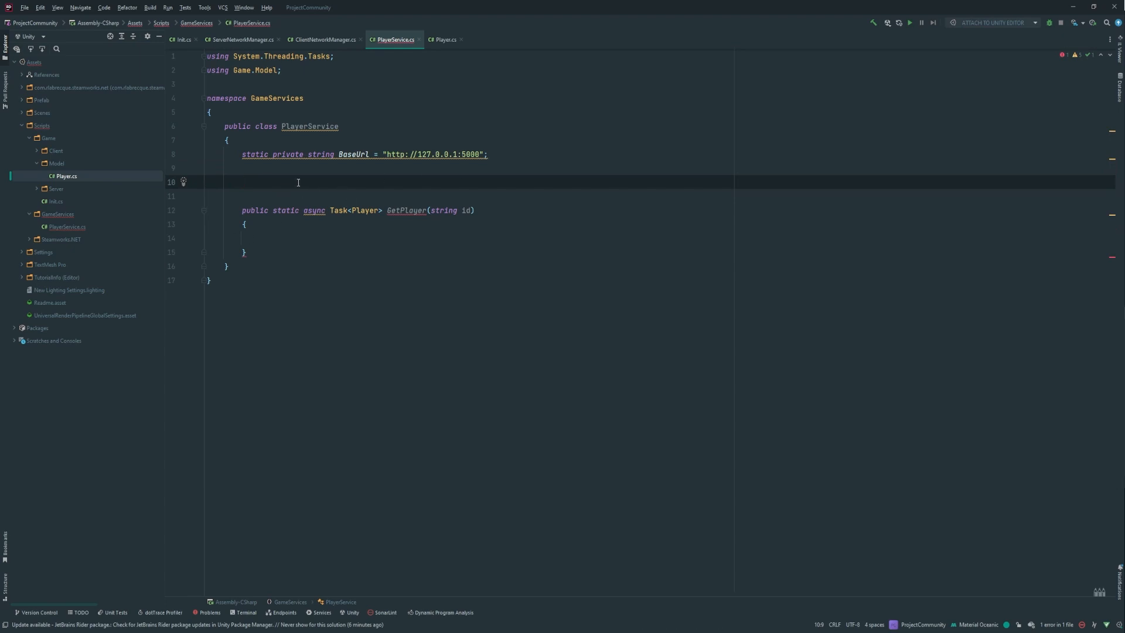
# Step: Start a static private string GET_PLAYER field declaration
pyautogui.write('static private')
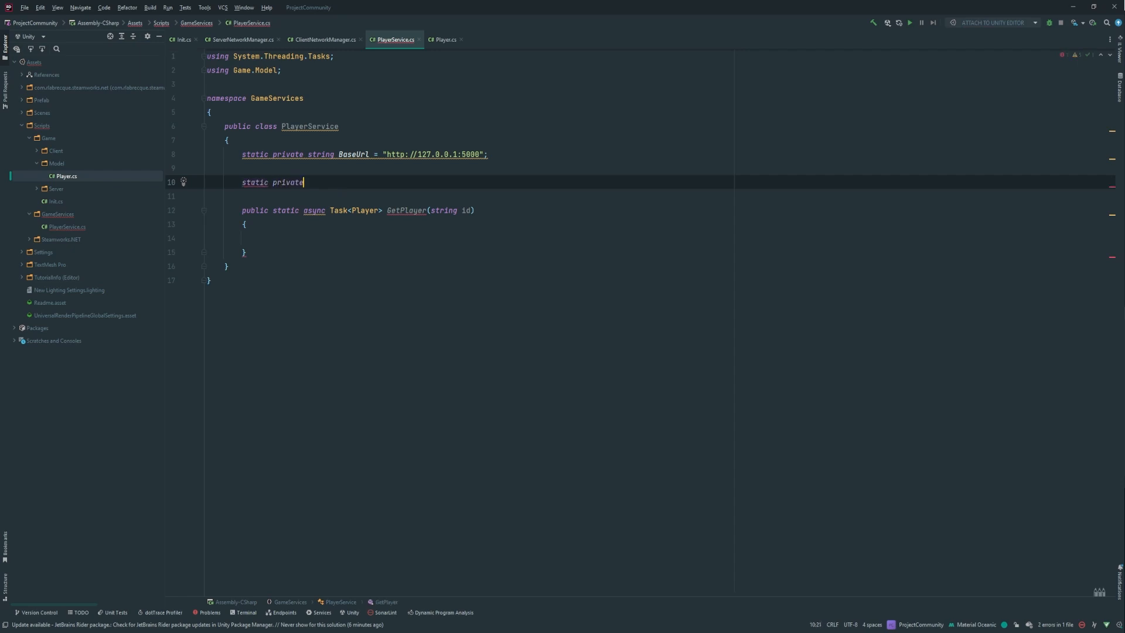
pyautogui.write('string')
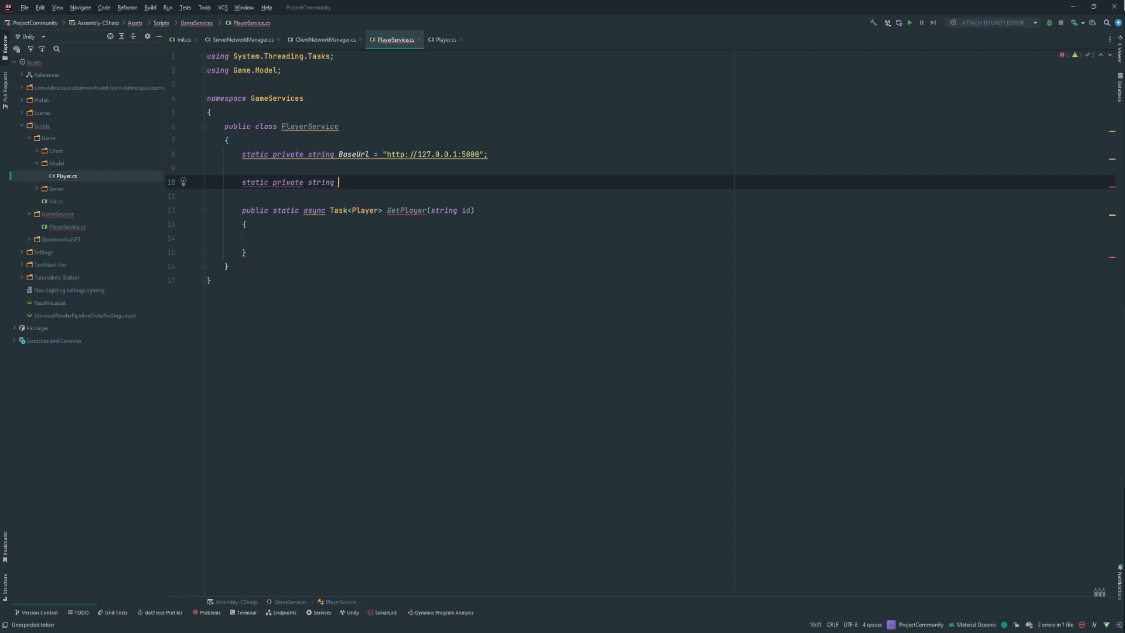
pyautogui.write('GET_')
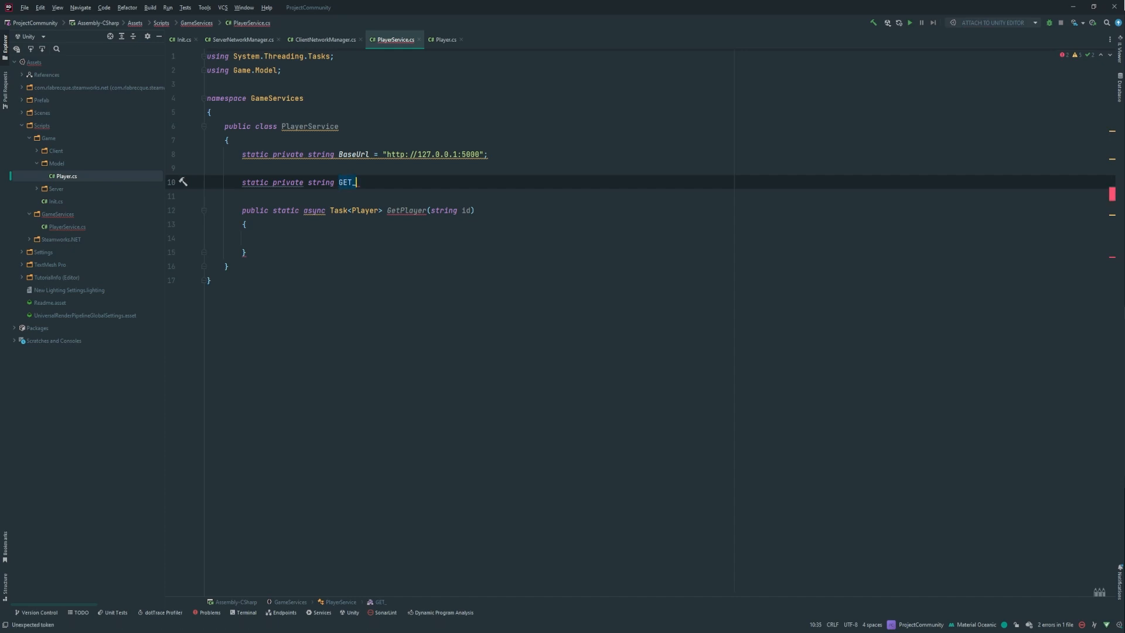
pyautogui.write('P')
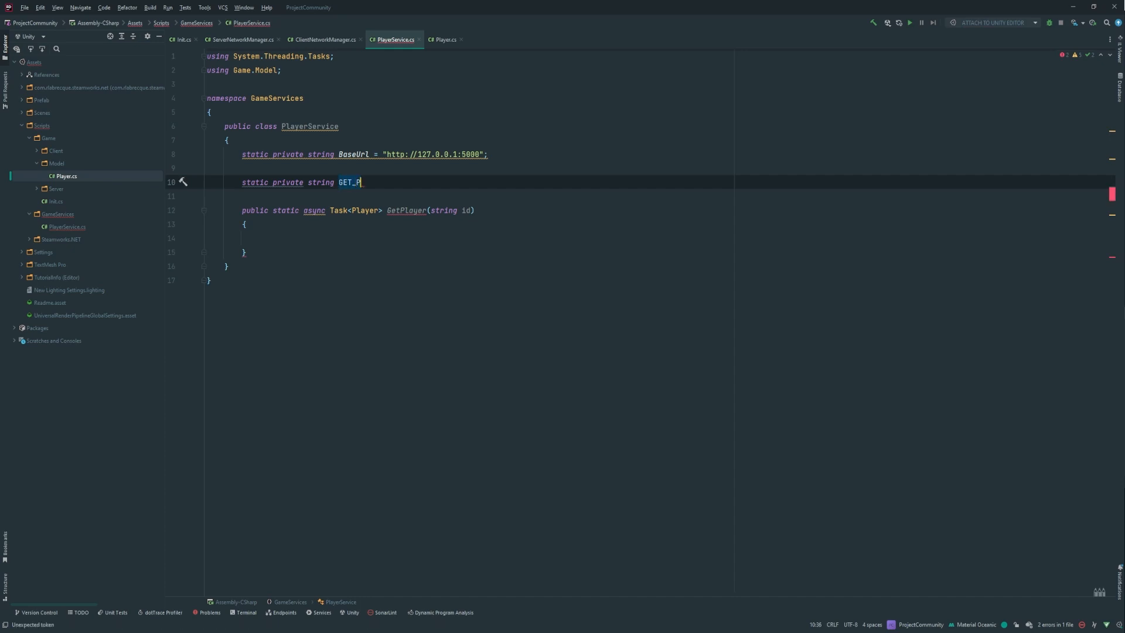
pyautogui.write('LAYEr')
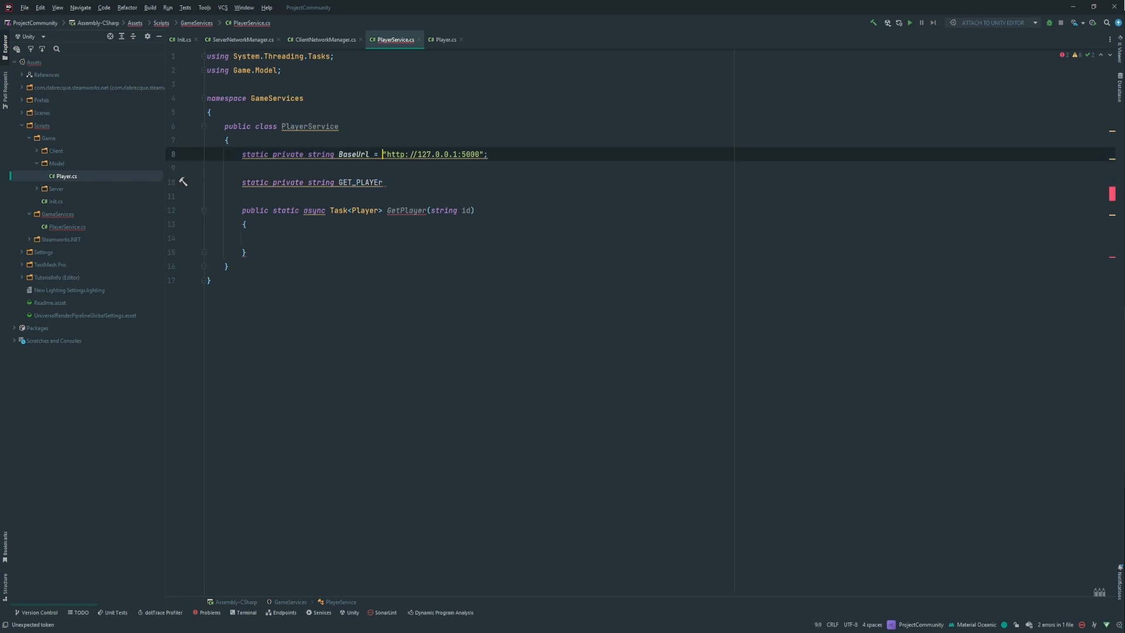
# Step: Rename BaseUrl to BASE_URL and set GET_PLAYER to BASE_URL + "/player/{0}"
pyautogui.doubleClick(353, 154)
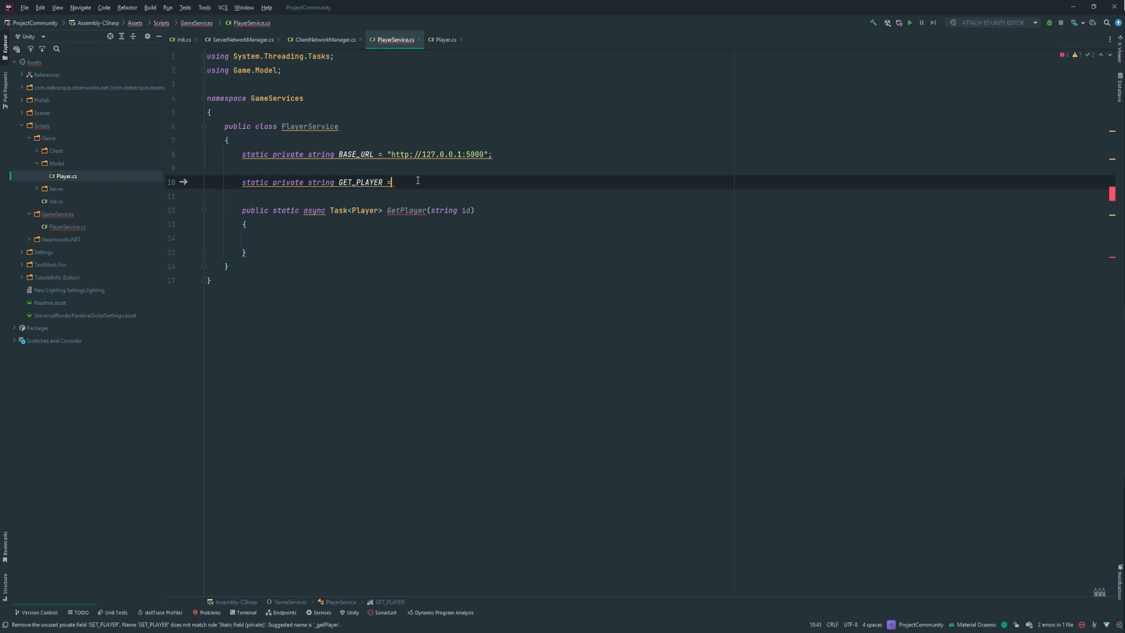
pyautogui.write('B')
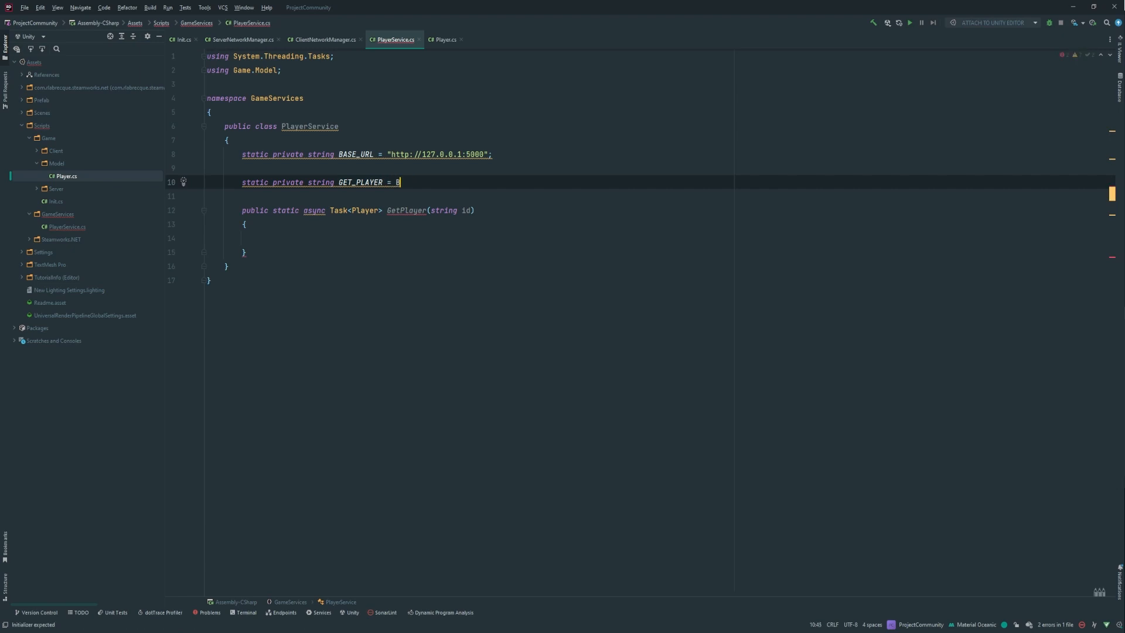
pyautogui.write('BASE_URL')
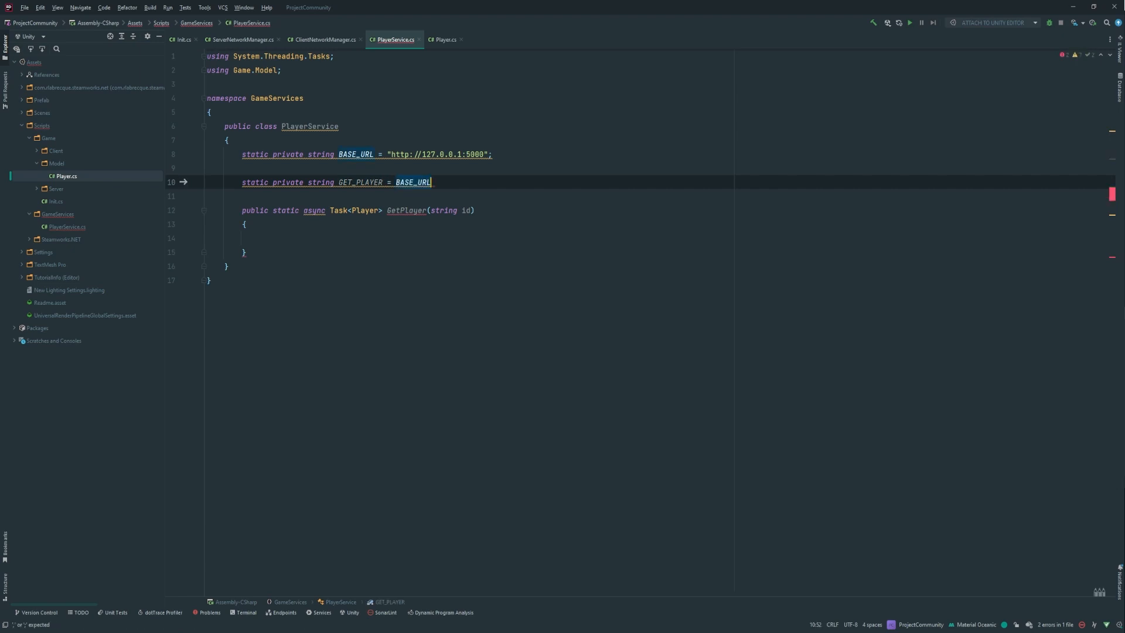
pyautogui.write('+ "')
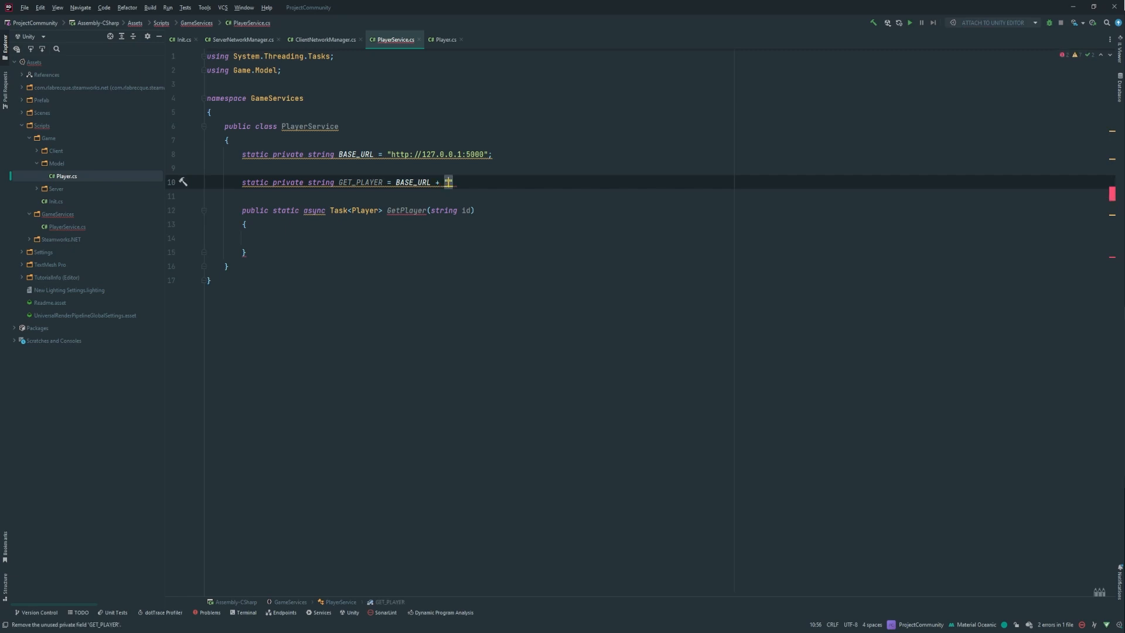
pyautogui.write('"/player"')
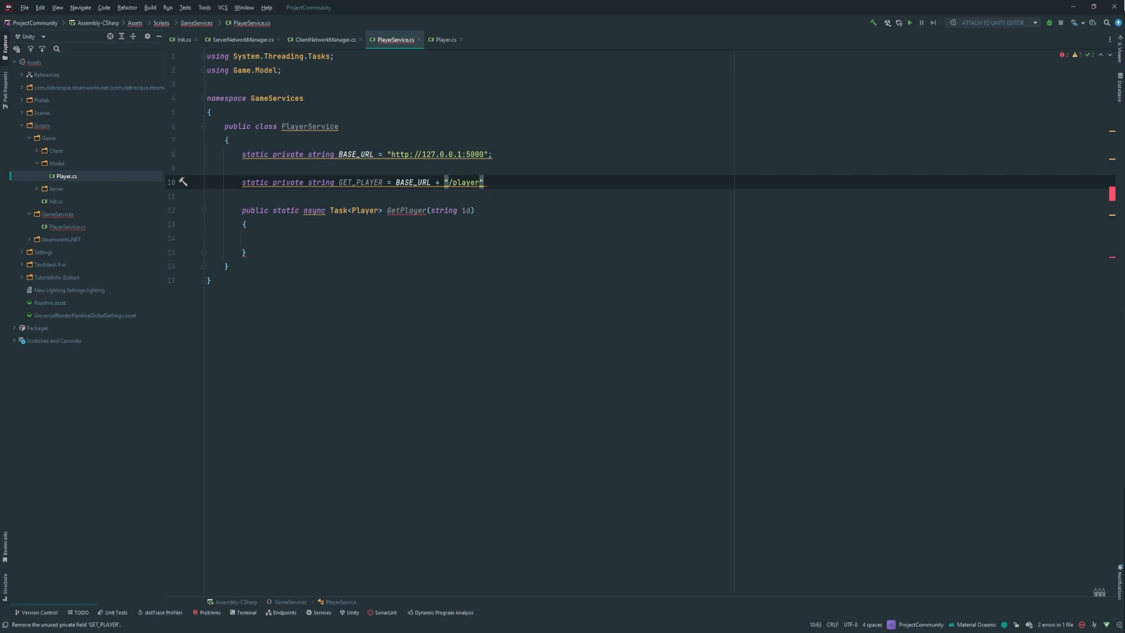
pyautogui.write('/{0')
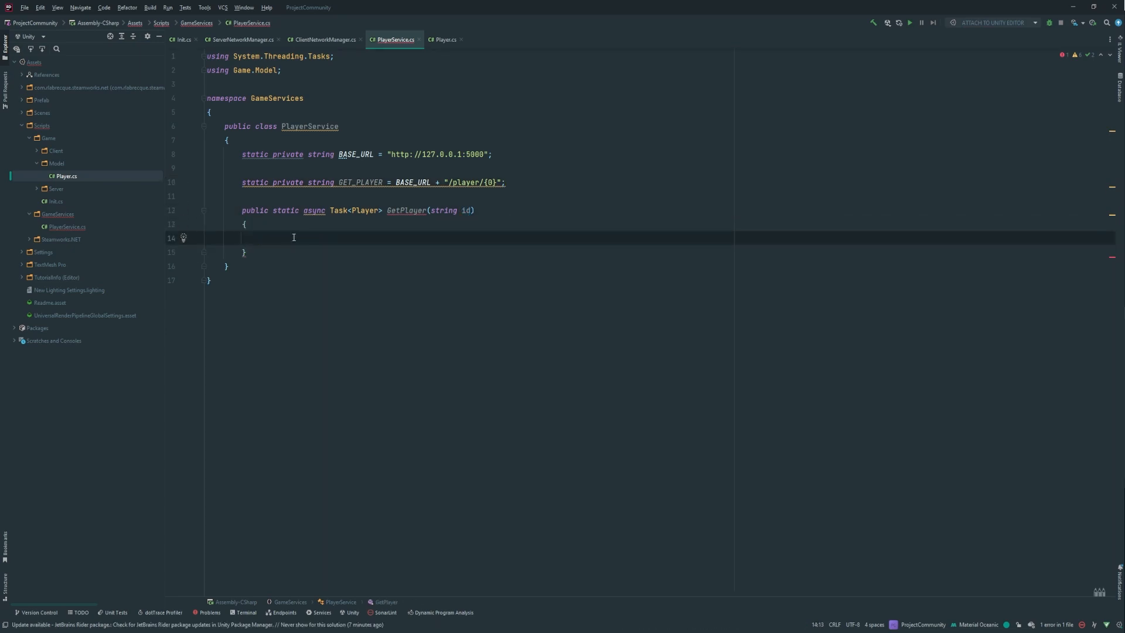
# Step: Await ServerRequest.GetRequest(String.Format(GET_PLAYER, id)) into a response string
pyautogui.write('string response =')
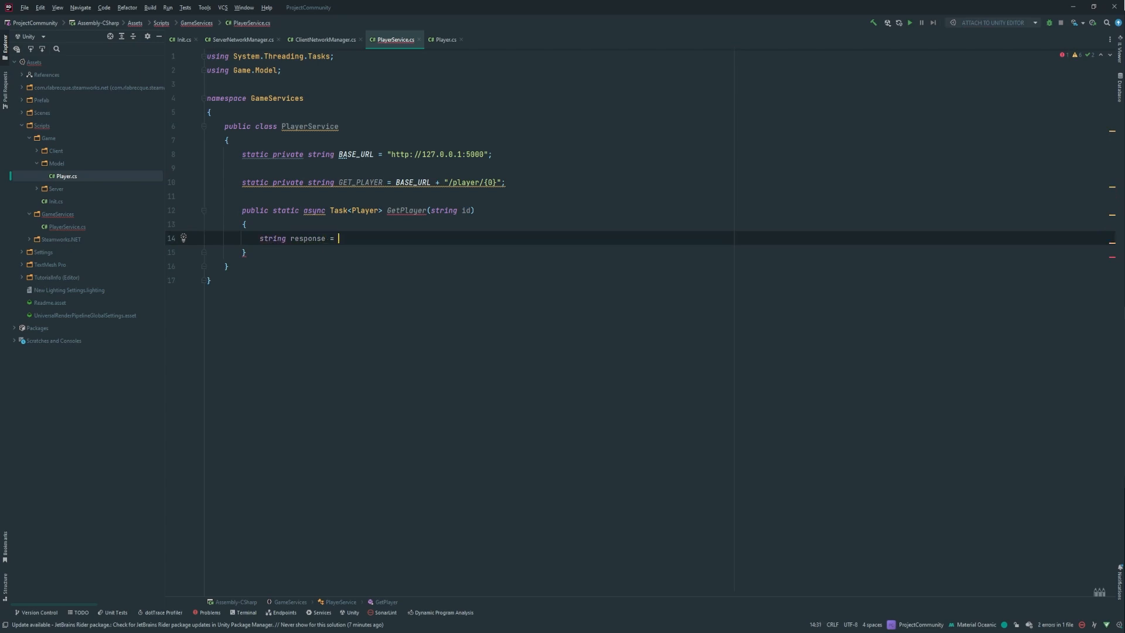
pyautogui.write('await S')
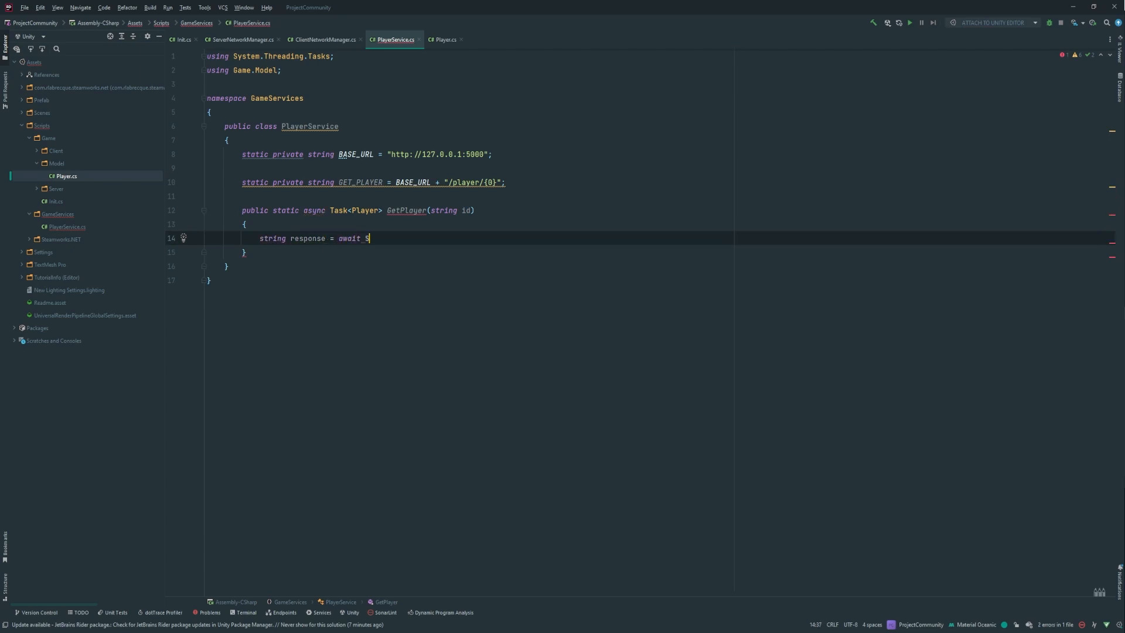
pyautogui.write('erverRequest')
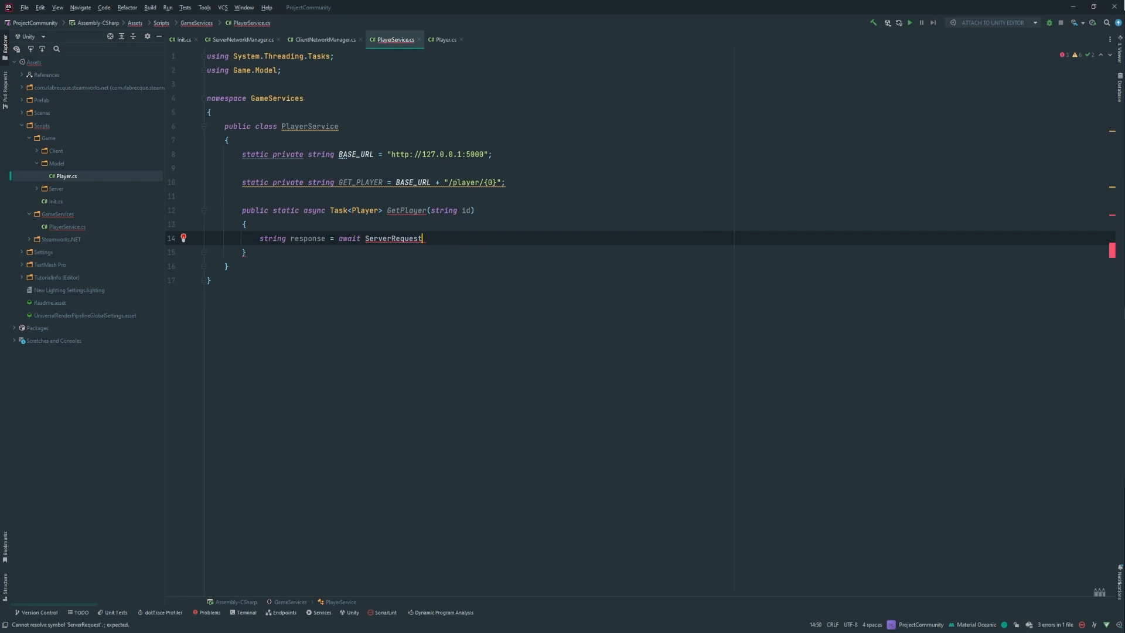
pyautogui.write('.GetR')
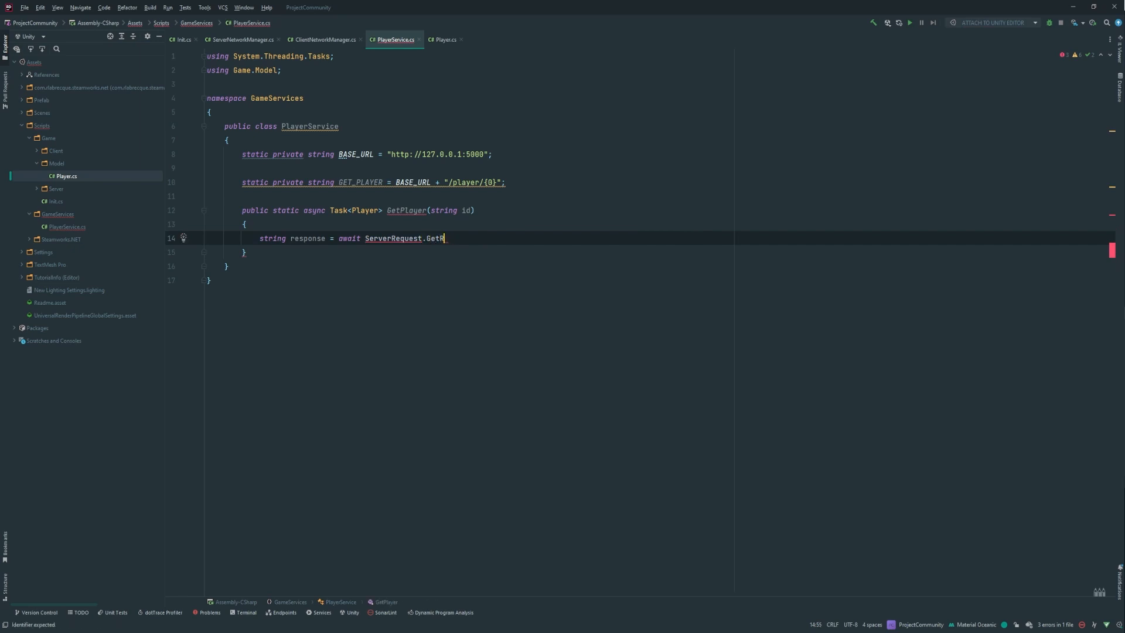
pyautogui.write('equest(String.Format(')
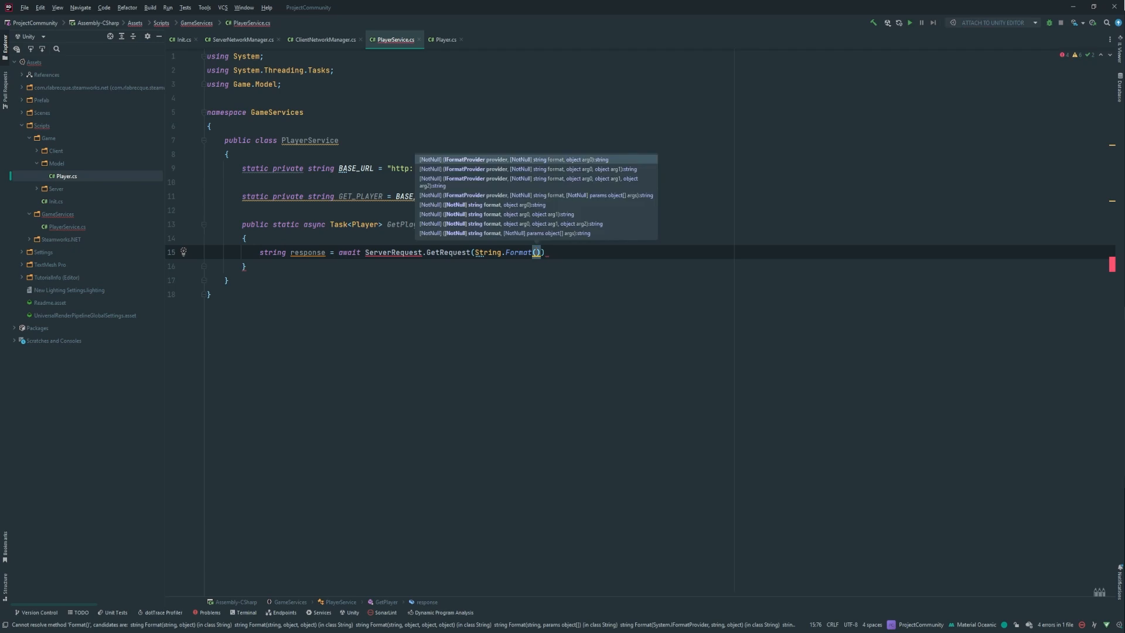
pyautogui.write('GET_PLAYER,')
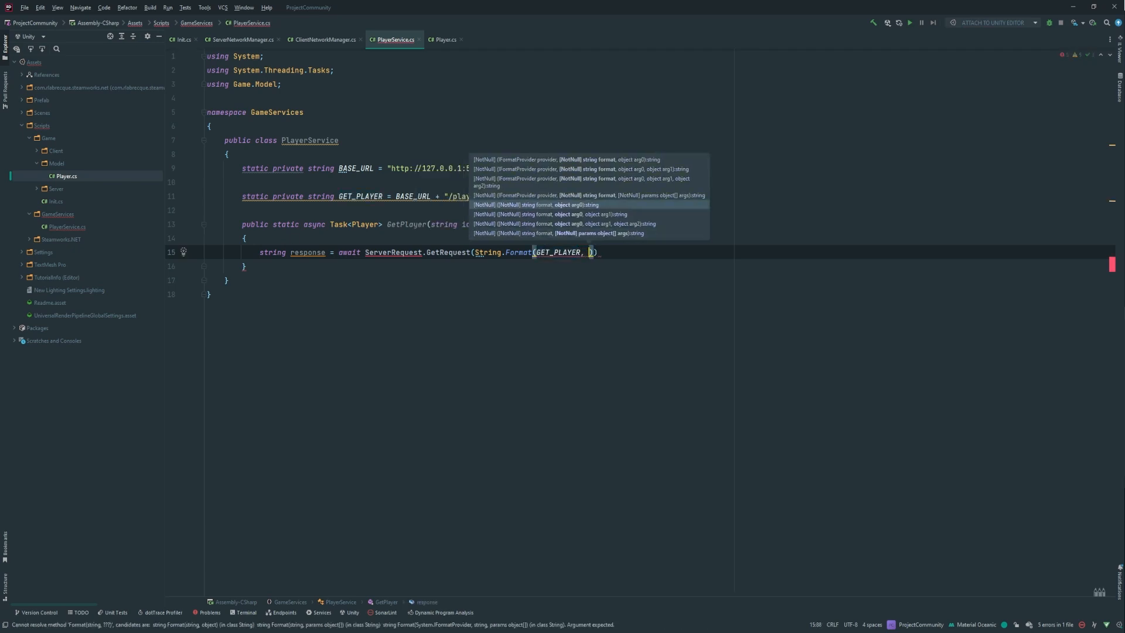
pyautogui.write('id')
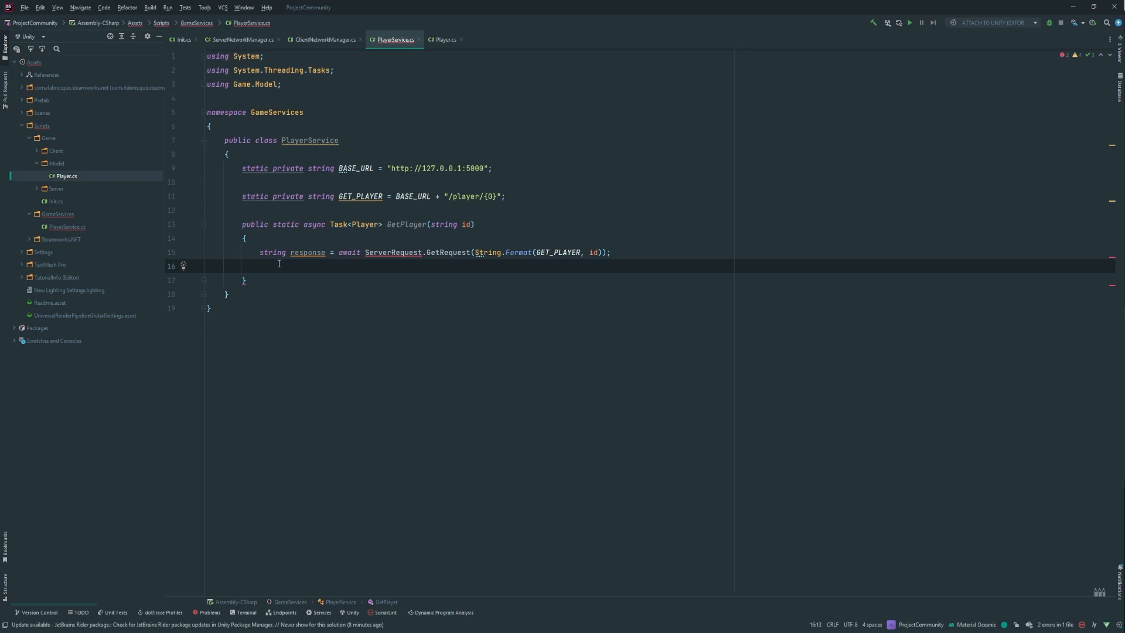
# Step: Parse response with JsonUtility.FromJson<Player> into a Player and return it
pyautogui.write('Player player =')
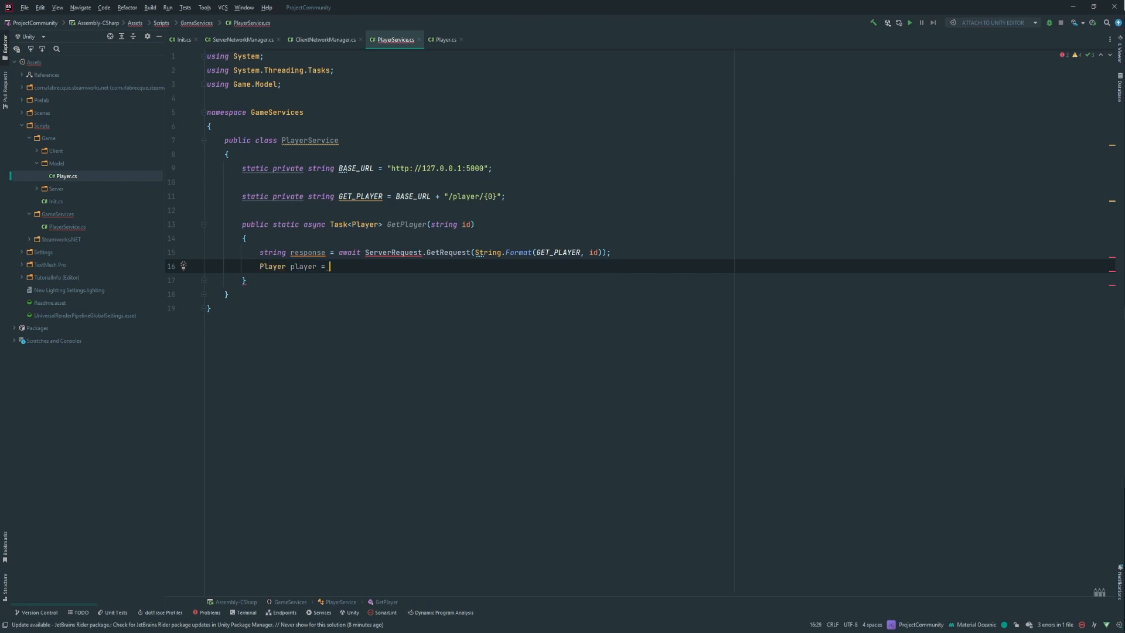
pyautogui.write('JsonUtility.FromJson<(')
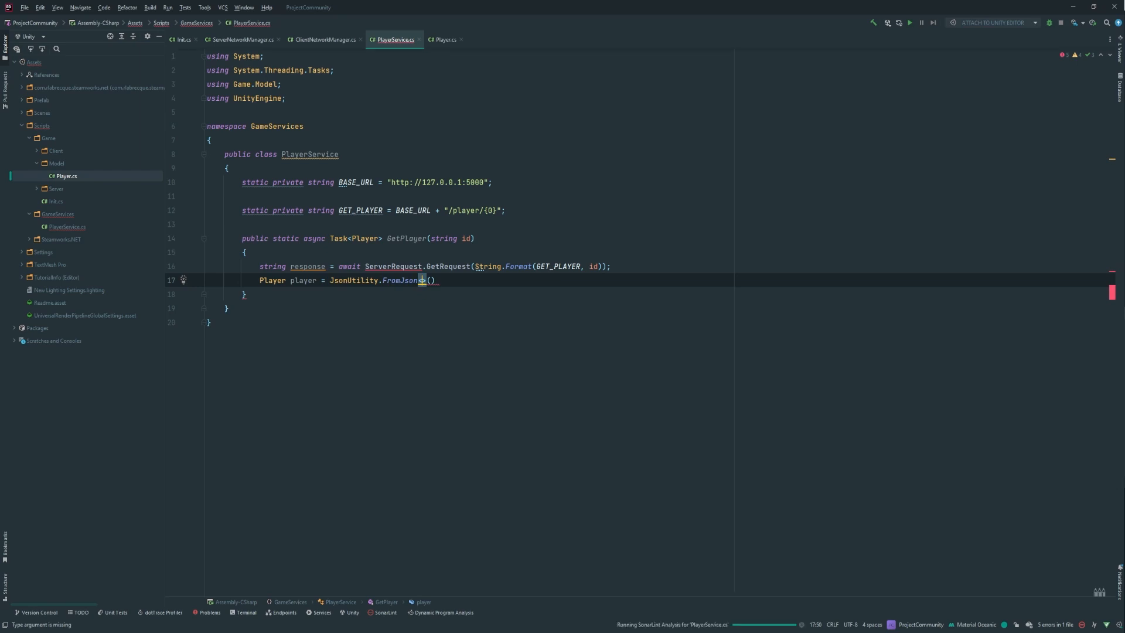
pyautogui.write('Player')
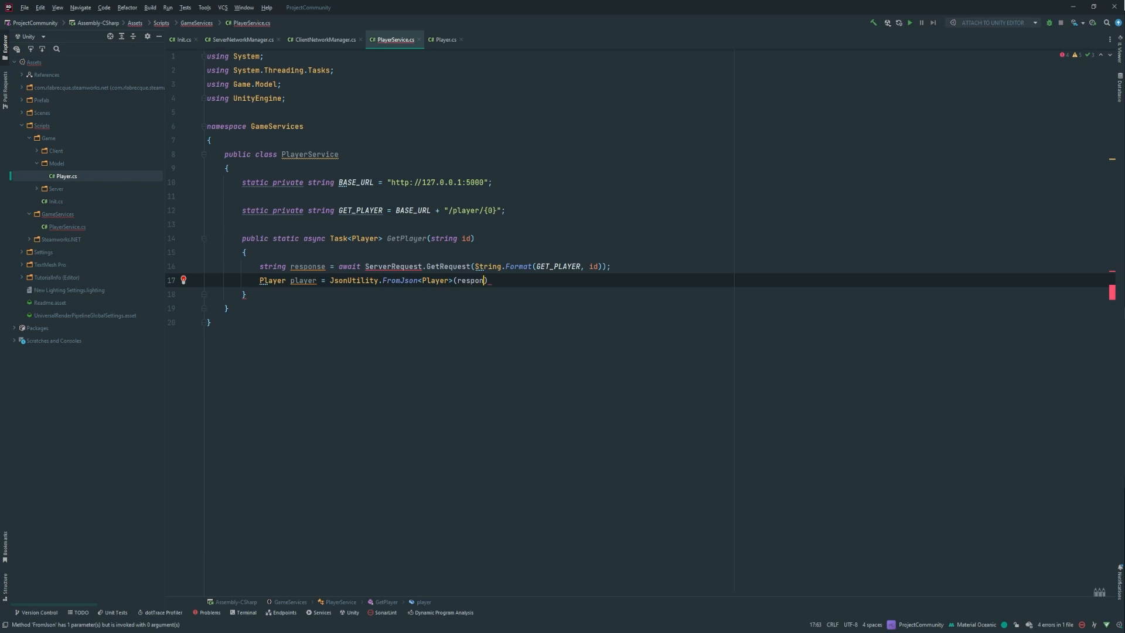
pyautogui.write('response')
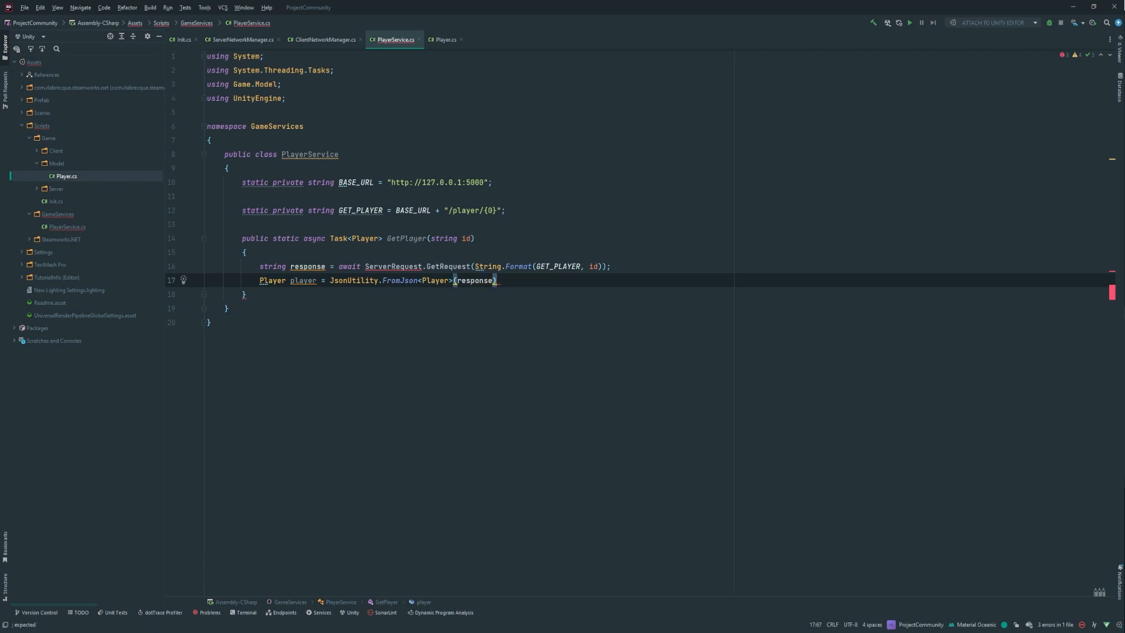
pyautogui.write('rertu')
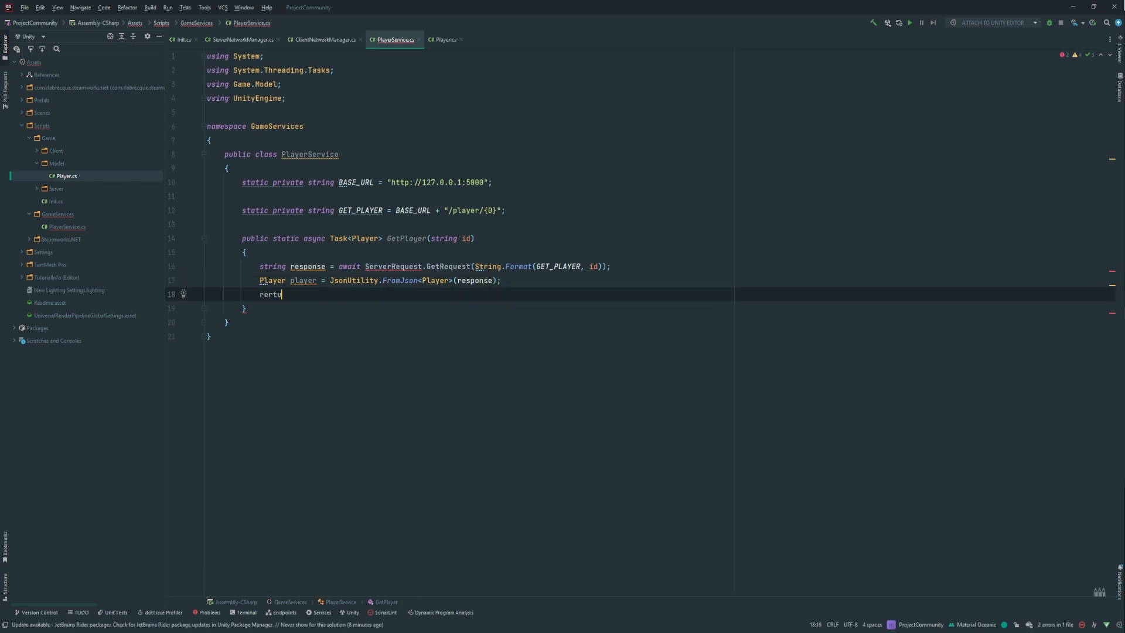
pyautogui.write('return')
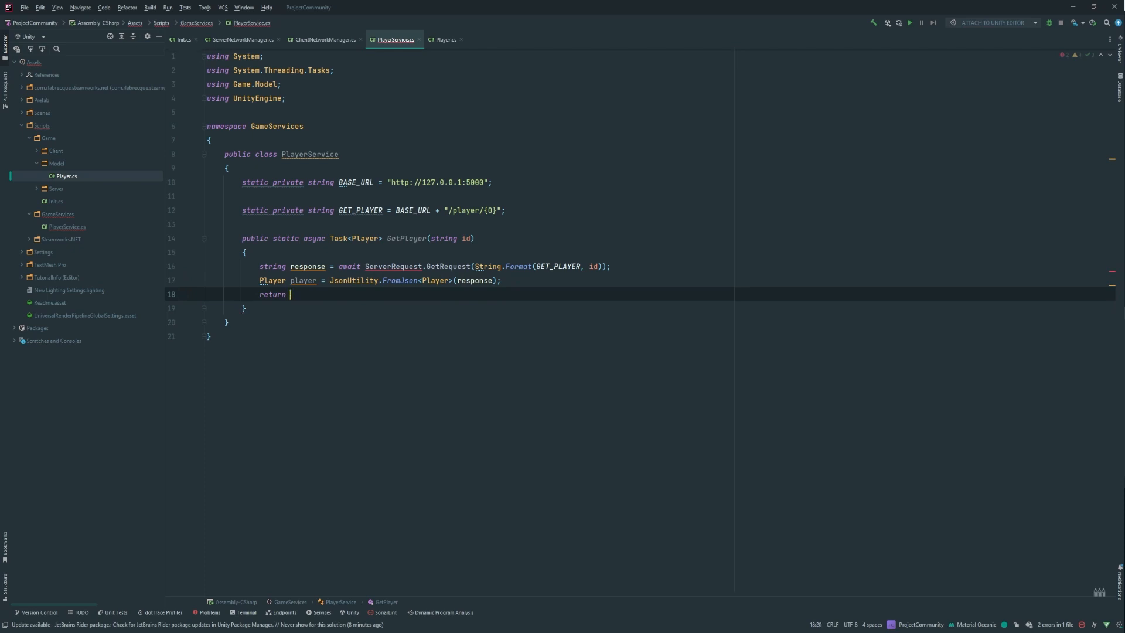
pyautogui.write('player;')
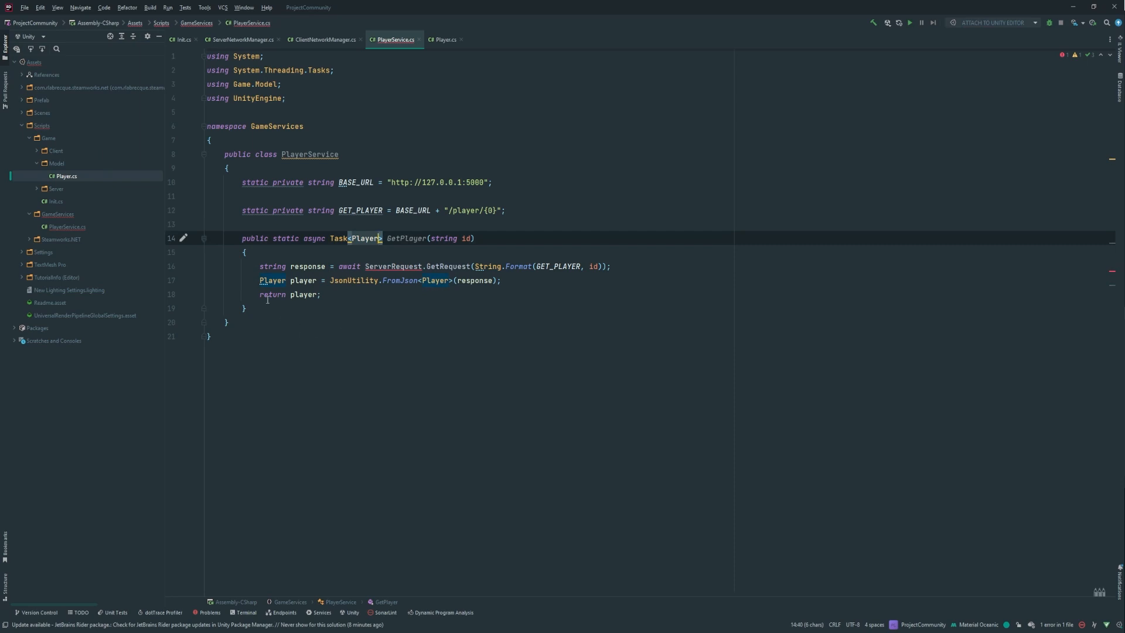
# Step: Create a ServerRequest class in GameServices and start a public static async Task<string> method
pyautogui.click(394, 266)
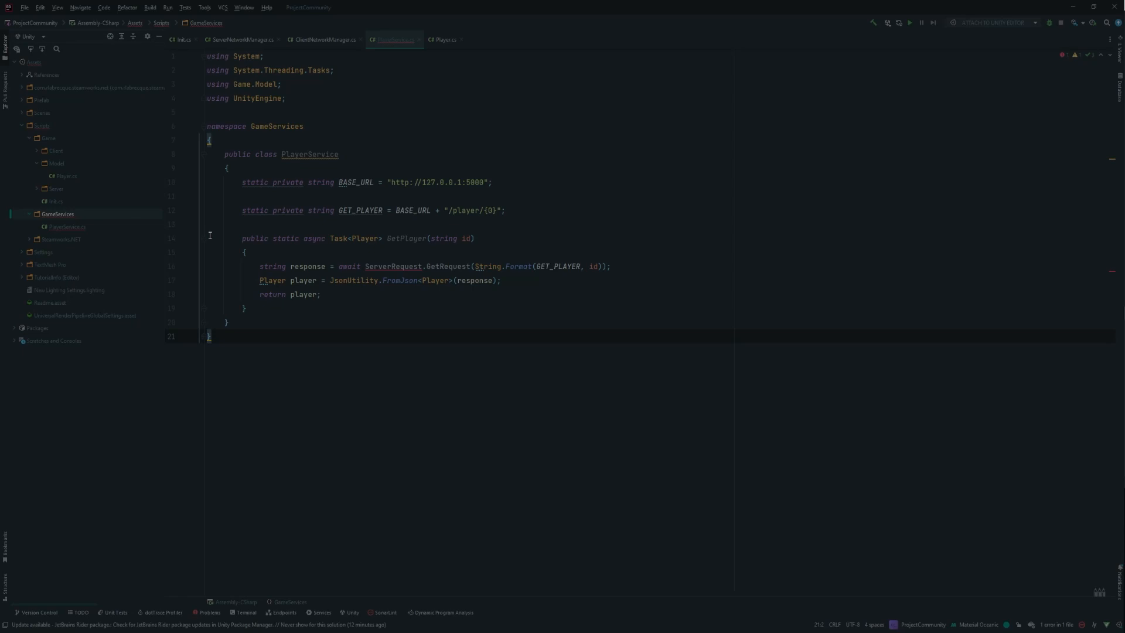
pyautogui.moveTo(209, 237)
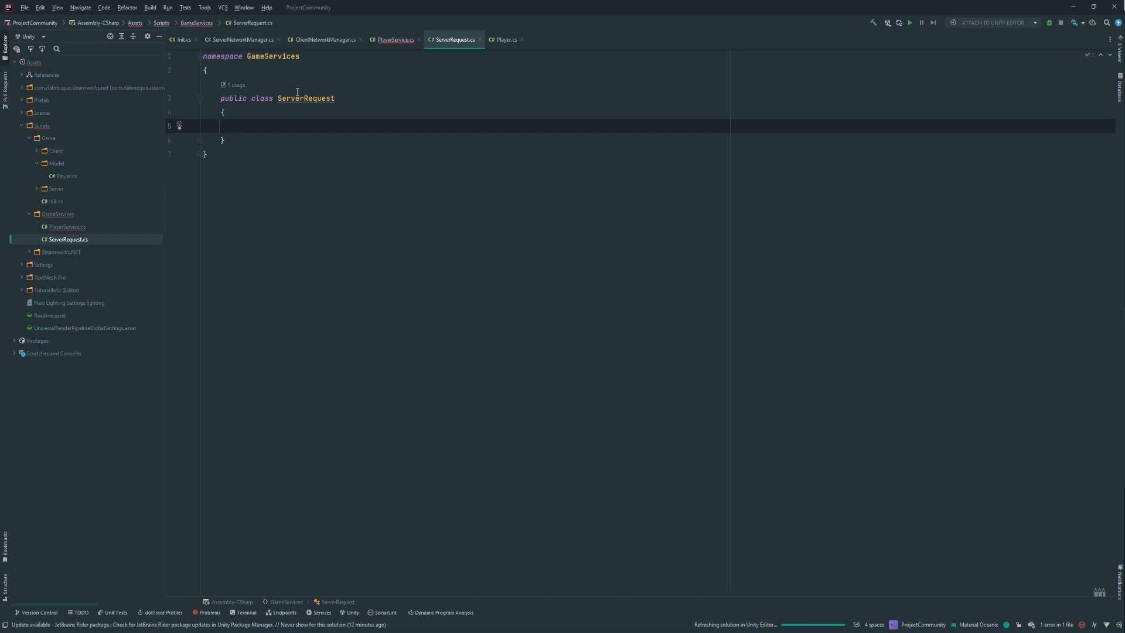
pyautogui.write('public')
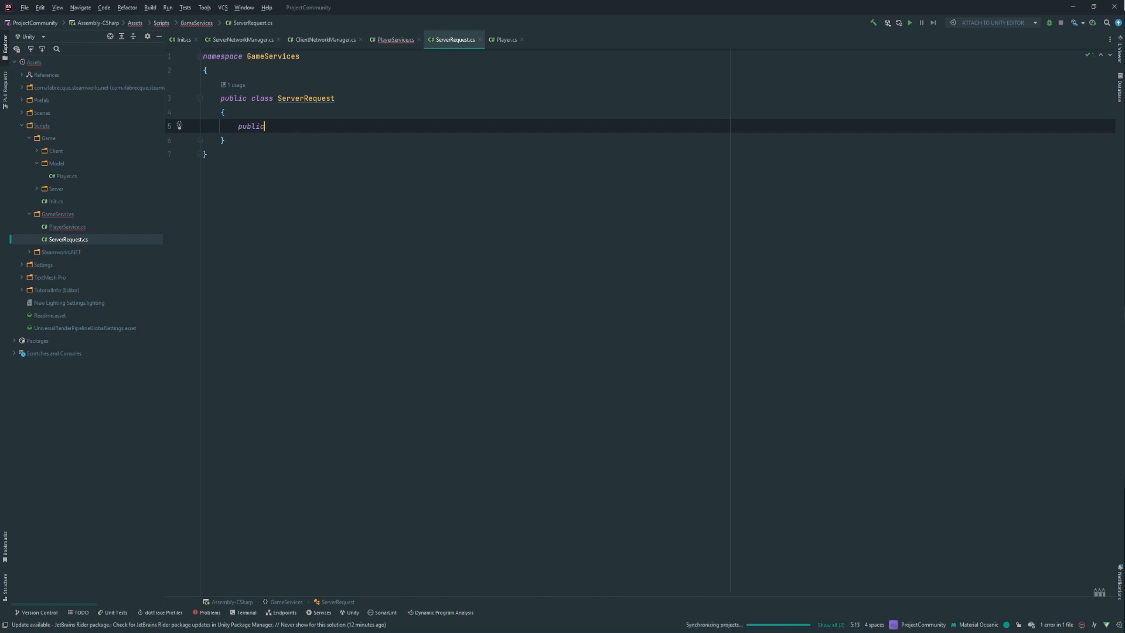
pyautogui.write('static')
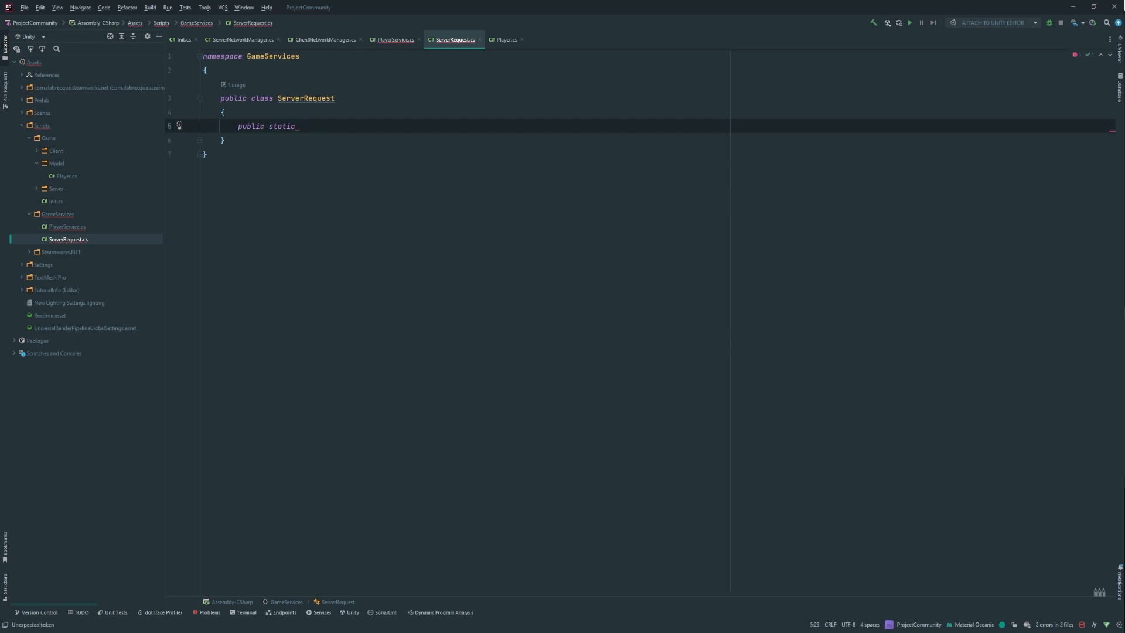
pyautogui.write('async')
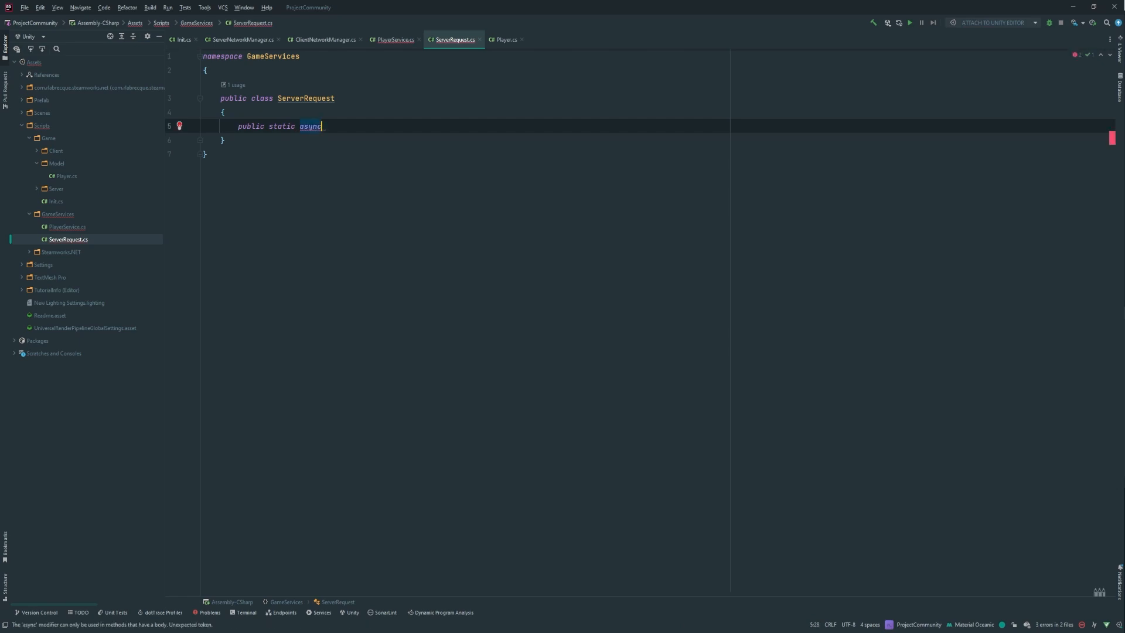
pyautogui.write('<Task>')
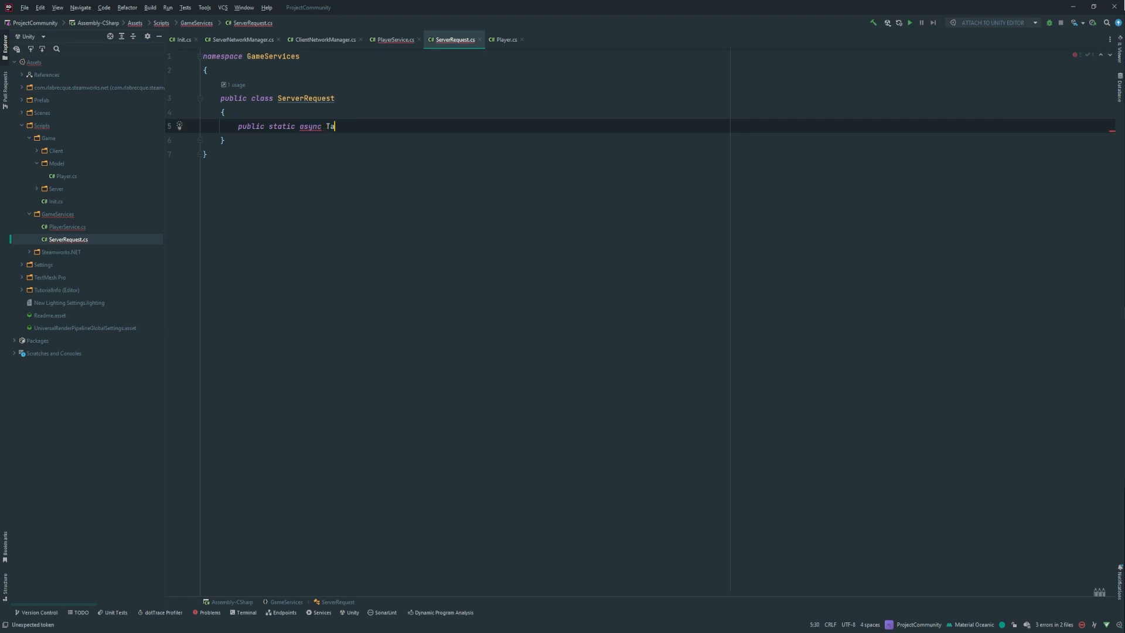
pyautogui.write('sk')
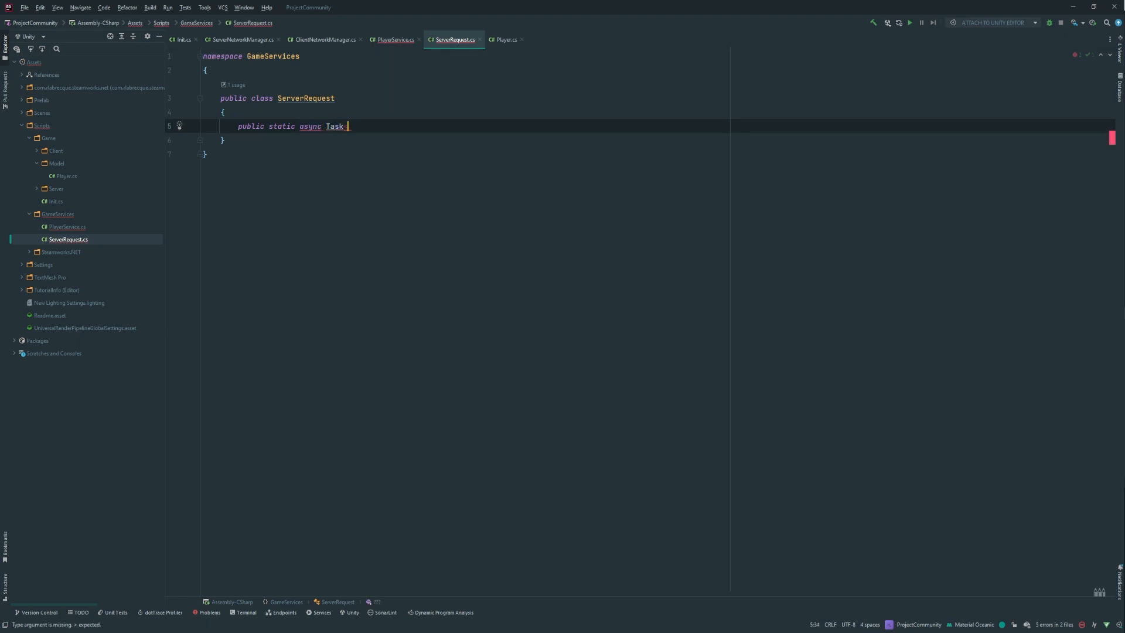
pyautogui.write('<string>')
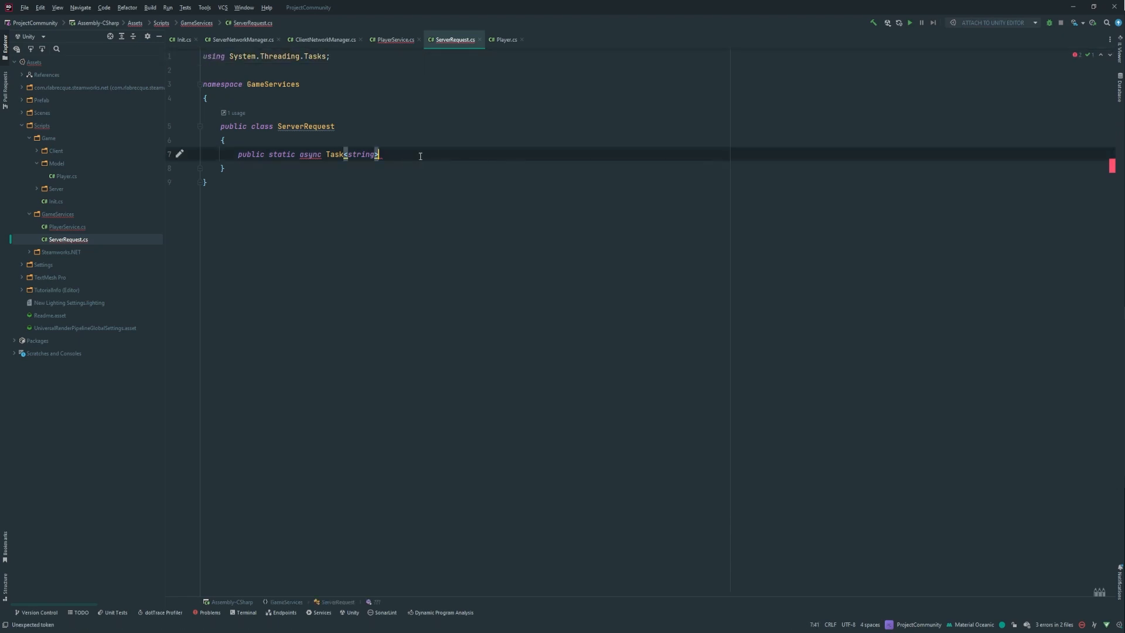
# Step: Name the method GetRequest with a string url parameter, checking how PlayerService calls it
pyautogui.write('GetR')
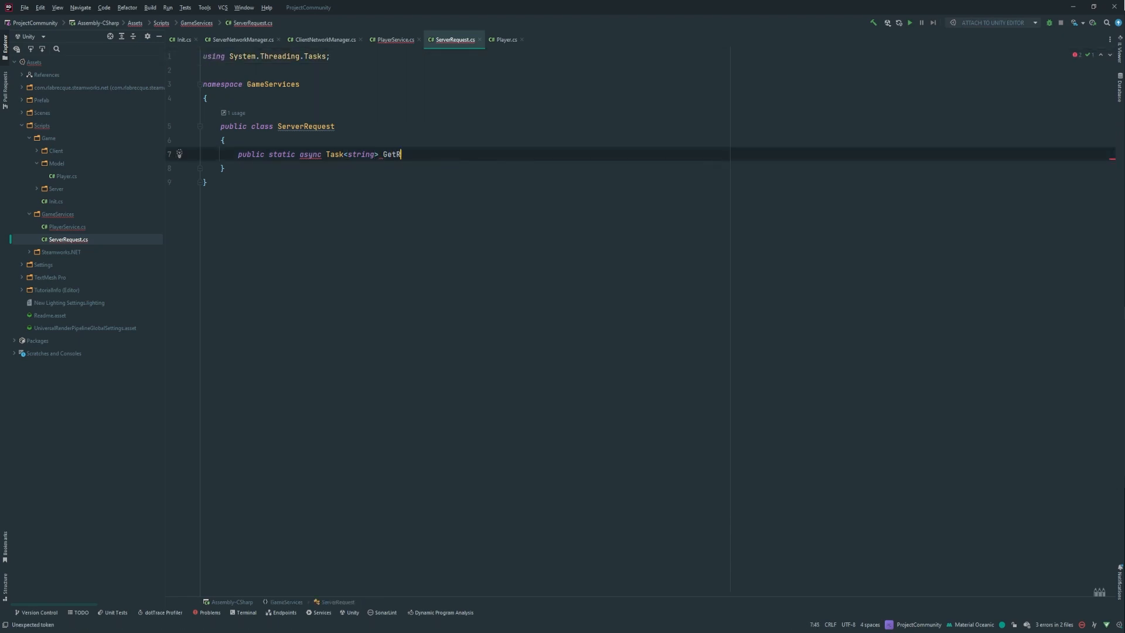
pyautogui.write('equest()')
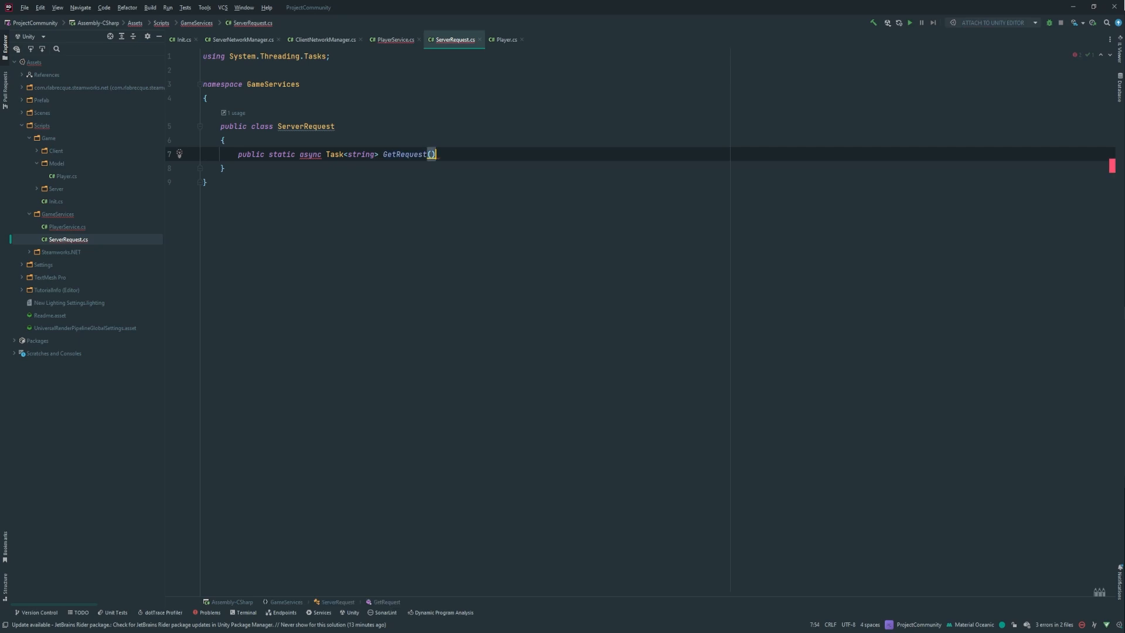
pyautogui.write('string url')
pyautogui.write('{')
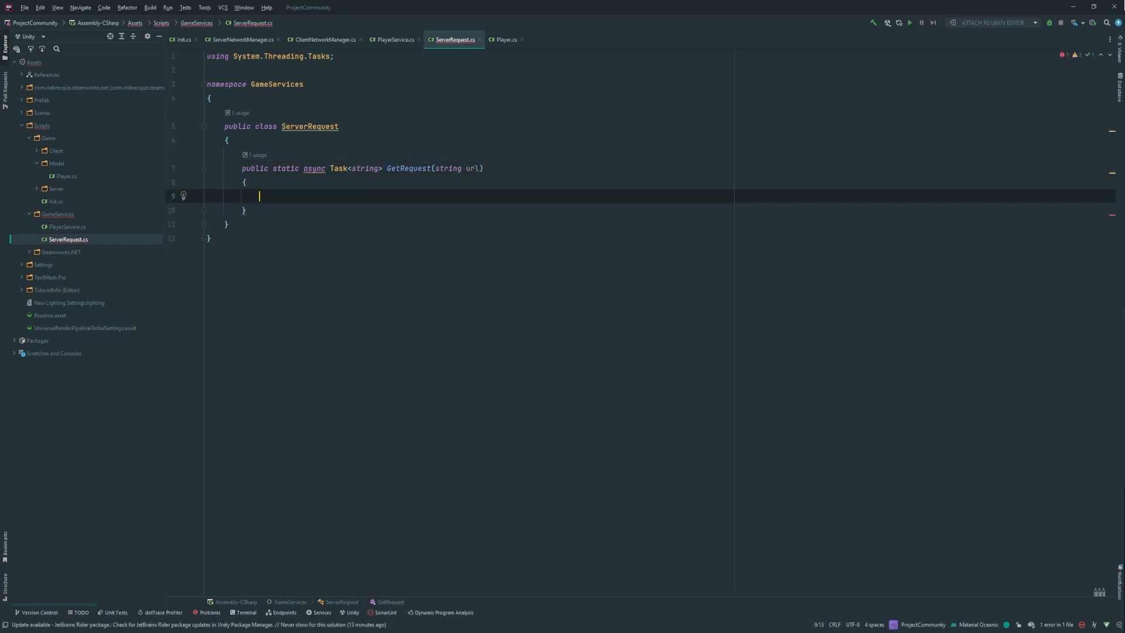
pyautogui.click(393, 40)
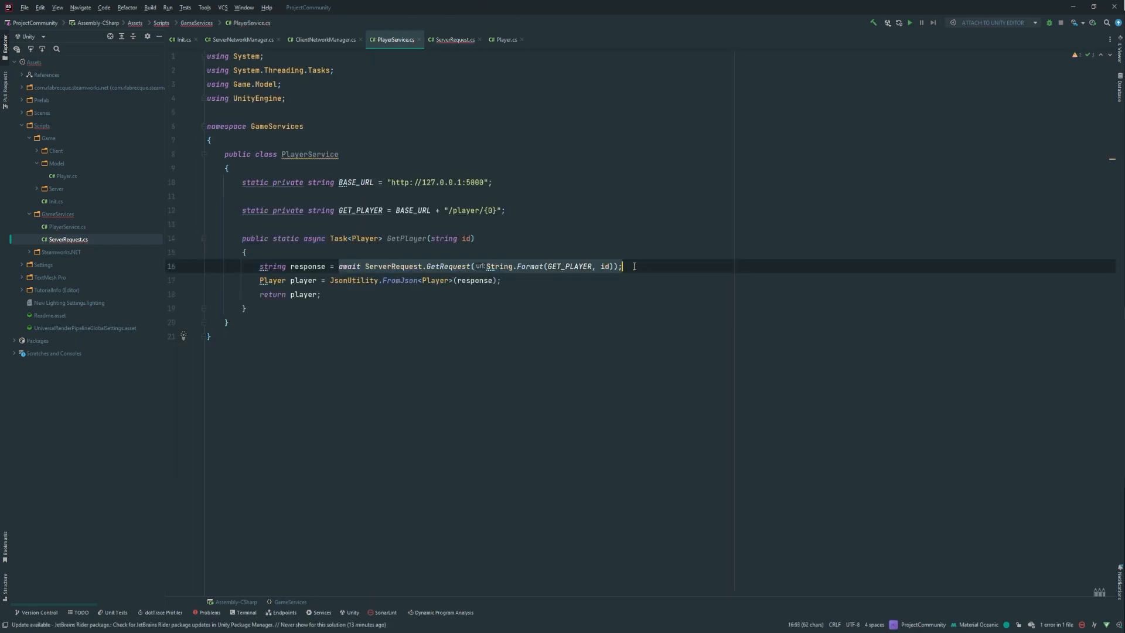
pyautogui.click(454, 40)
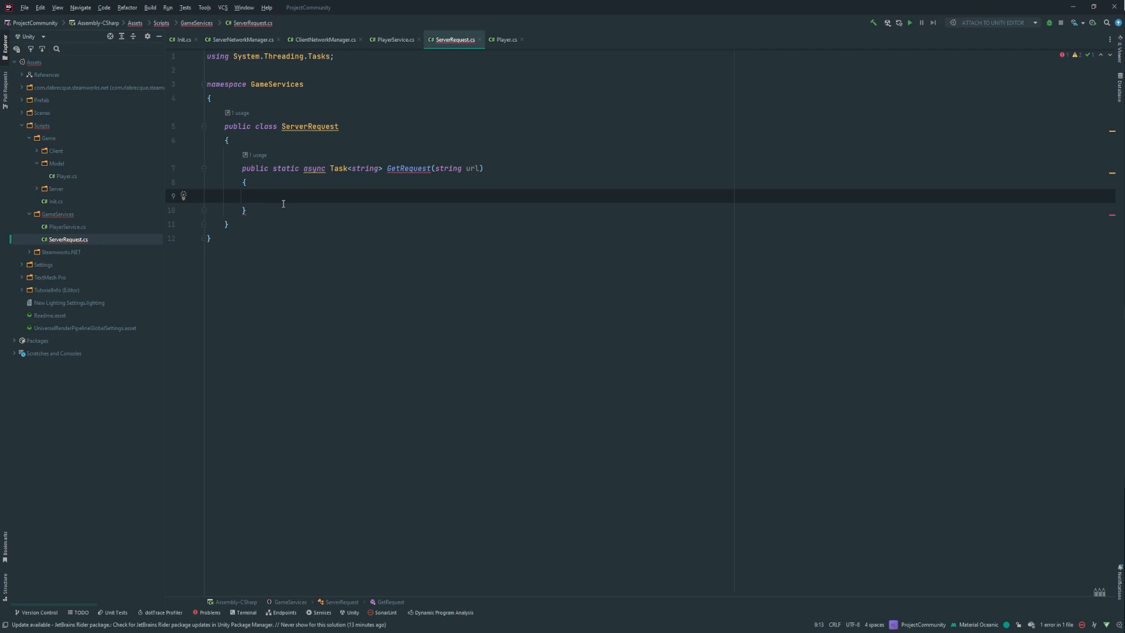
# Step: Wrap UnityWebRequest.Get(url) in a using block assigning it to request
pyautogui.write('using')
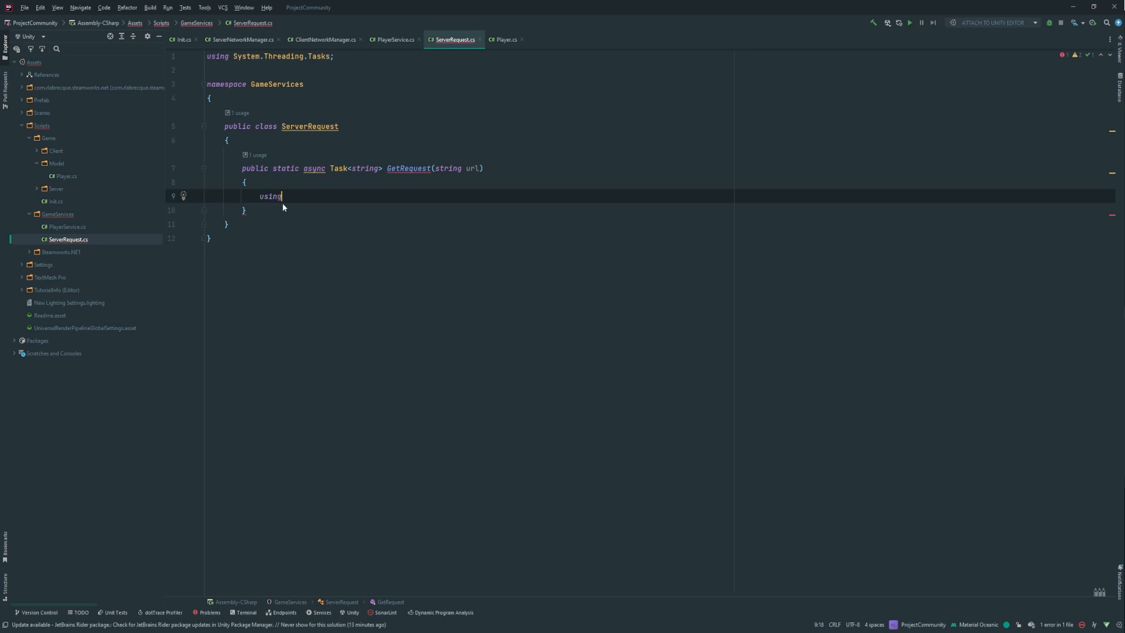
pyautogui.write('(u')
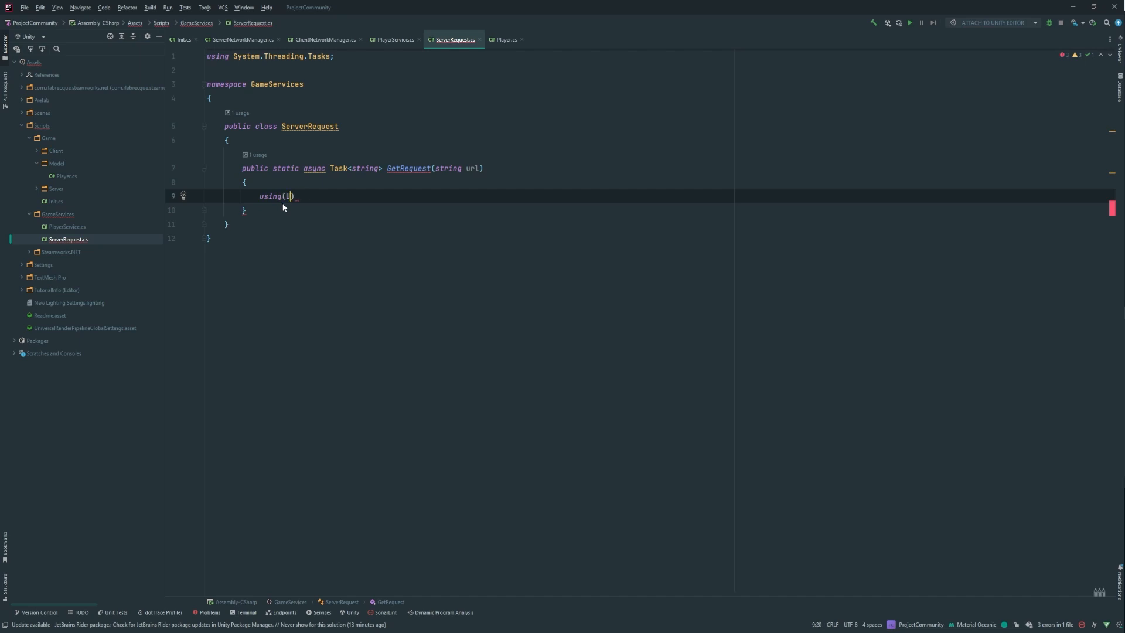
pyautogui.write('nityWe')
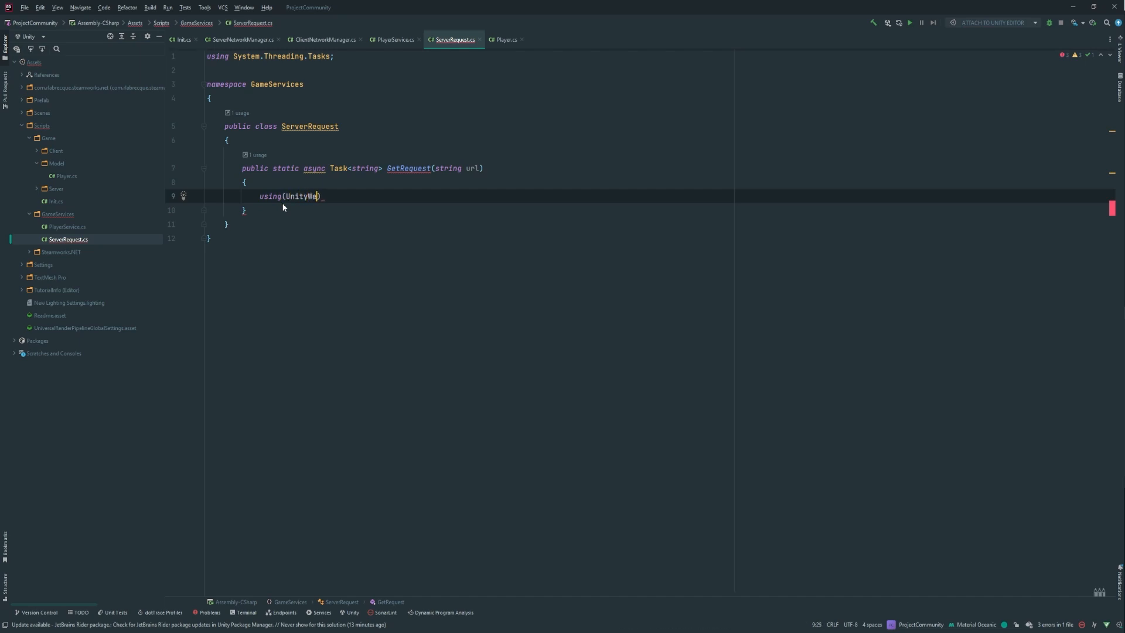
pyautogui.write('bRequest request =')
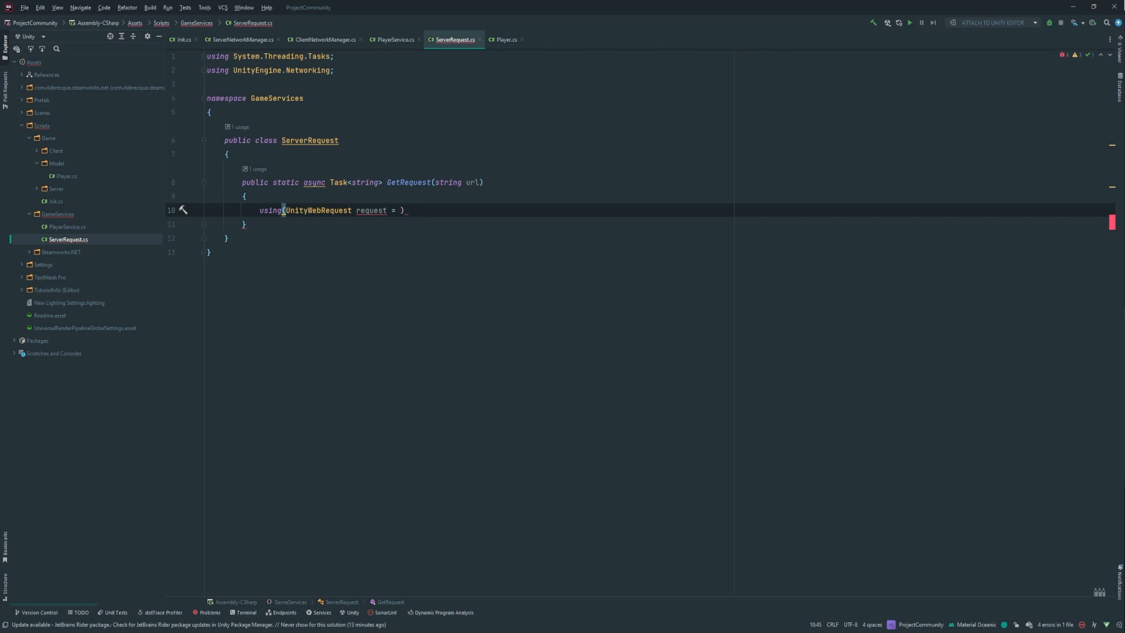
pyautogui.write('UnityWebRequest.Get()')
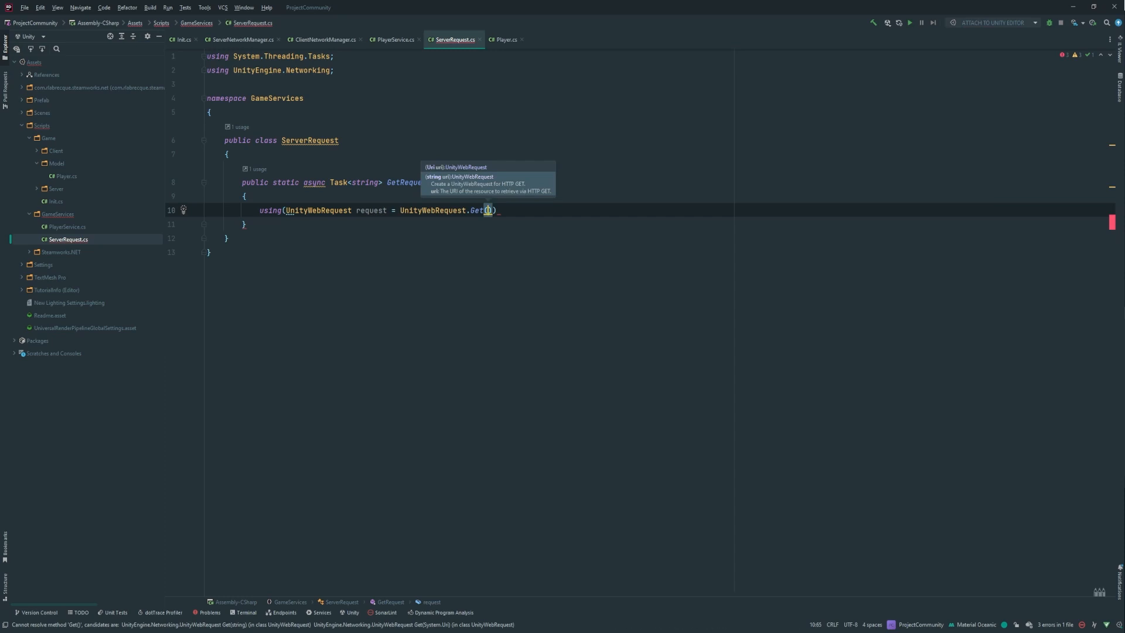
pyautogui.write('url')
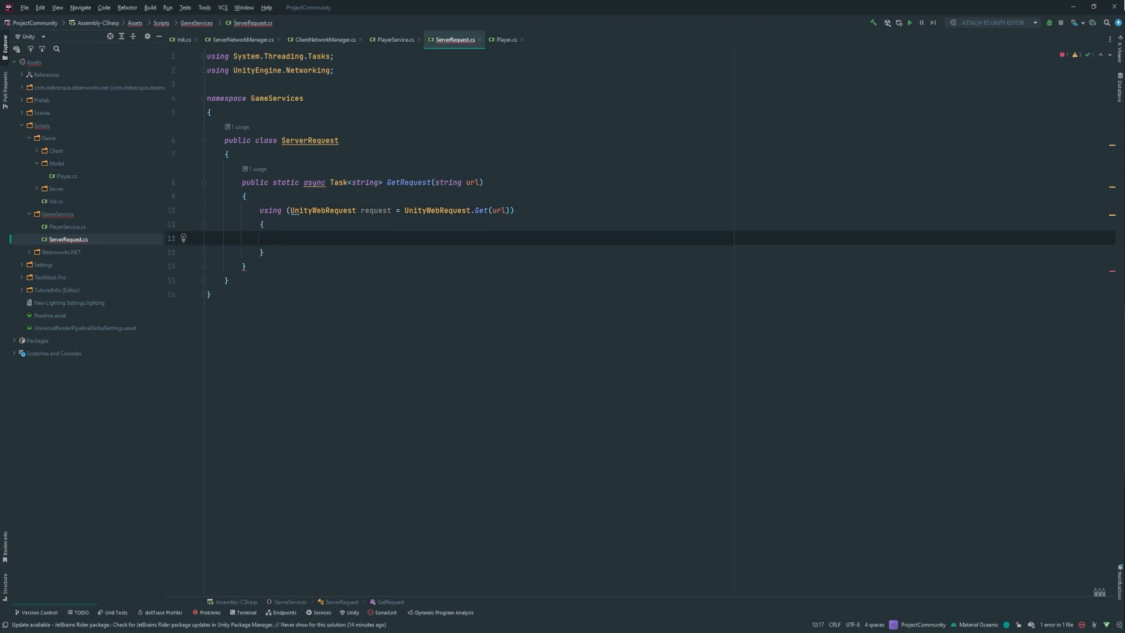
# Step: Await request.SendWebRequest() inside the using block
pyautogui.write('await')
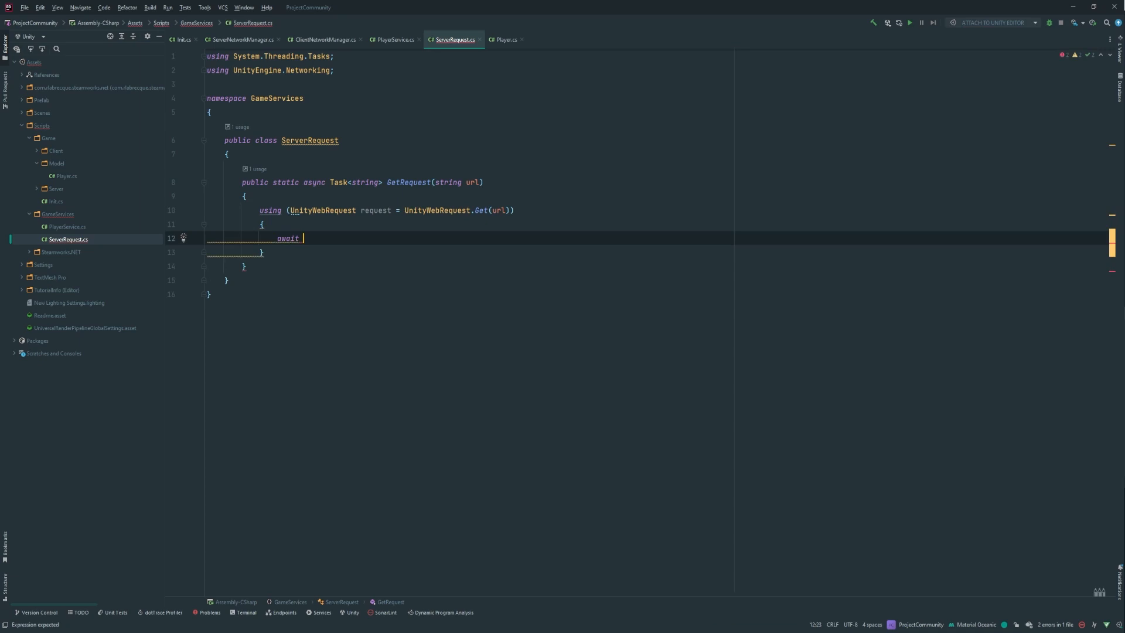
pyautogui.write('request.')
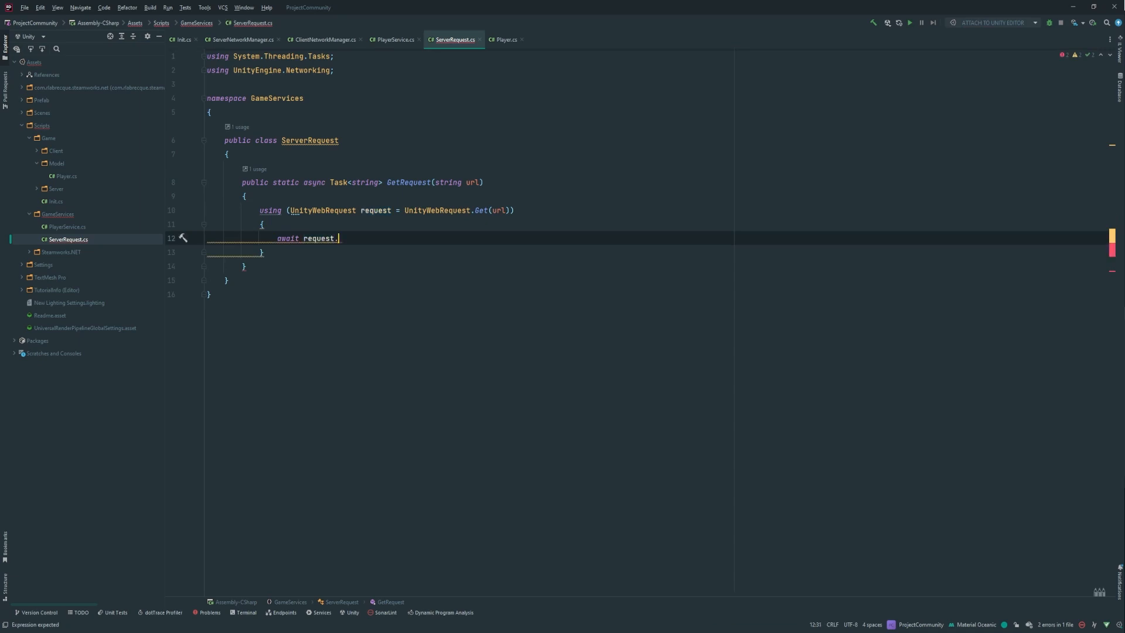
pyautogui.write('Sen')
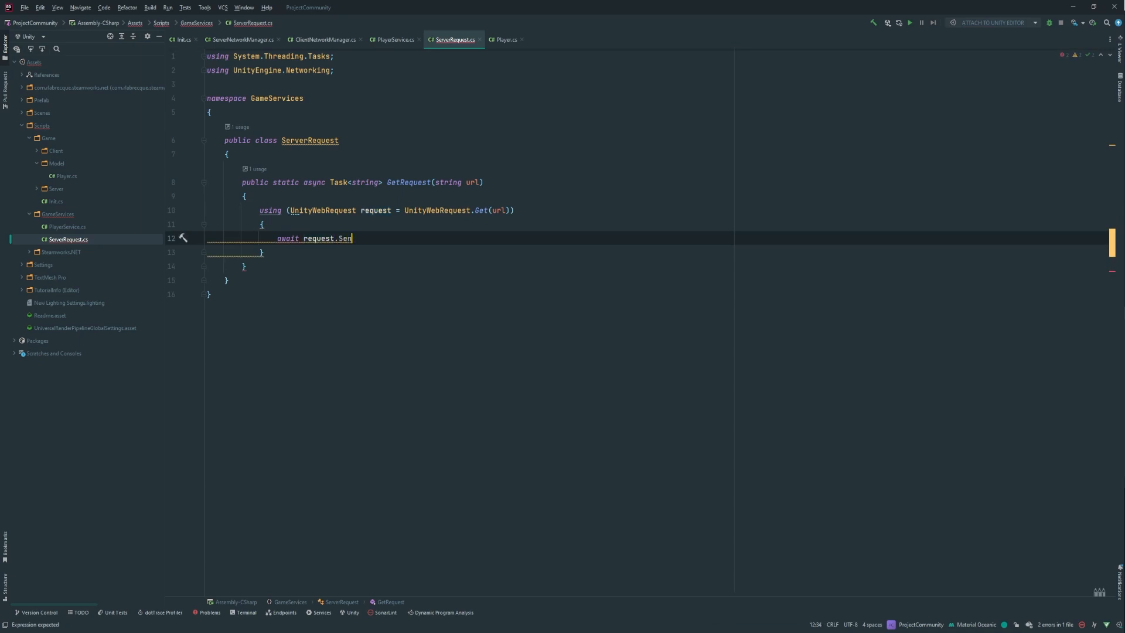
pyautogui.write('dWebRequest();')
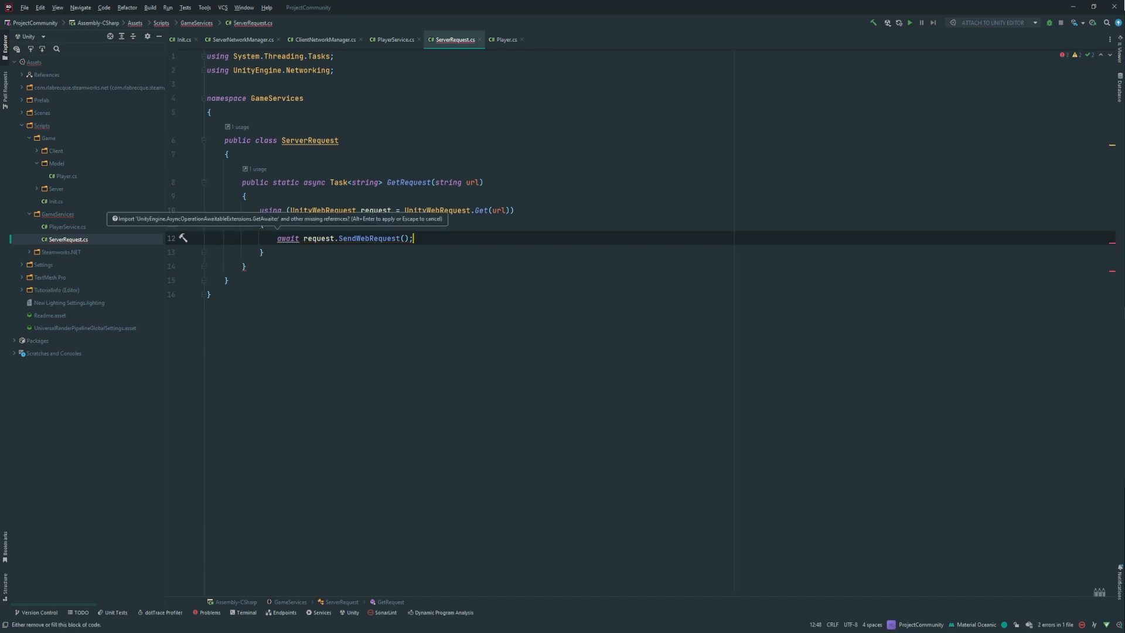
# Step: Add an if checking request.result == UnityWebRequest.Result.ConnectionError with an empty braced body
pyautogui.press('enter')
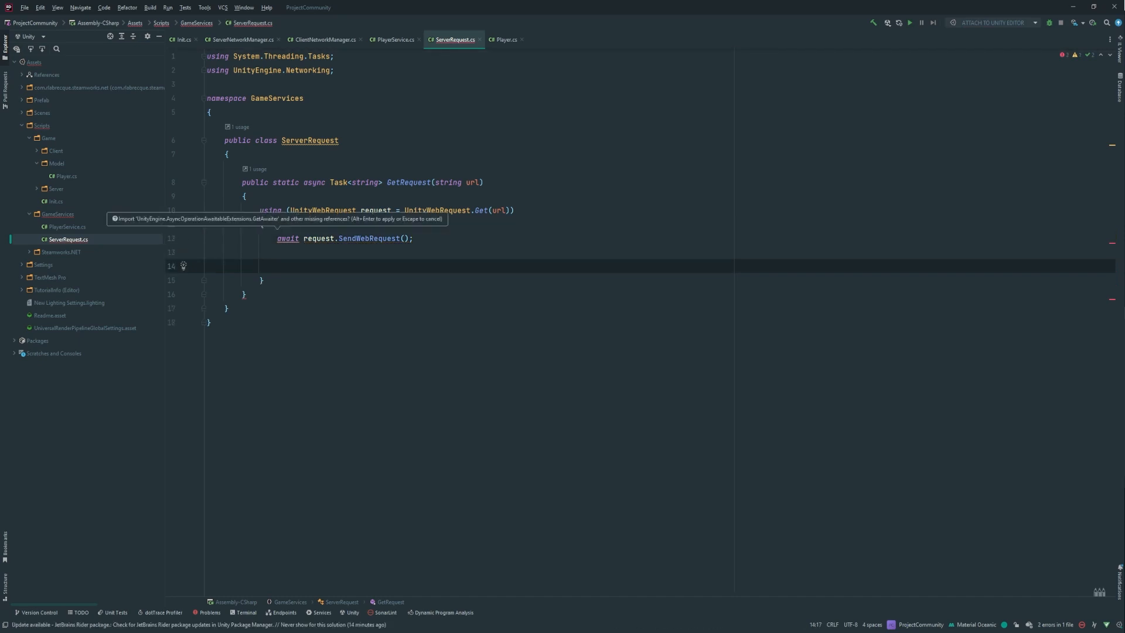
pyautogui.write('if(request.is')
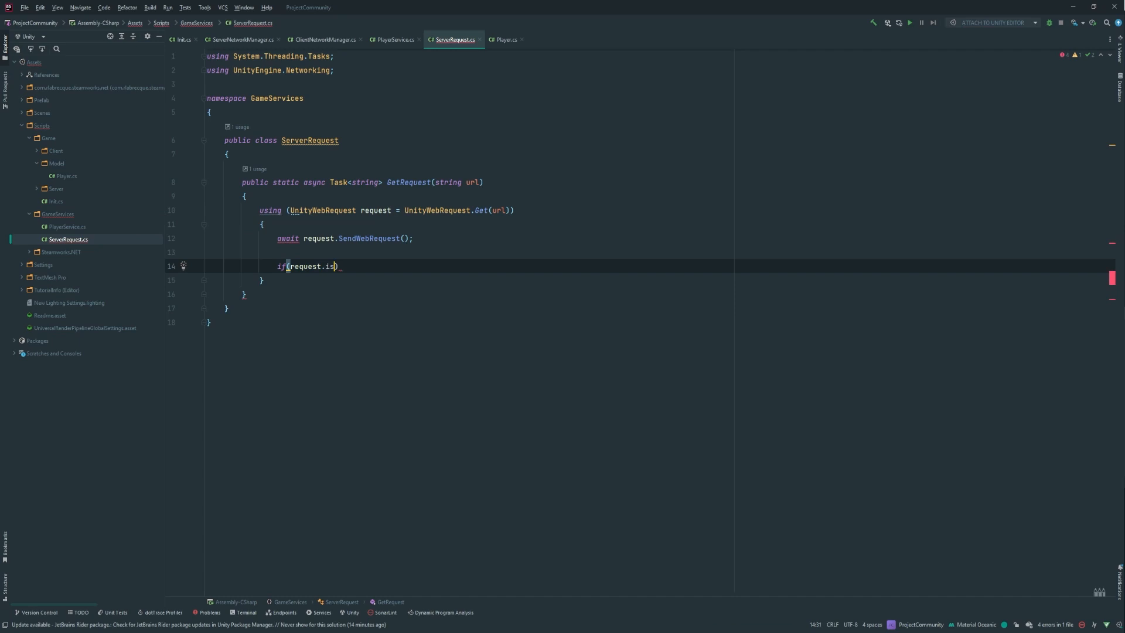
pyautogui.write('Ne')
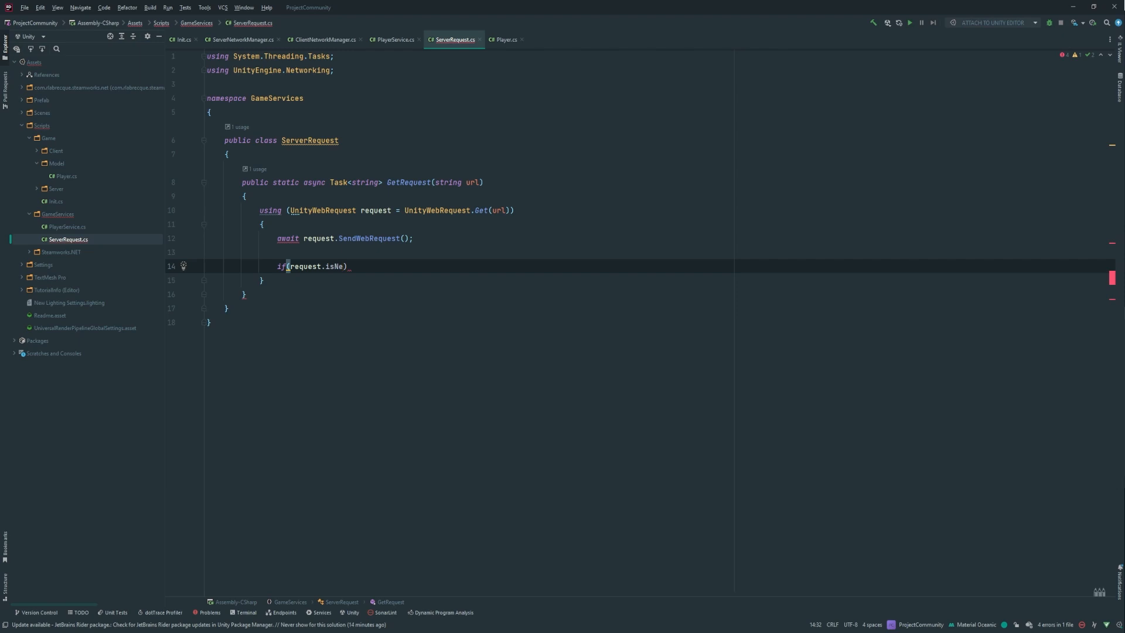
pyautogui.doubleClick(335, 266)
pyautogui.write('result == ')
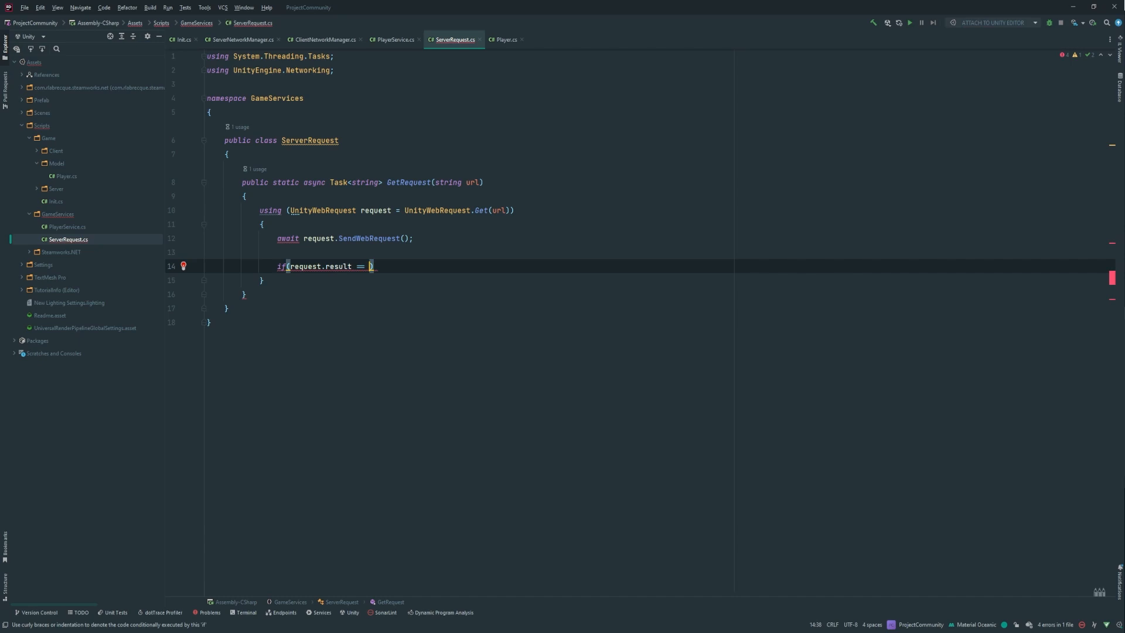
pyautogui.write('UnityWebRequest.Result.ConnectionError')
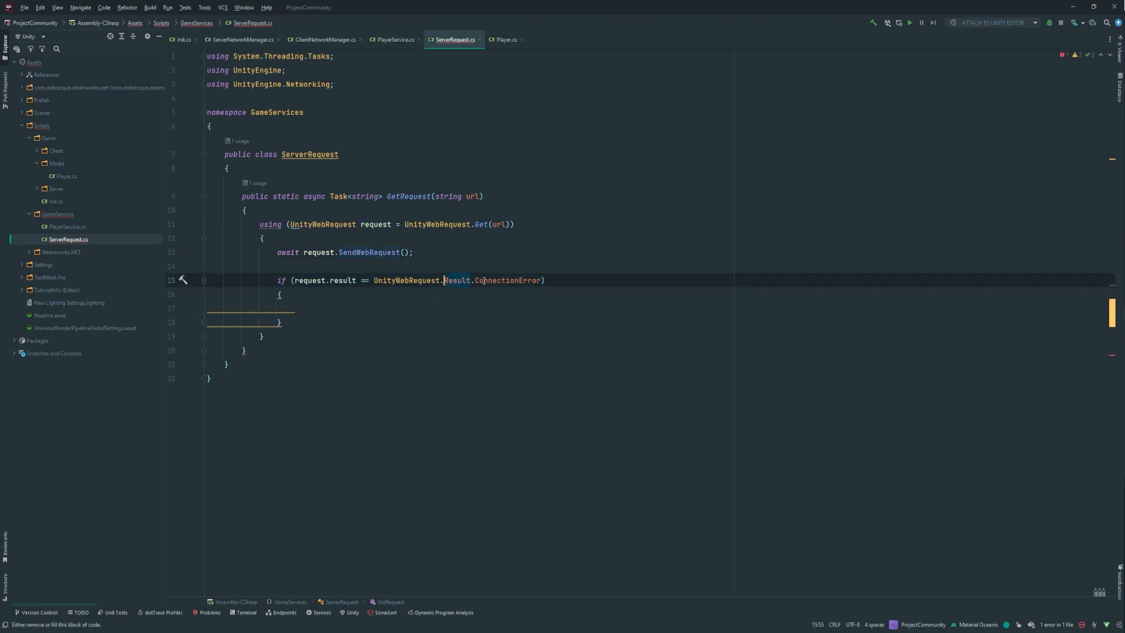
pyautogui.doubleClick(511, 280)
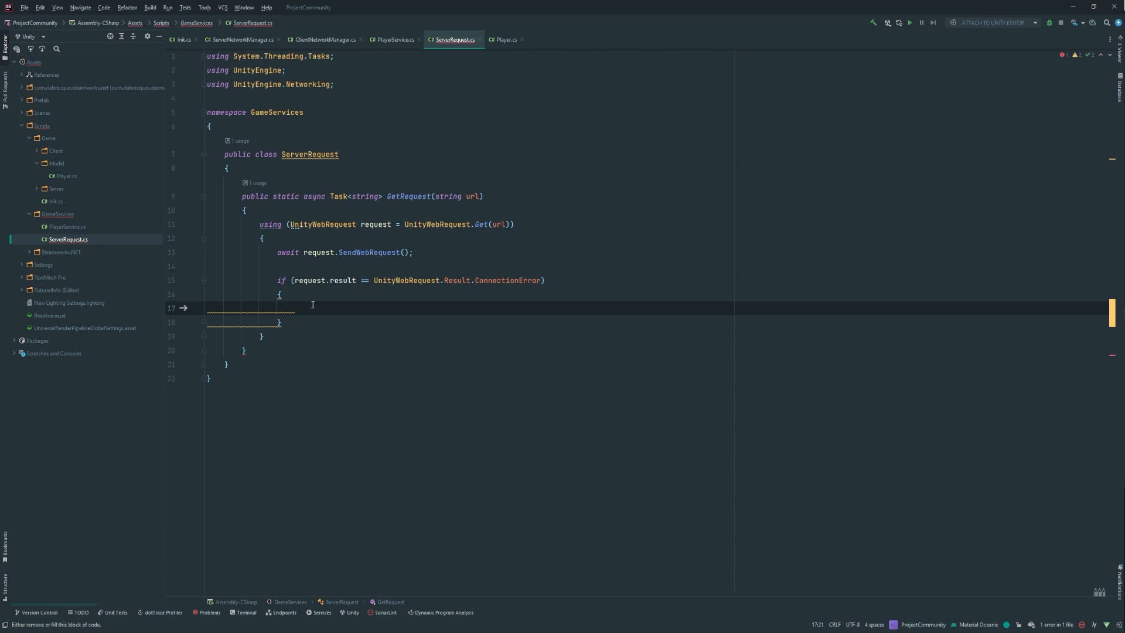
# Step: Log Debug.LogError("Couldn't connect to backend services") in the if block and begin a return
pyautogui.write('Debug.L')
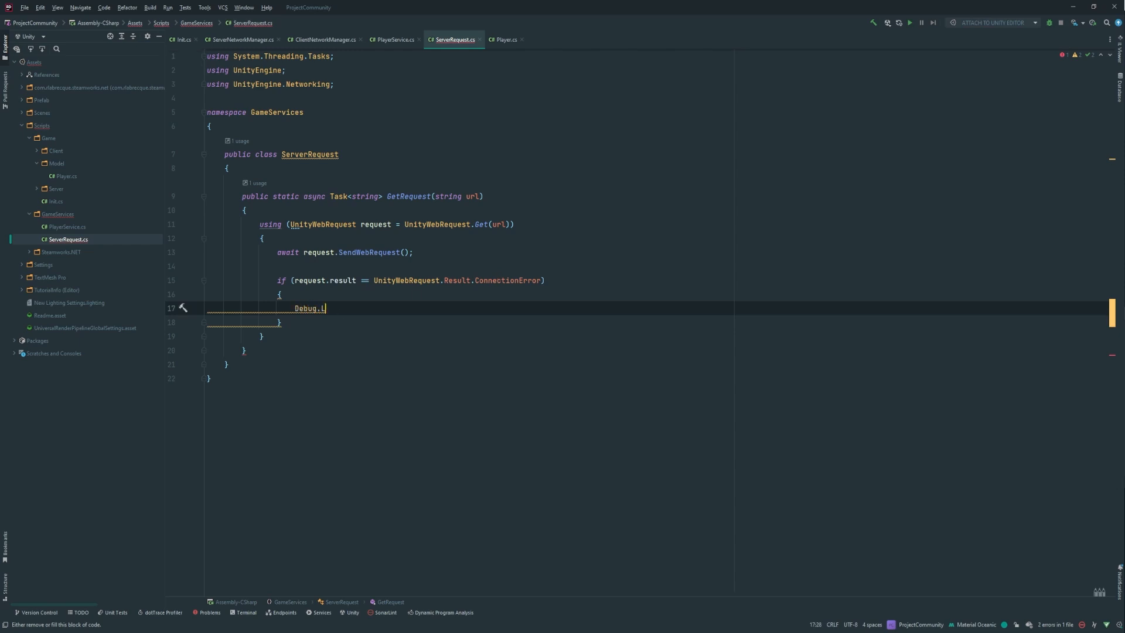
pyautogui.write('og();')
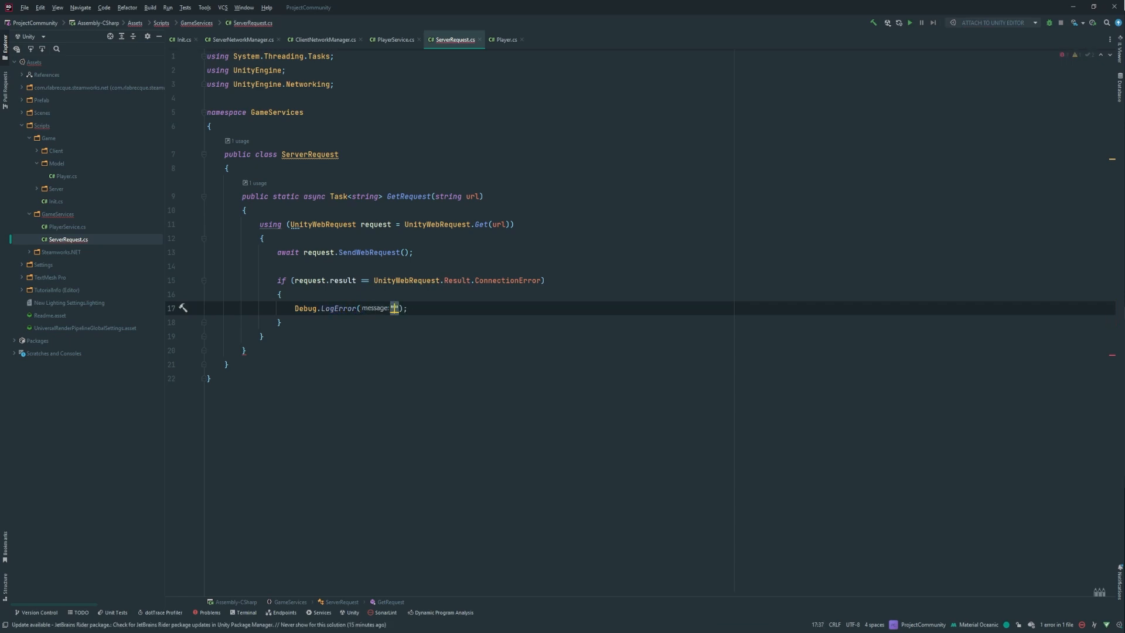
pyautogui.write('Could')
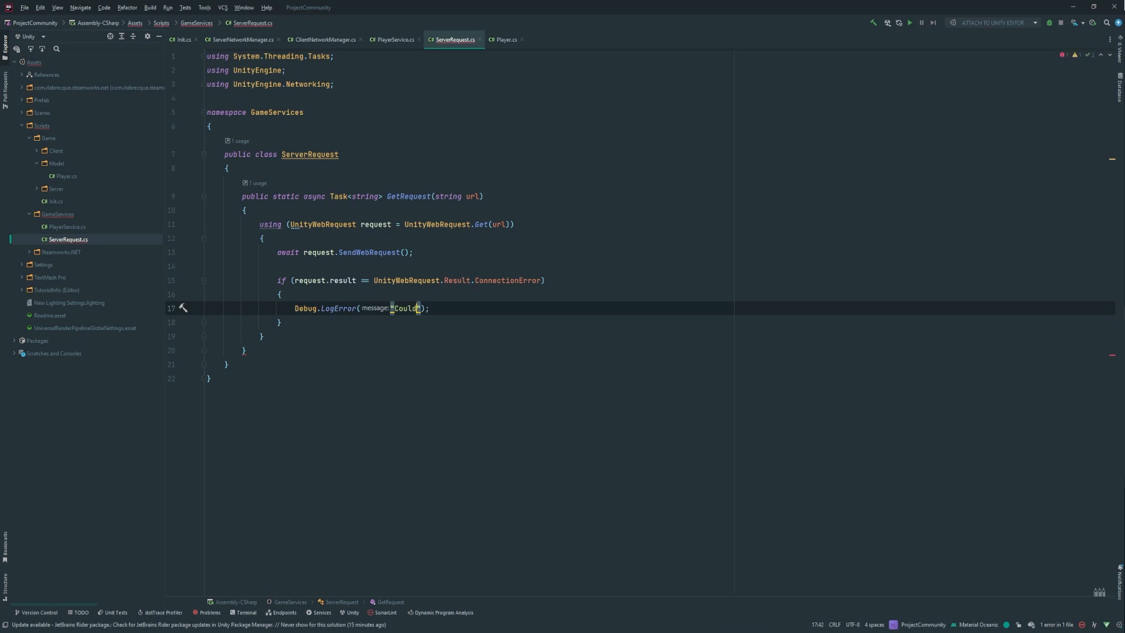
pyautogui.write("n't connect to backend services")
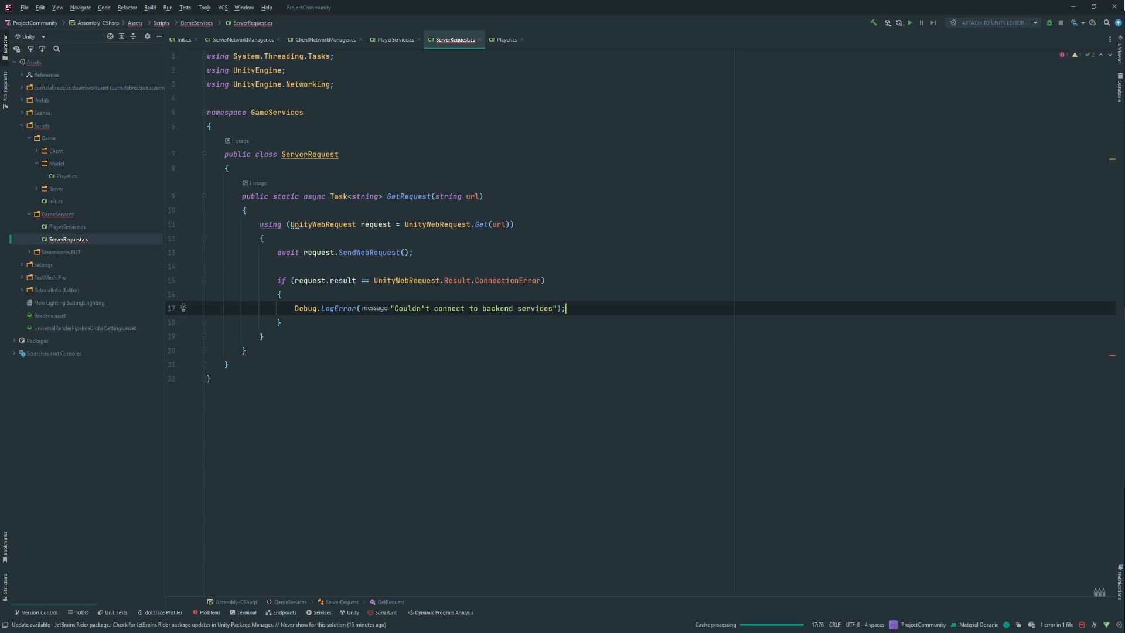
pyautogui.write('return')
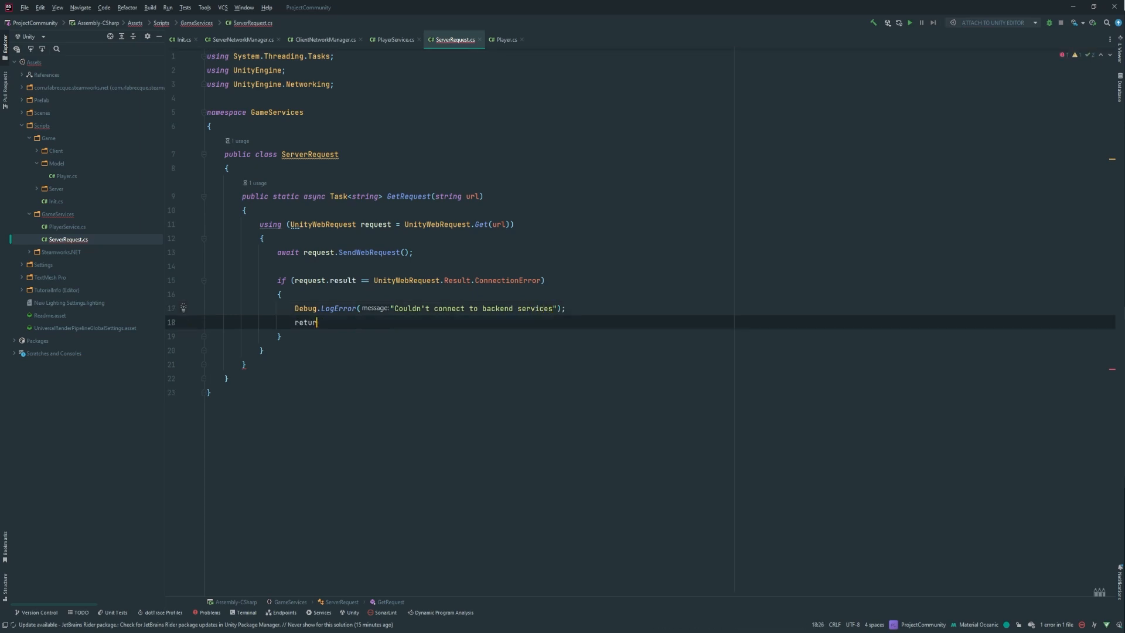
# Step: Return null on connection error, otherwise return request.downloadHandler.text
pyautogui.write('null;')
pyautogui.write('r')
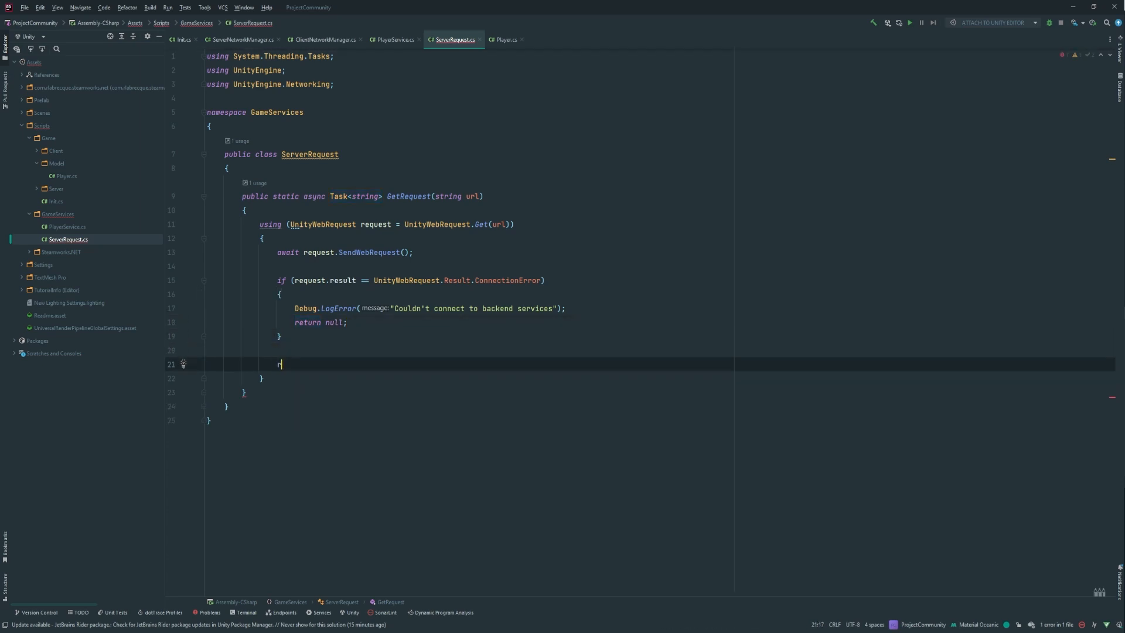
pyautogui.write('eturn r')
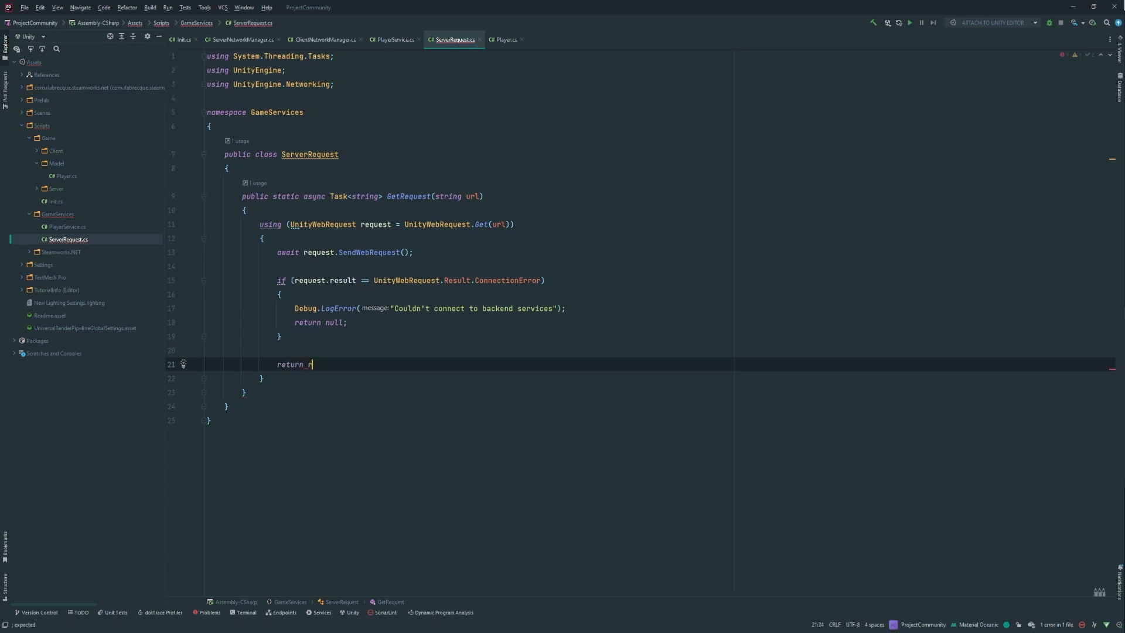
pyautogui.write('equest.dodwn')
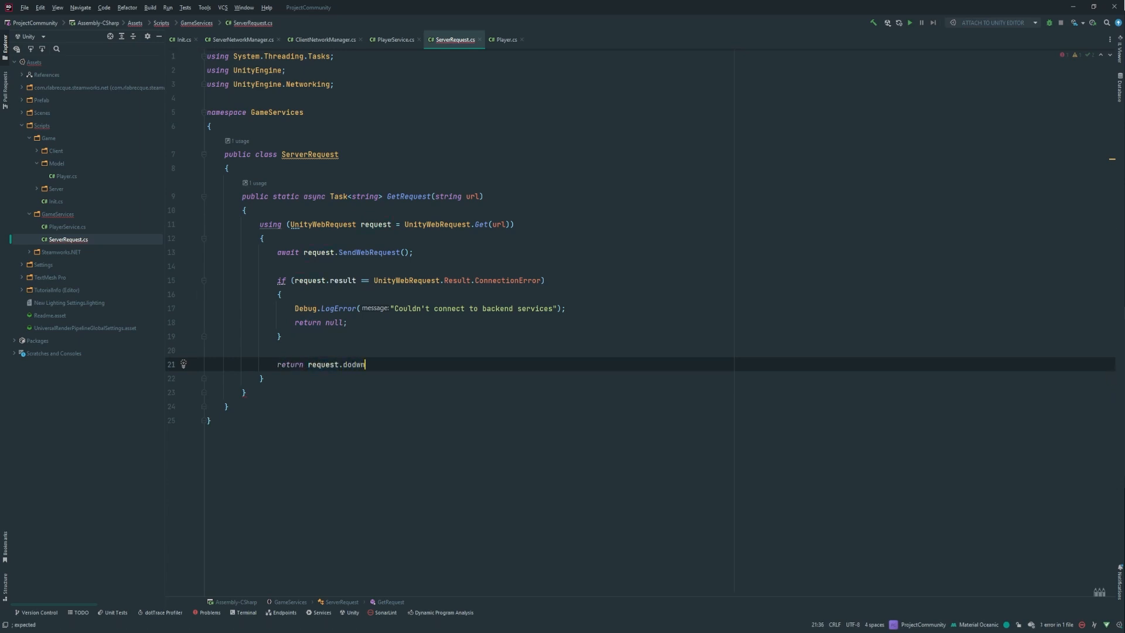
pyautogui.press('Backspace')
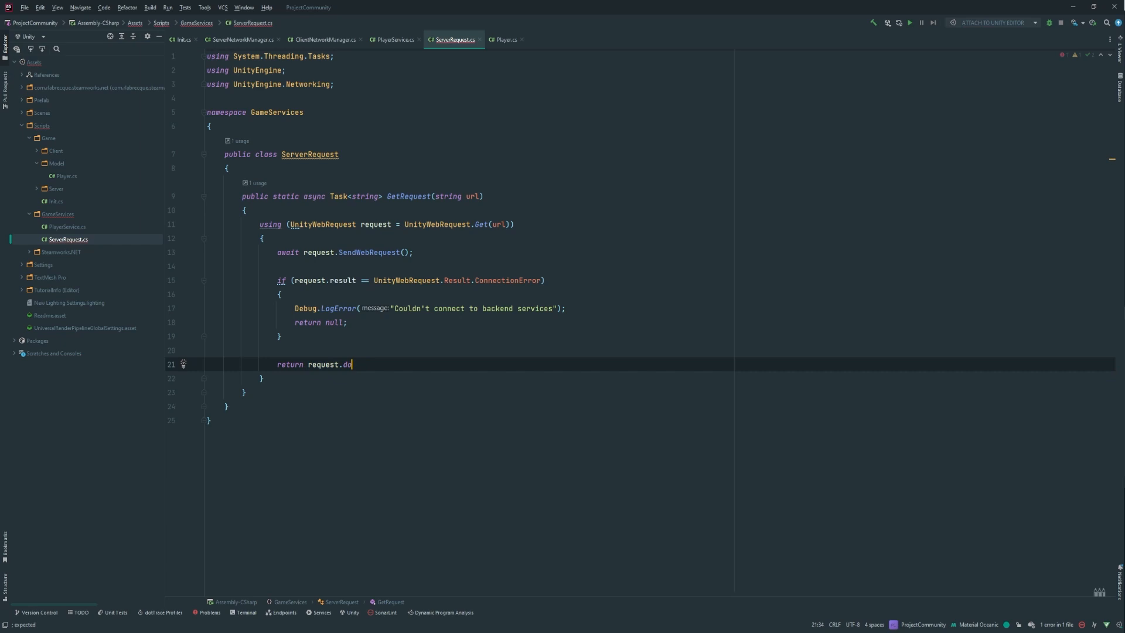
pyautogui.write('wn')
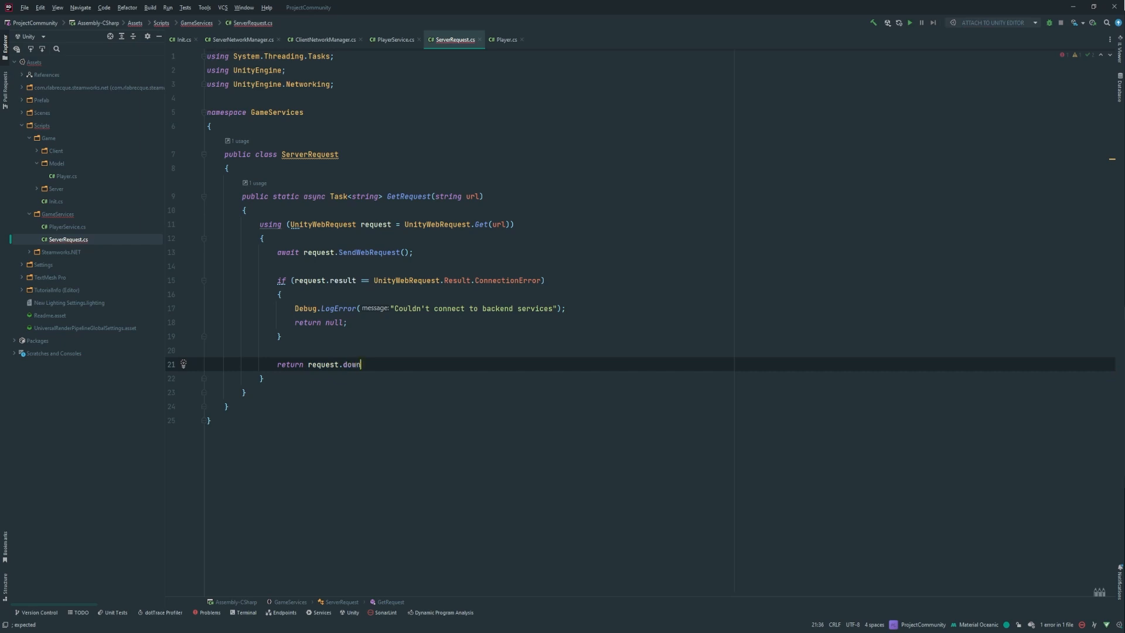
pyautogui.write('loadHandler.text')
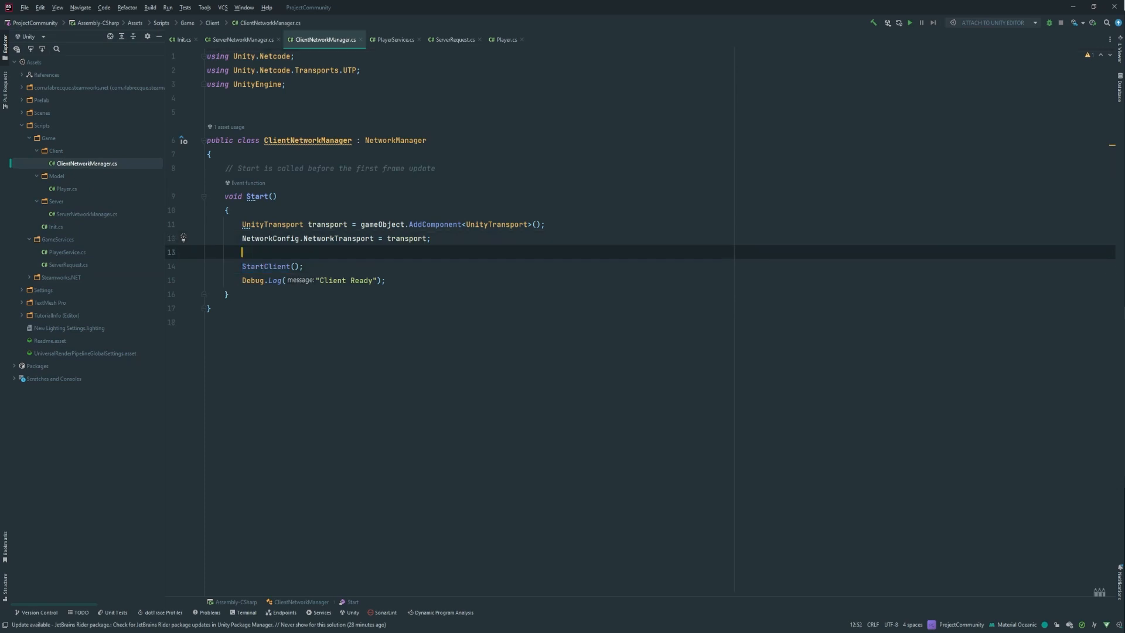
# Step: Make Start async and store await PlayerService.GetPlayer("steam_id") in a Player variable, importing GameServices
pyautogui.press('enter')
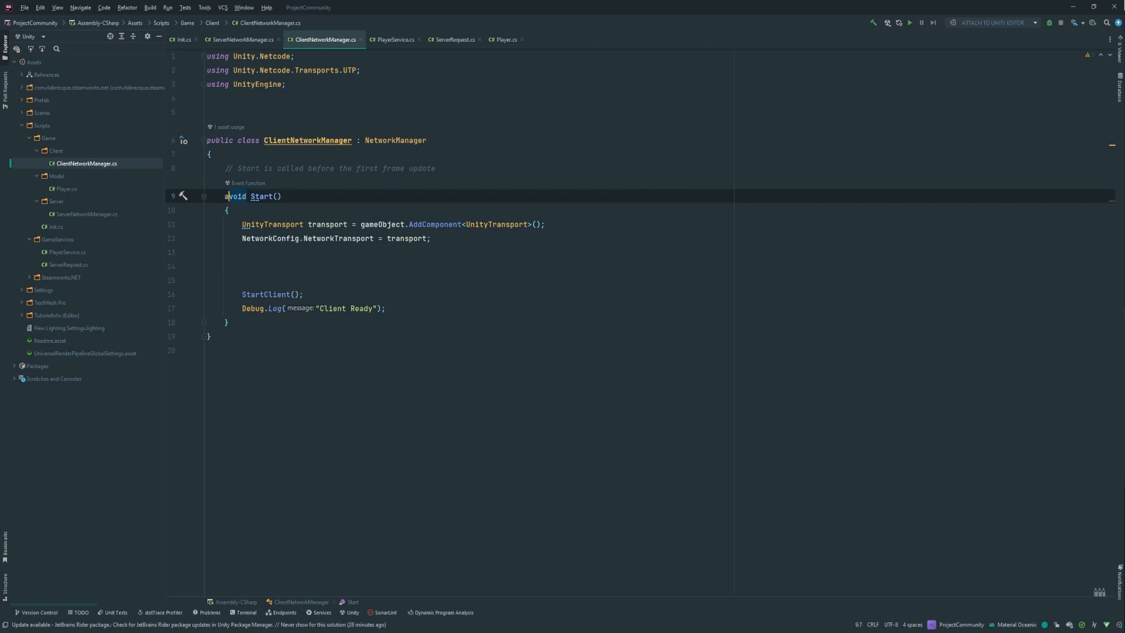
pyautogui.write('async')
pyautogui.click(660, 266)
pyautogui.write('await PlayerService.GetPlayer(')
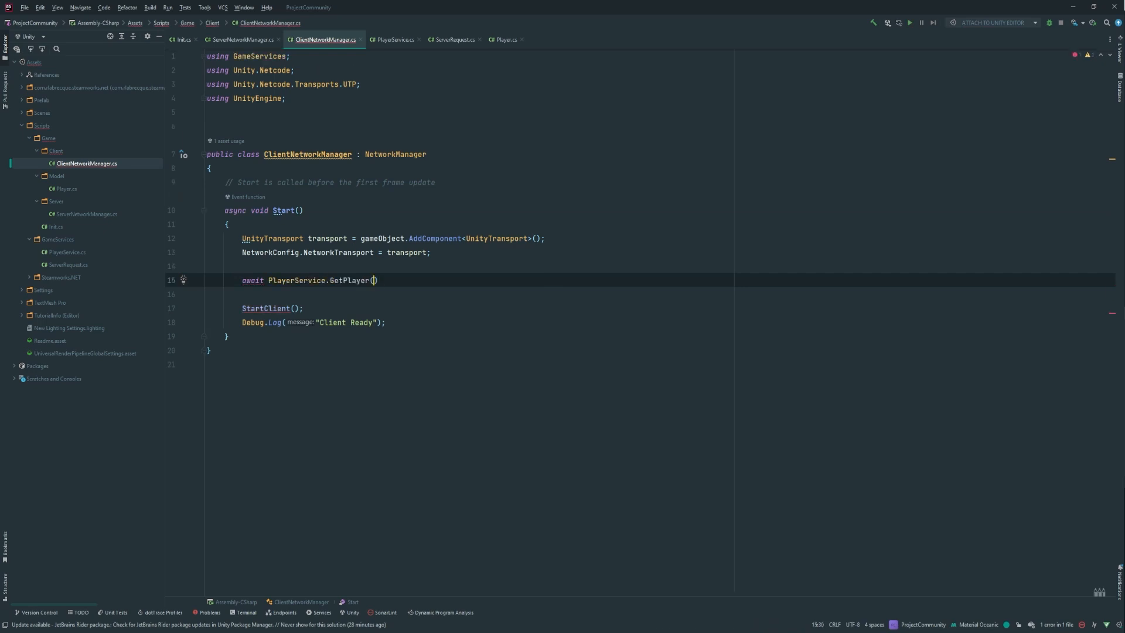
pyautogui.write('id:')
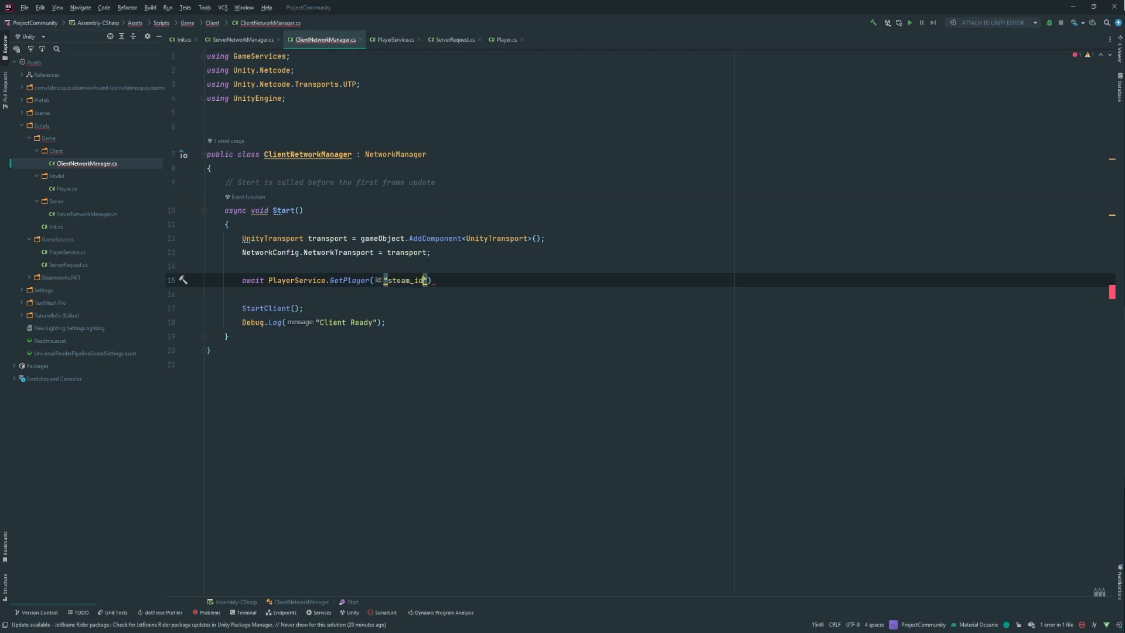
pyautogui.press('enter')
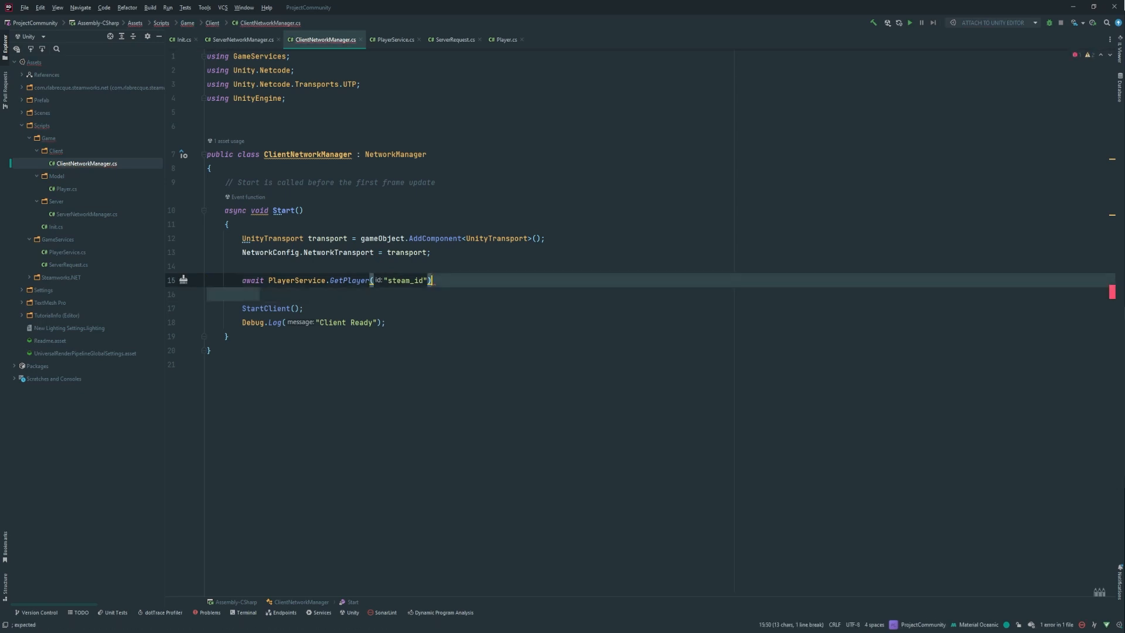
pyautogui.write(';')
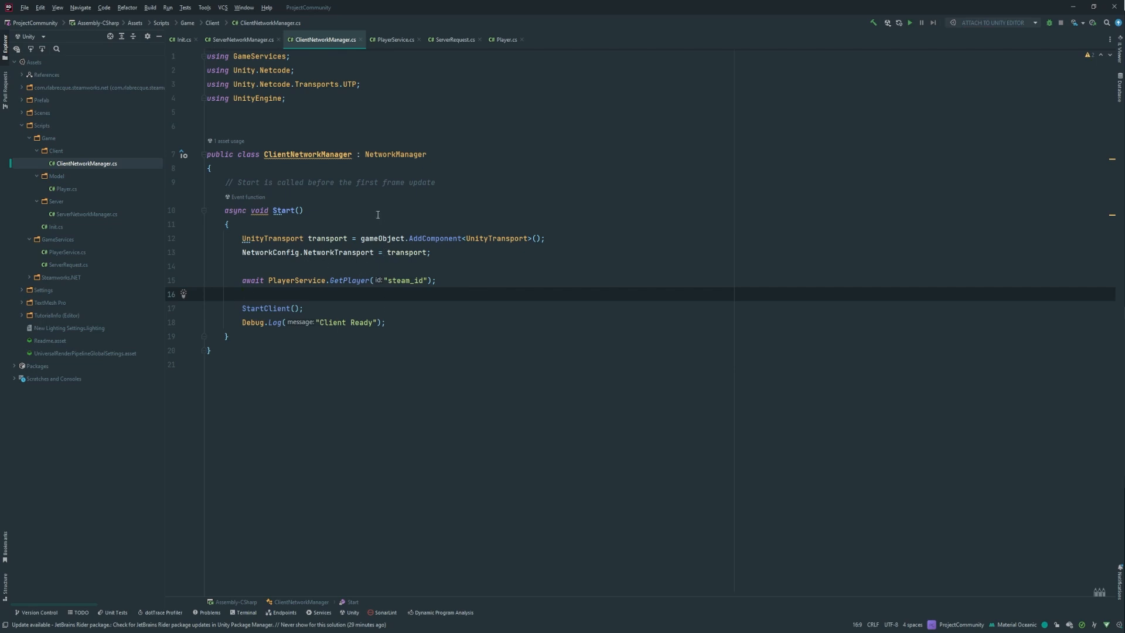
pyautogui.moveTo(365, 297)
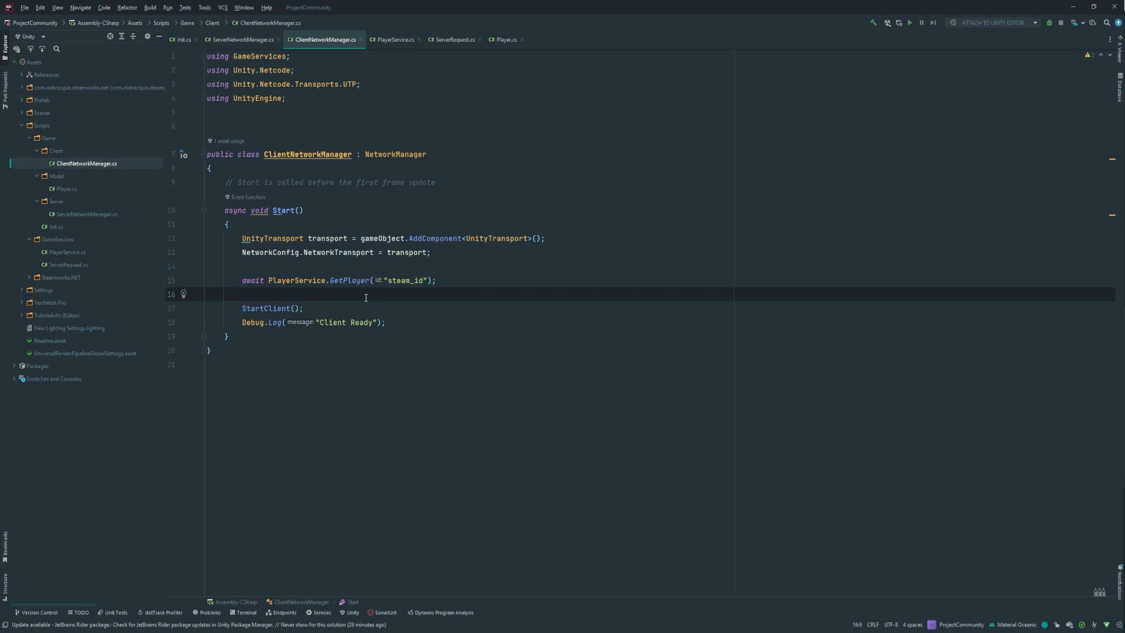
pyautogui.click(243, 294)
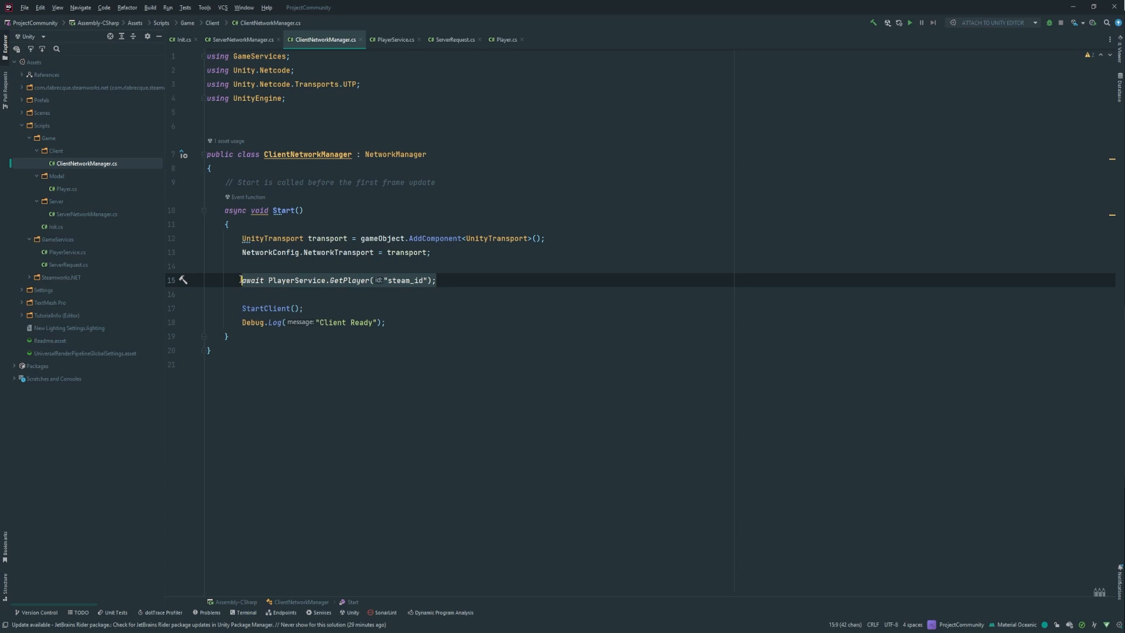
pyautogui.click(329, 280)
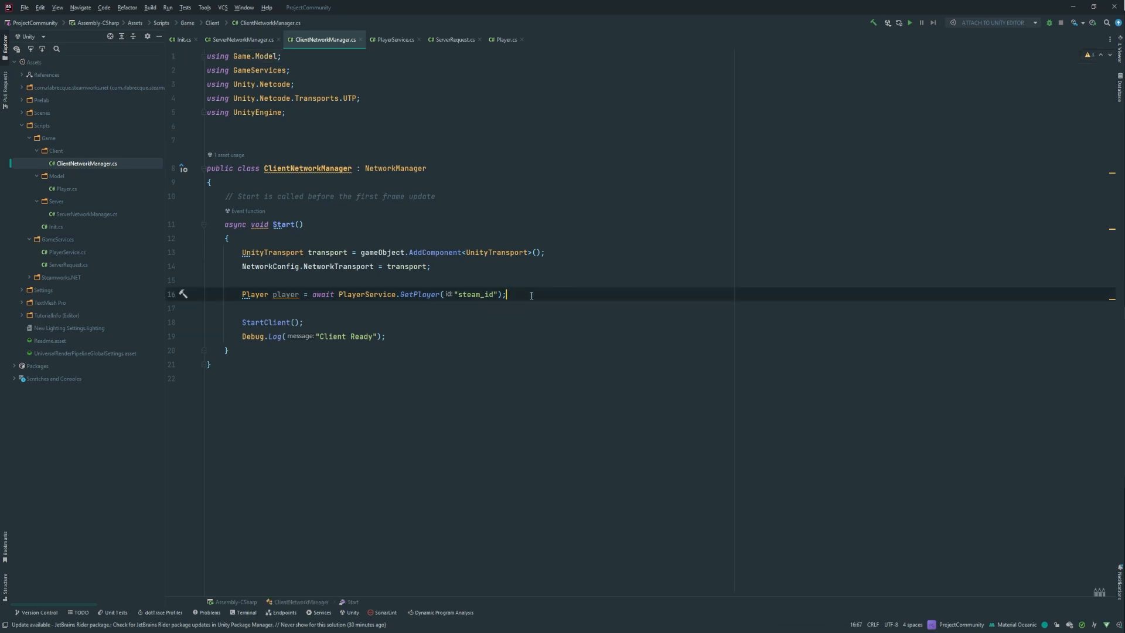
# Step: Log $"Player retrived: {player.Gamertag}" after fetching the player
pyautogui.write('Debug.l')
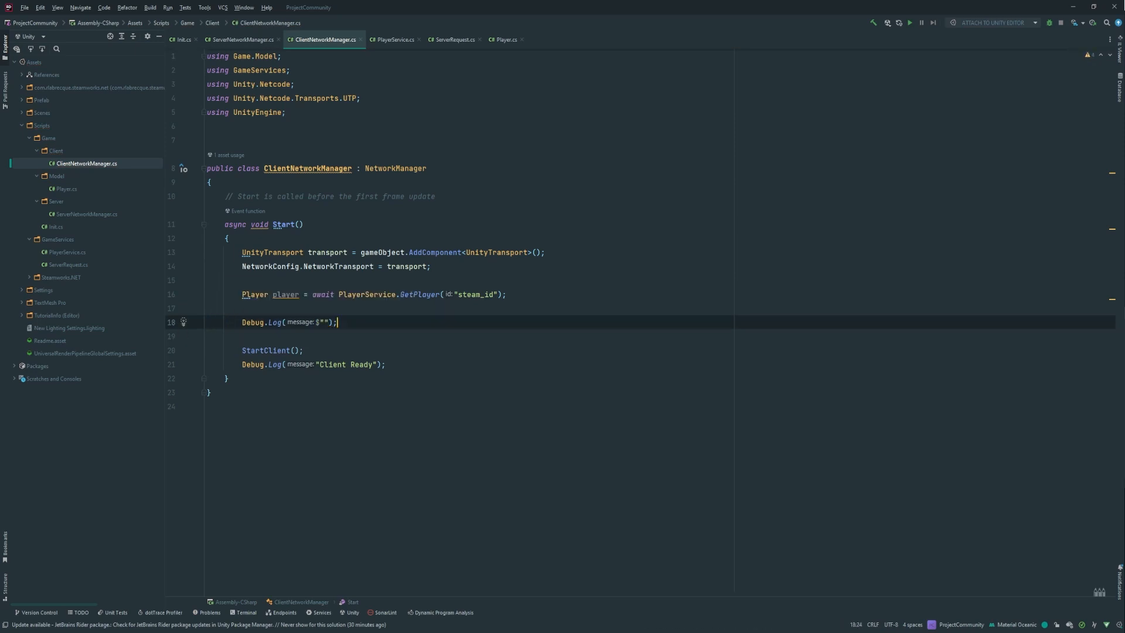
pyautogui.write('Player retrived')
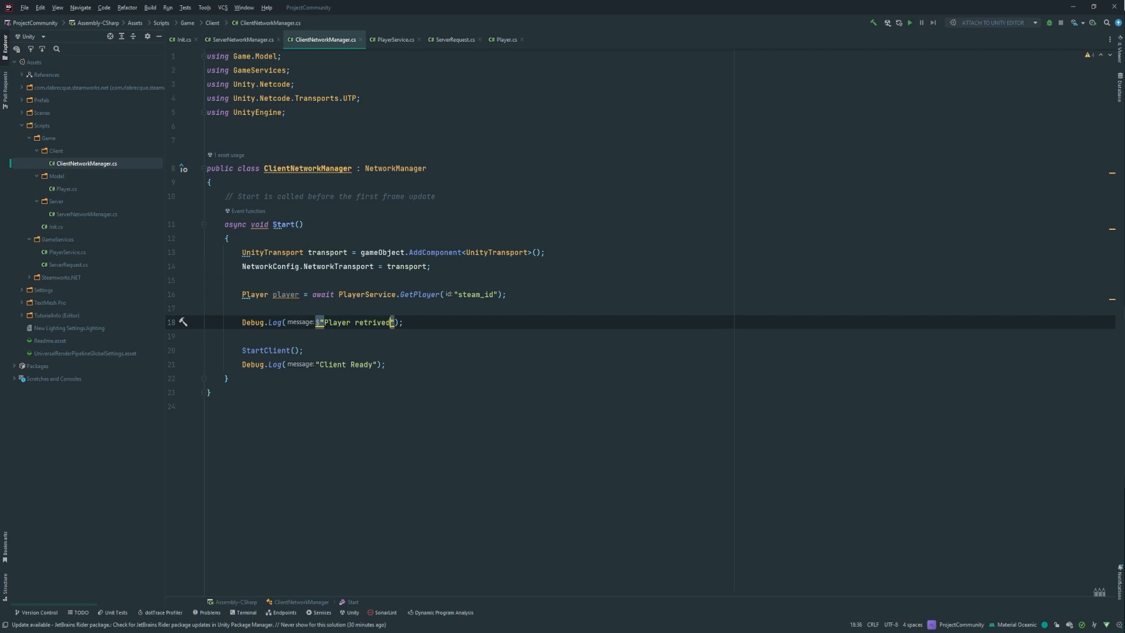
pyautogui.write(':')
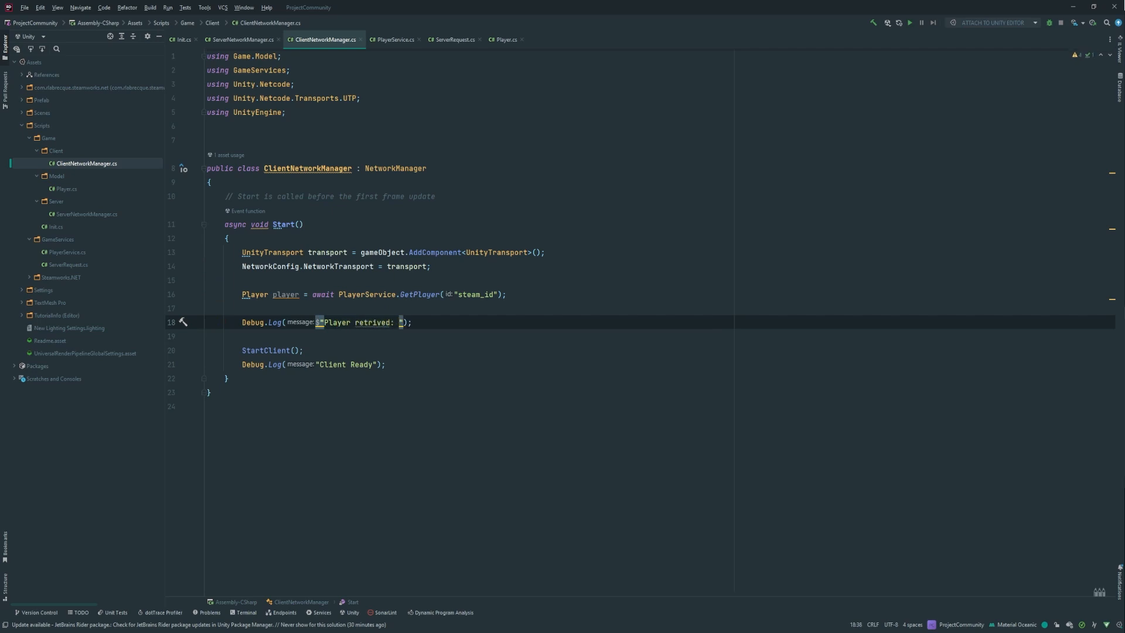
pyautogui.write('{Pla')
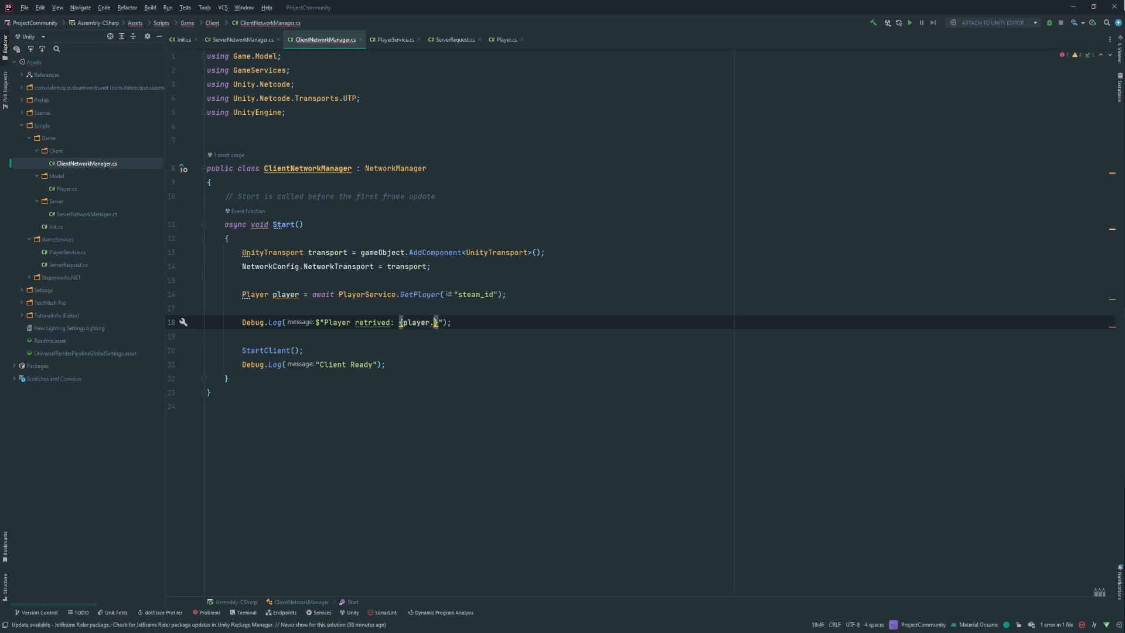
pyautogui.write('Gamertag": "carlboisvertdev"')
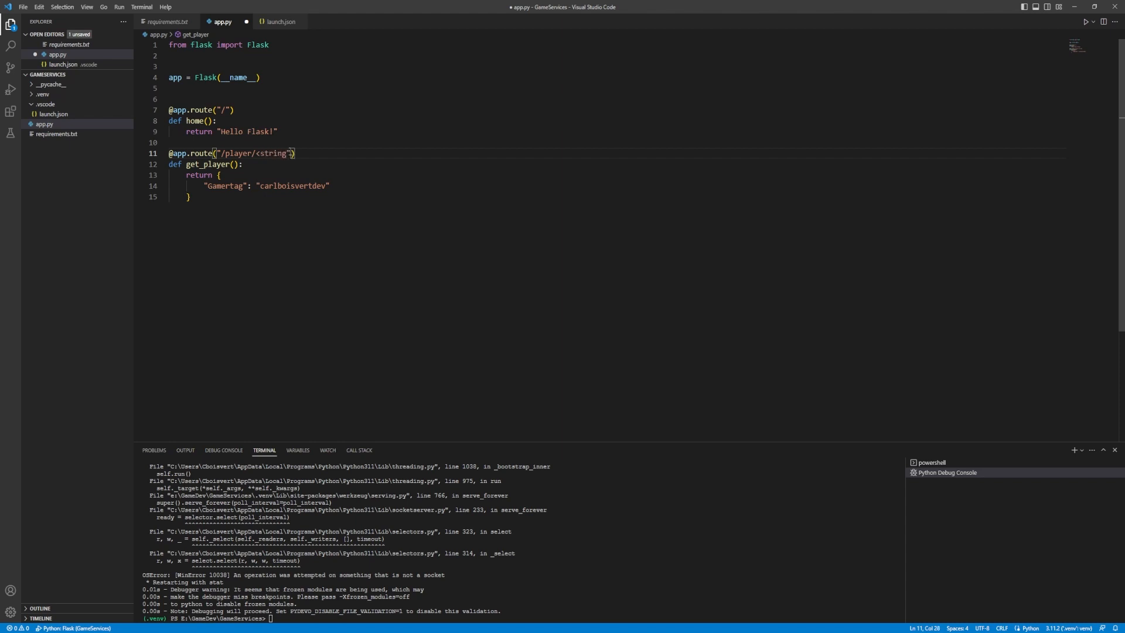
# Step: Change the route to /player/<string:steam_id> and give get_player a steam_id parameter
pyautogui.click(273, 153)
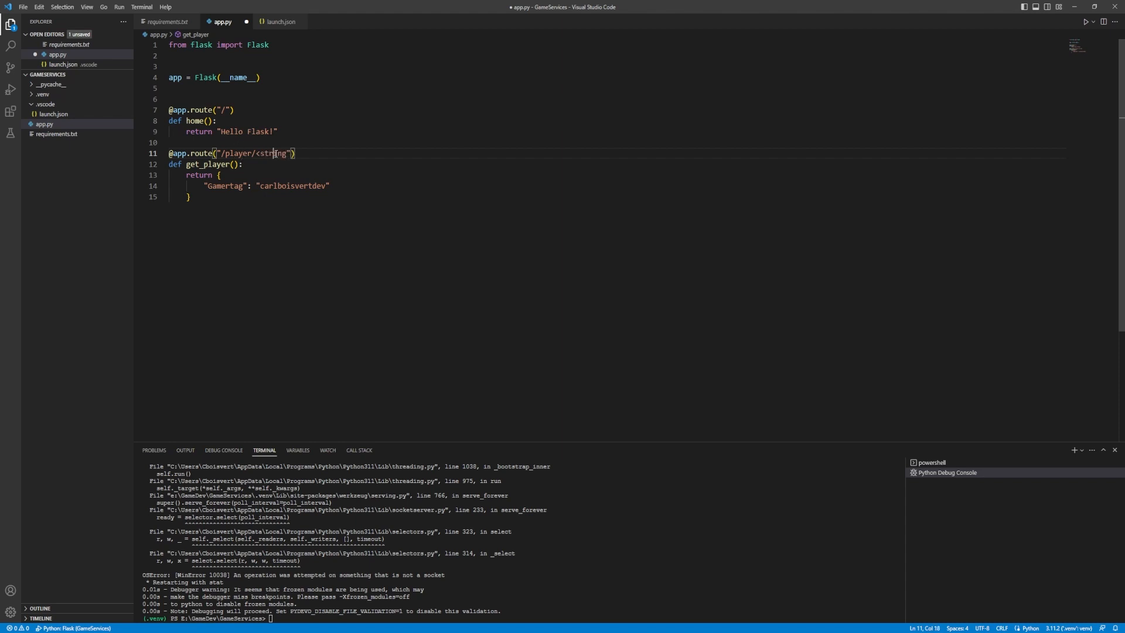
pyautogui.moveTo(223, 153); pyautogui.dragTo(286, 153)
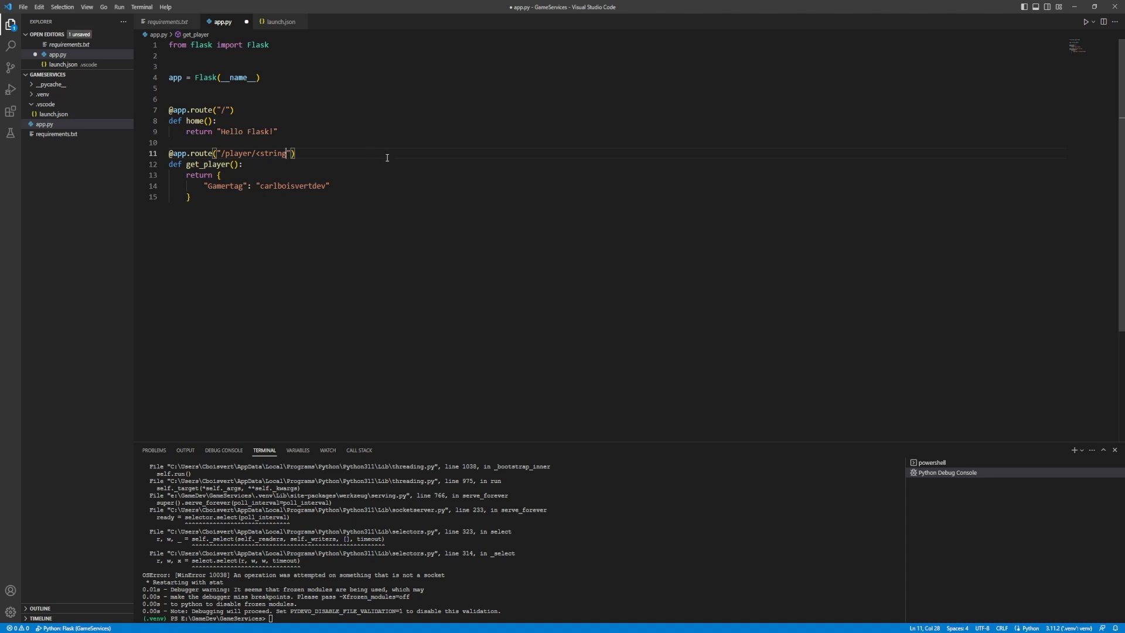
pyautogui.write(':')
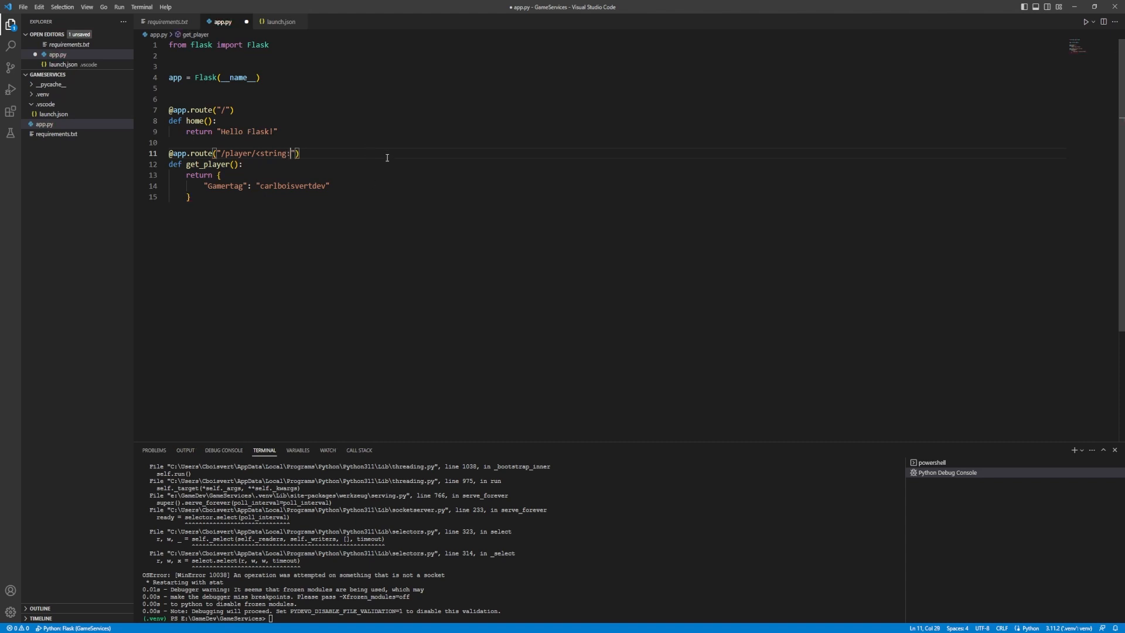
pyautogui.write('steam_i')
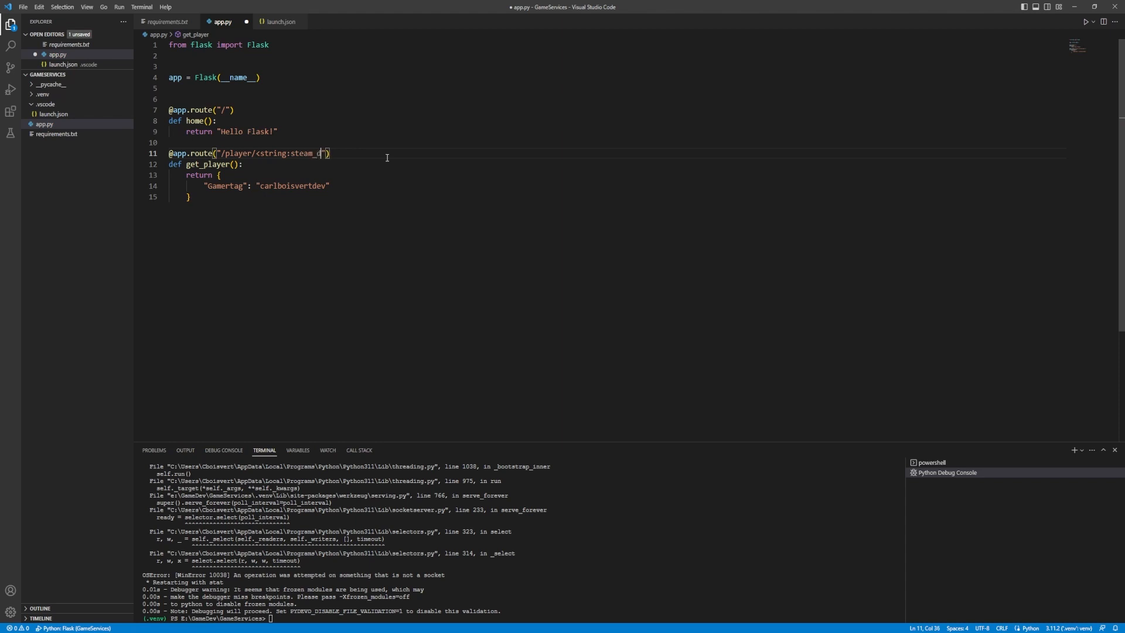
pyautogui.write('id>')
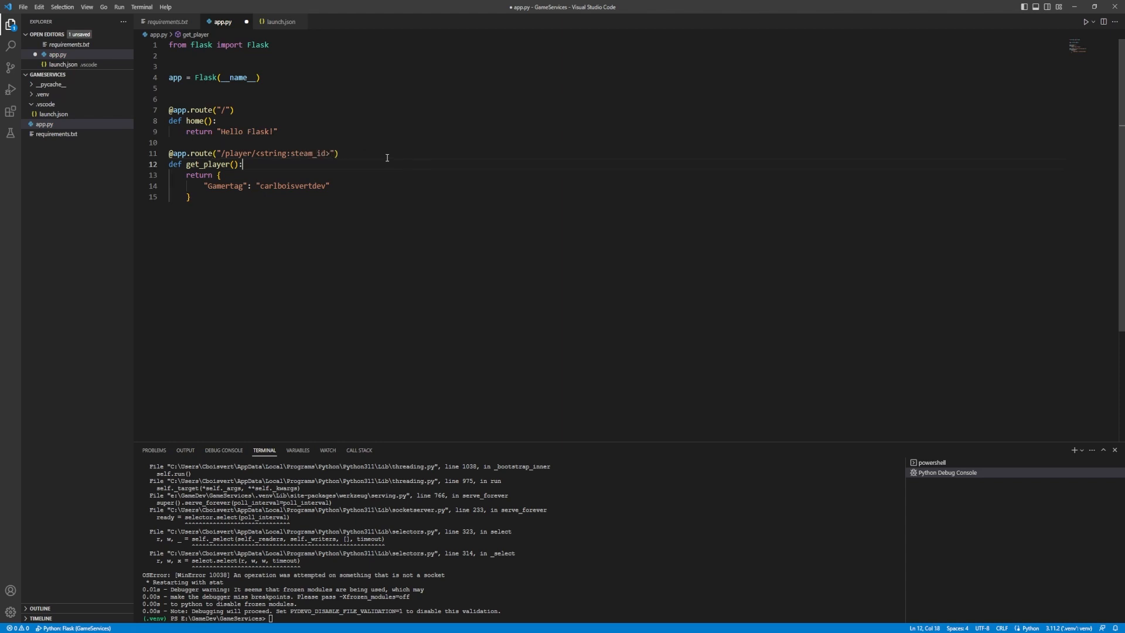
pyautogui.write('steam_id')
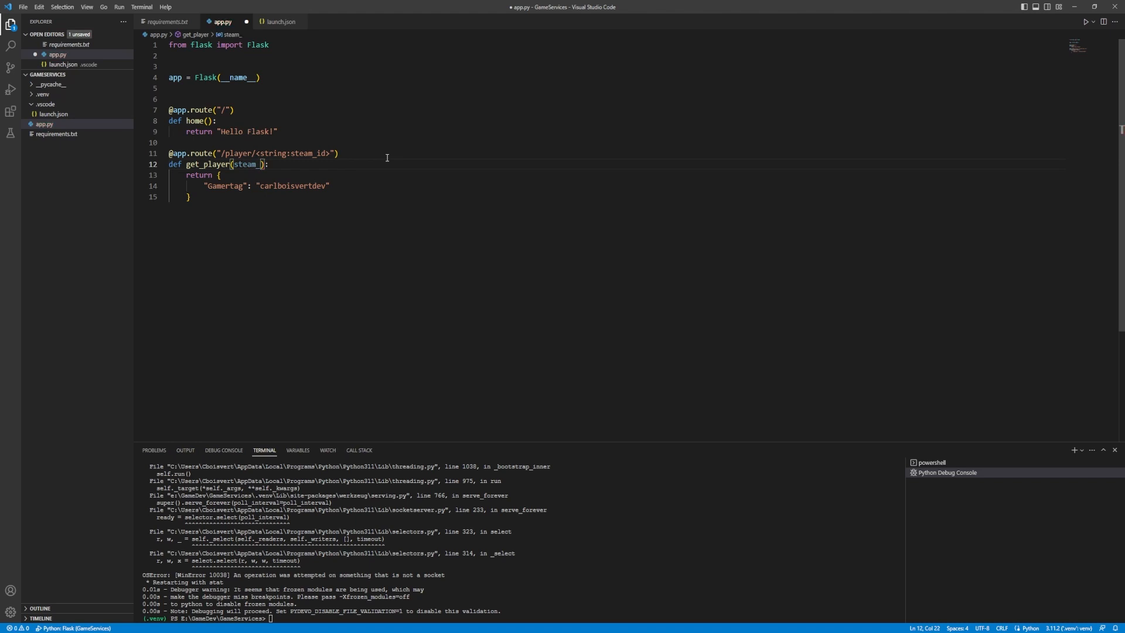
pyautogui.write('id')
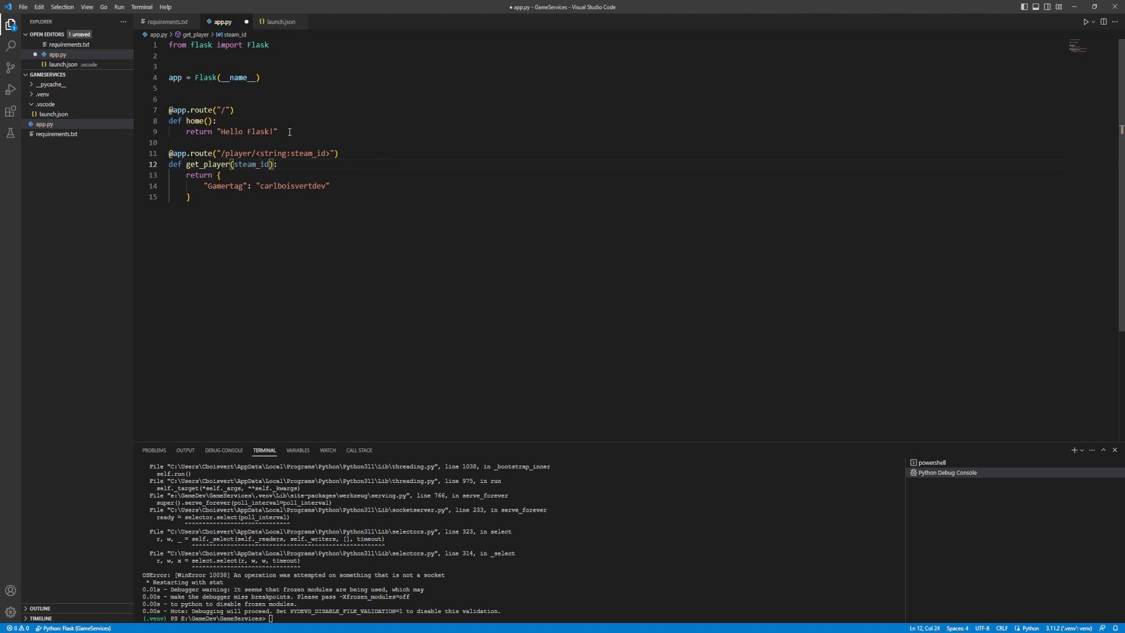
# Step: Return the gamertag only when steam_id == "steam_id"
pyautogui.press('Enter')
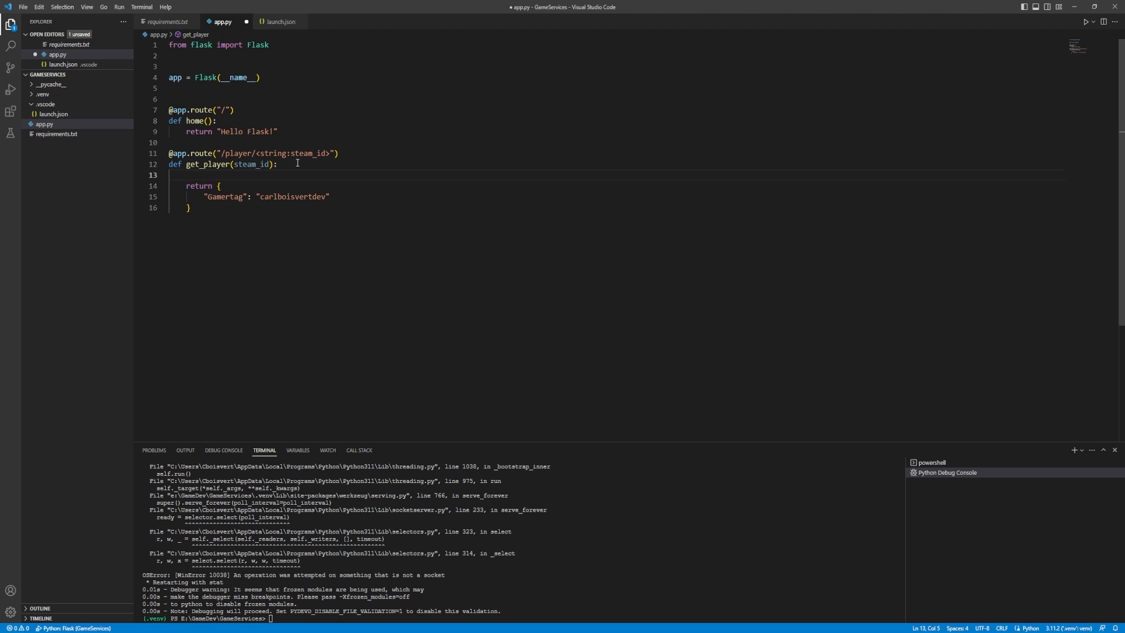
pyautogui.write('if s t')
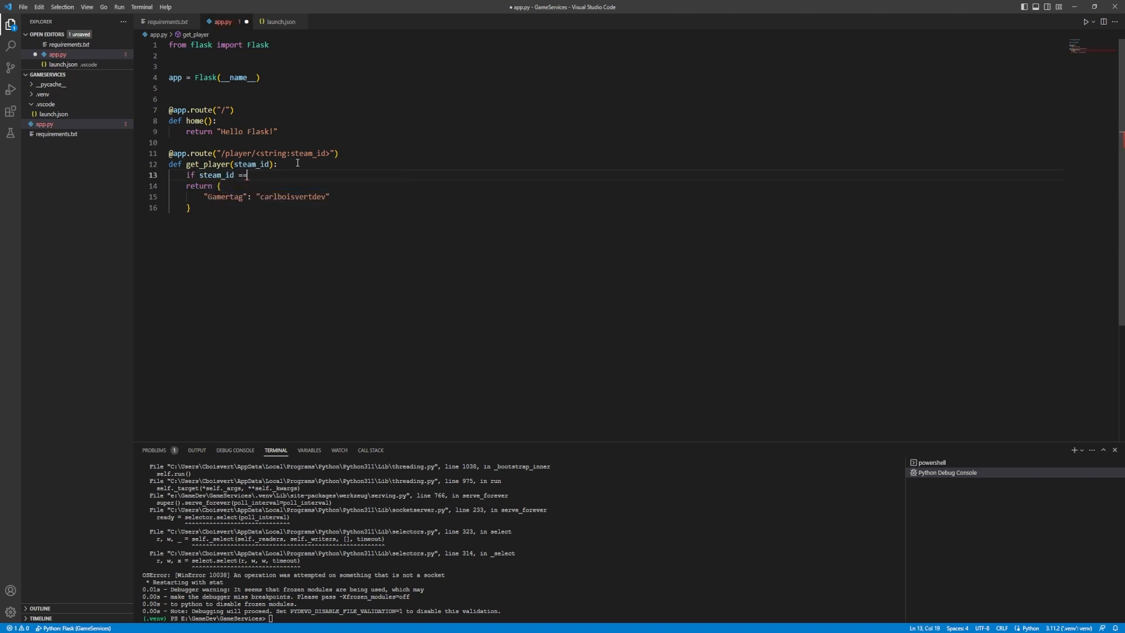
pyautogui.write('"steam_id":')
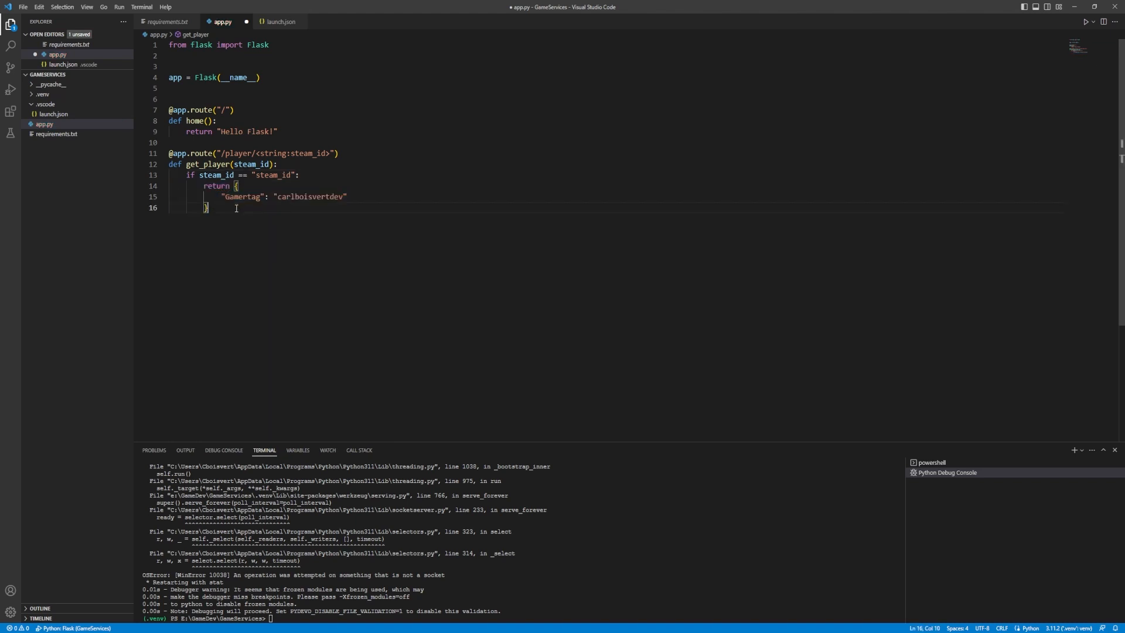
pyautogui.write('ret')
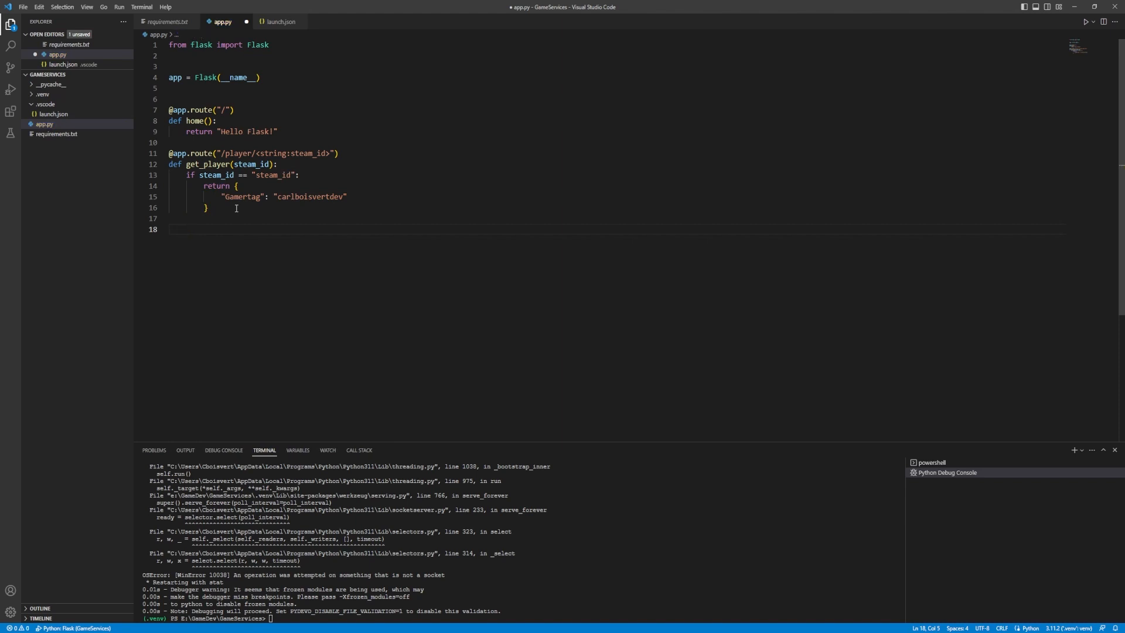
pyautogui.write('return {')
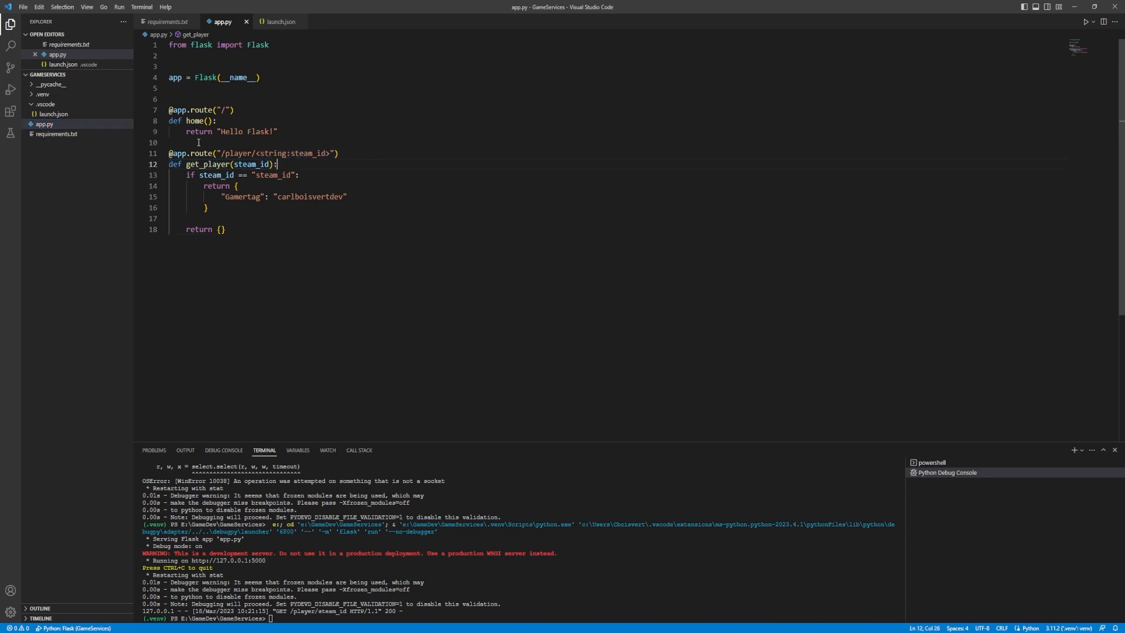
pyautogui.moveTo(10, 89)
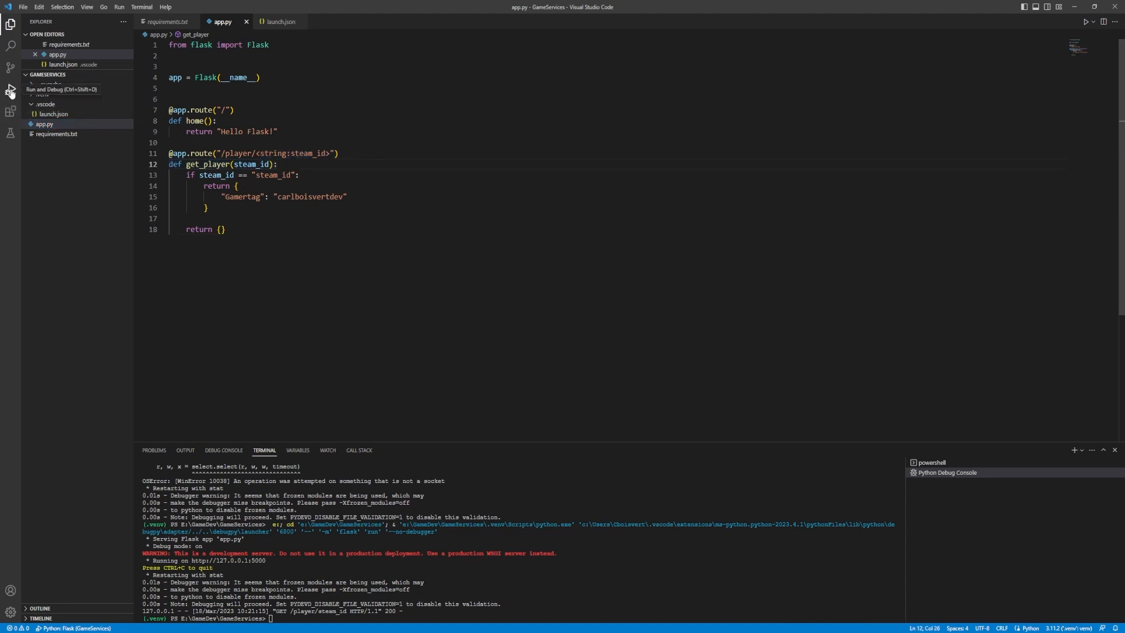
# Step: Bring up the Run and Debug view after saving app.py with the return {} fallback
pyautogui.click(10, 90)
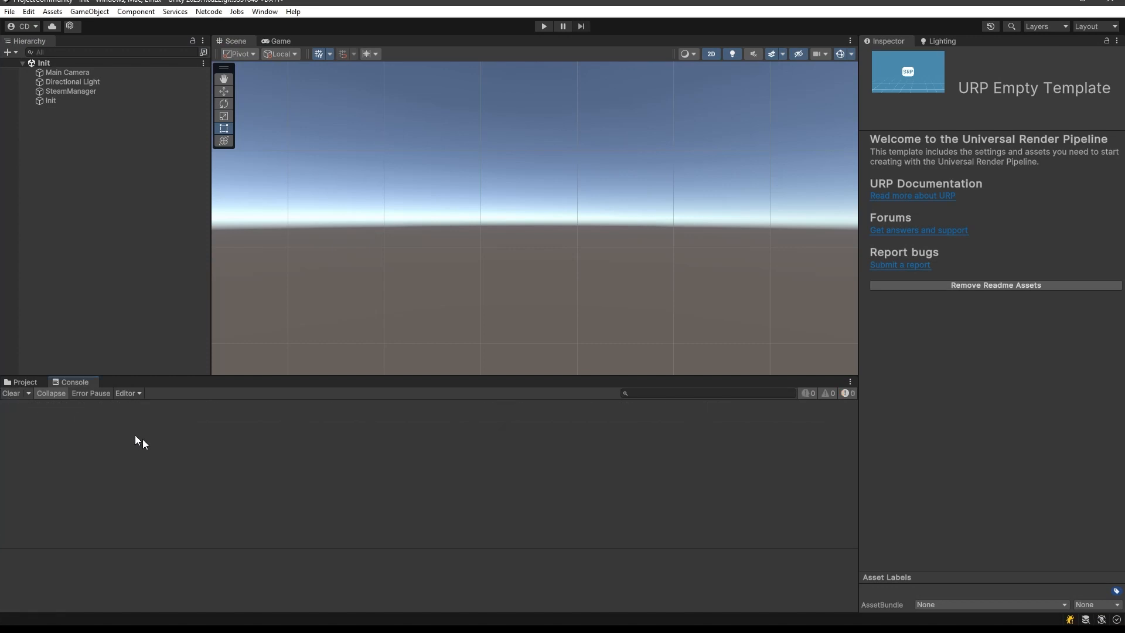
# Step: Inspect the Init and SteamManager objects, then play the scene to test the player fetch
pyautogui.click(44, 63)
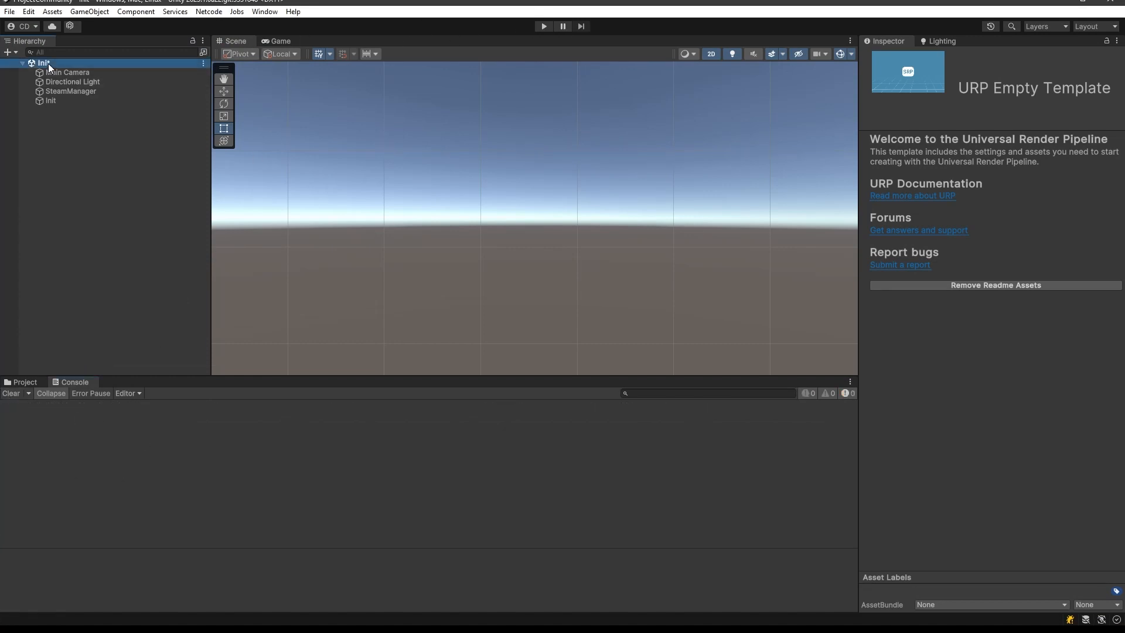
pyautogui.click(70, 91)
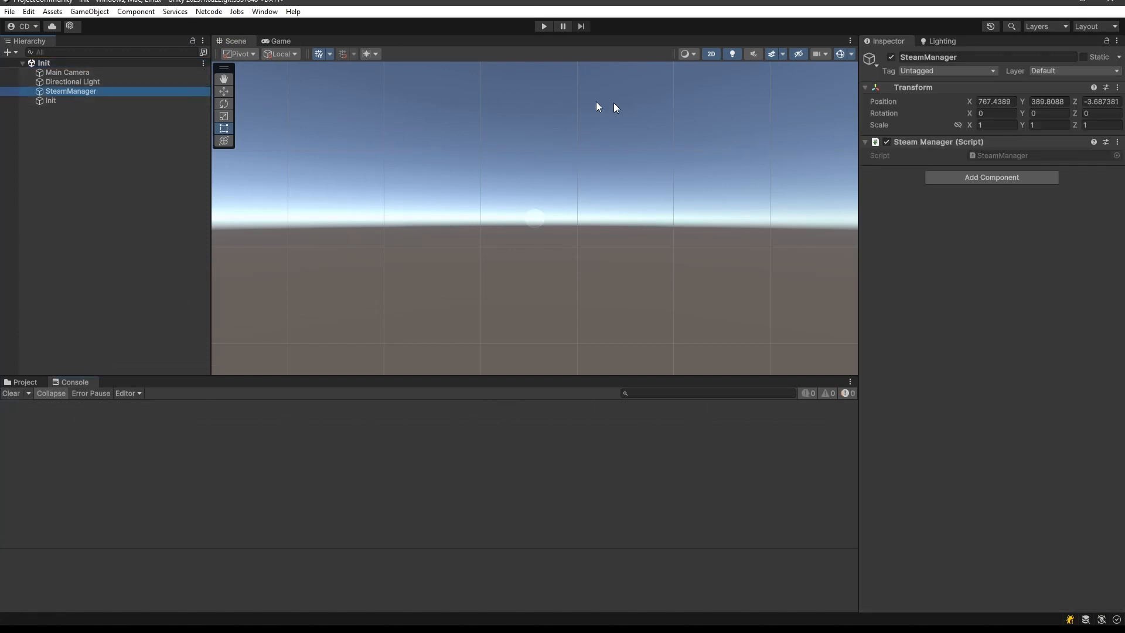
pyautogui.click(50, 101)
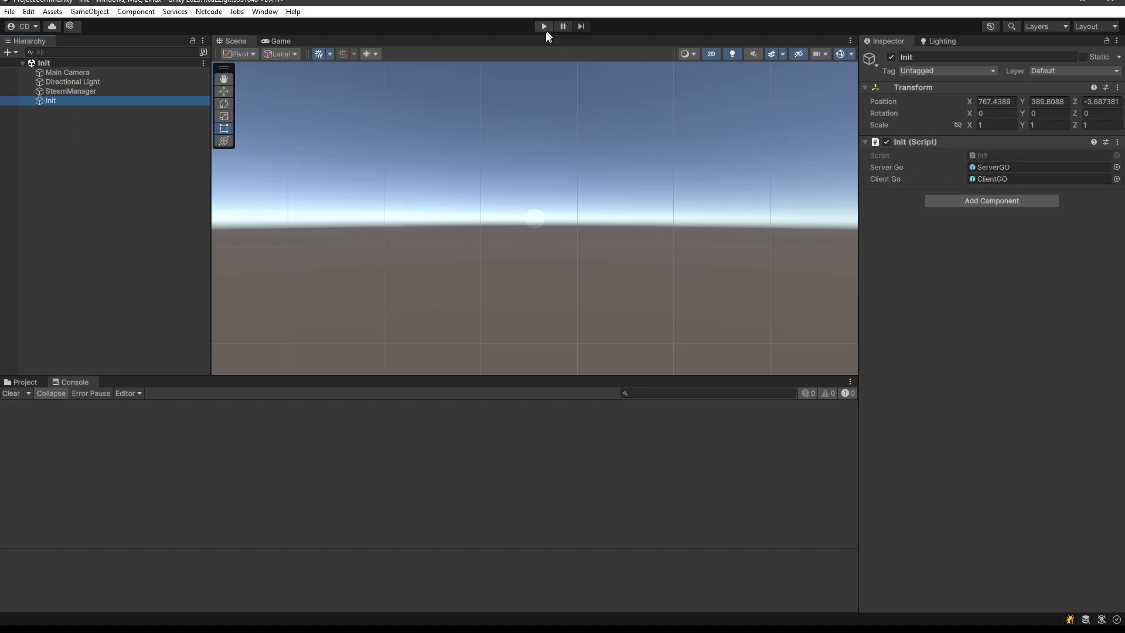
pyautogui.moveTo(175, 14)
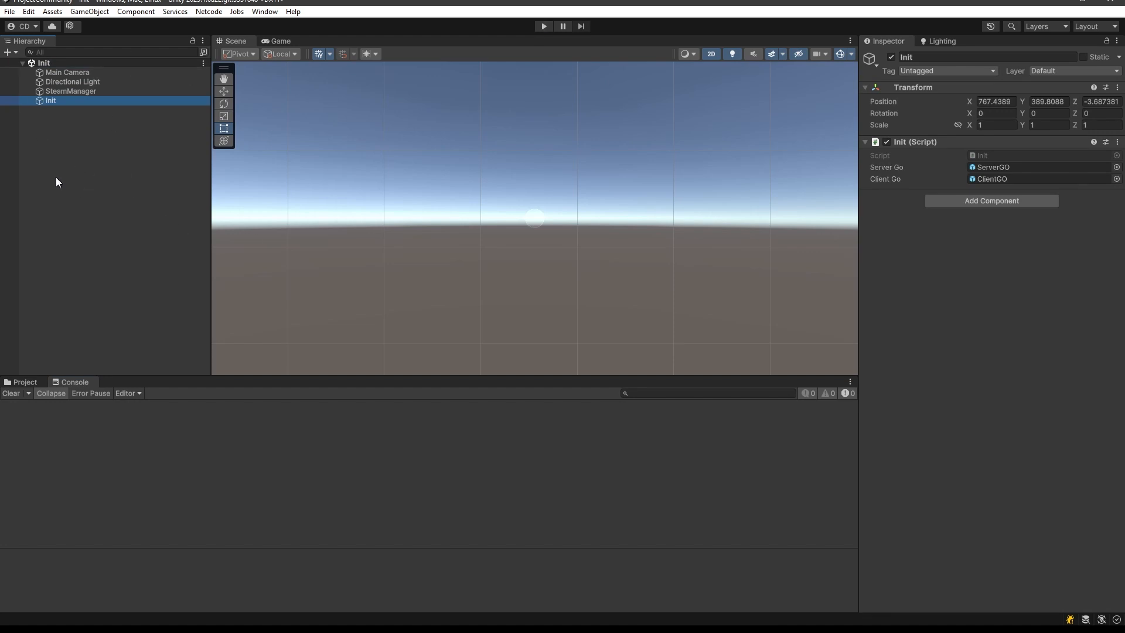
pyautogui.moveTo(544, 26)
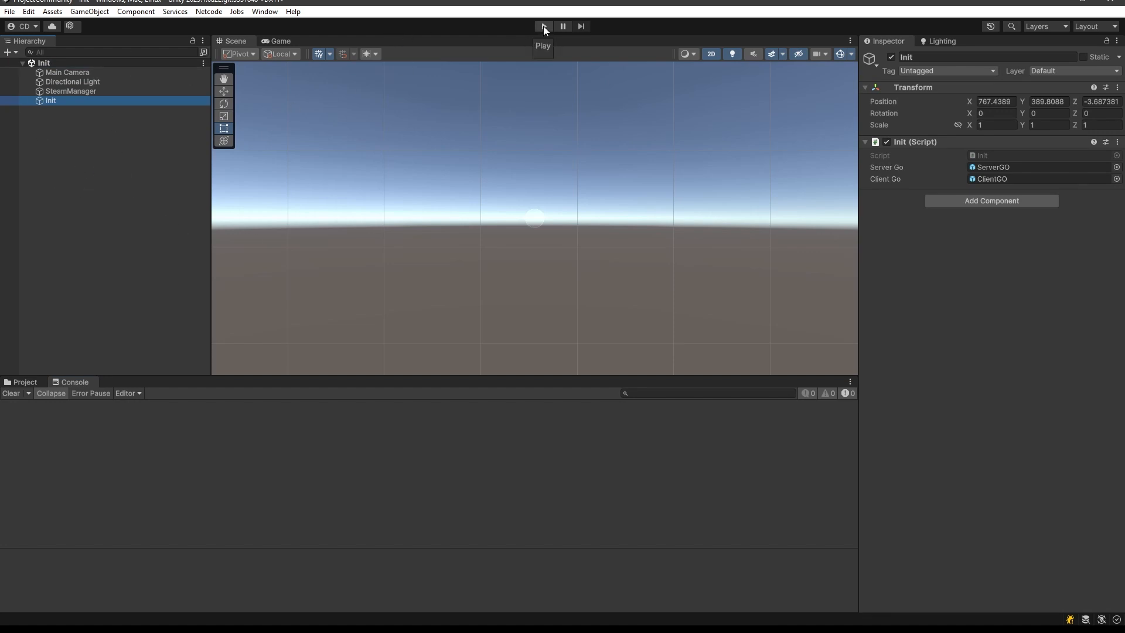
pyautogui.click(543, 27)
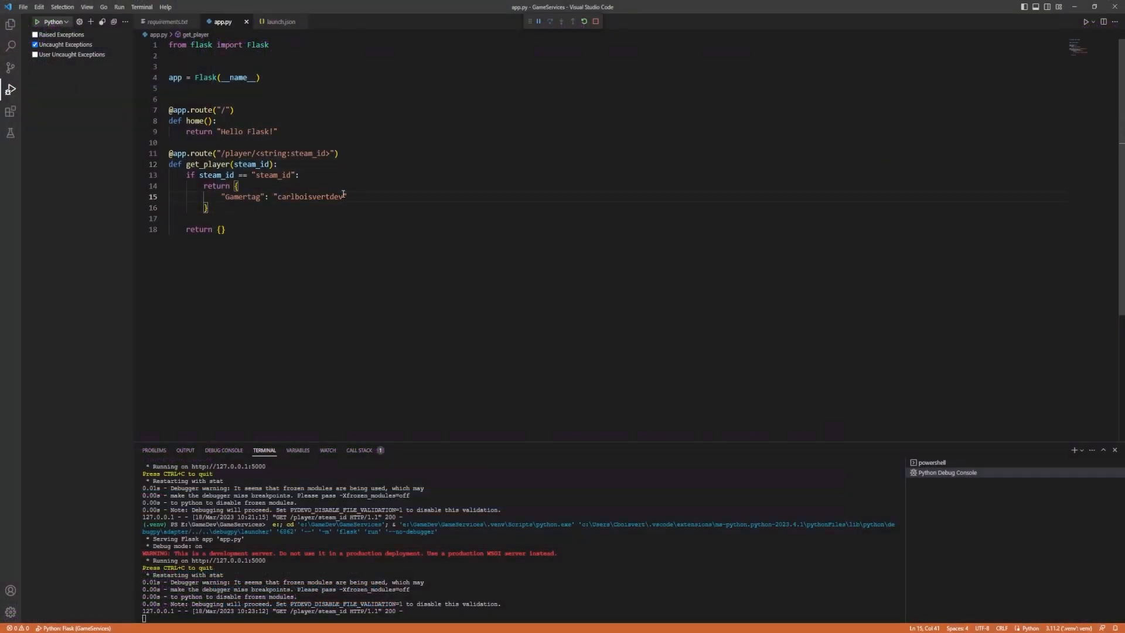
# Step: Extend the returned gamertag value to carlboisvertdev followed by a run of extra s letters
pyautogui.write('sssssss')
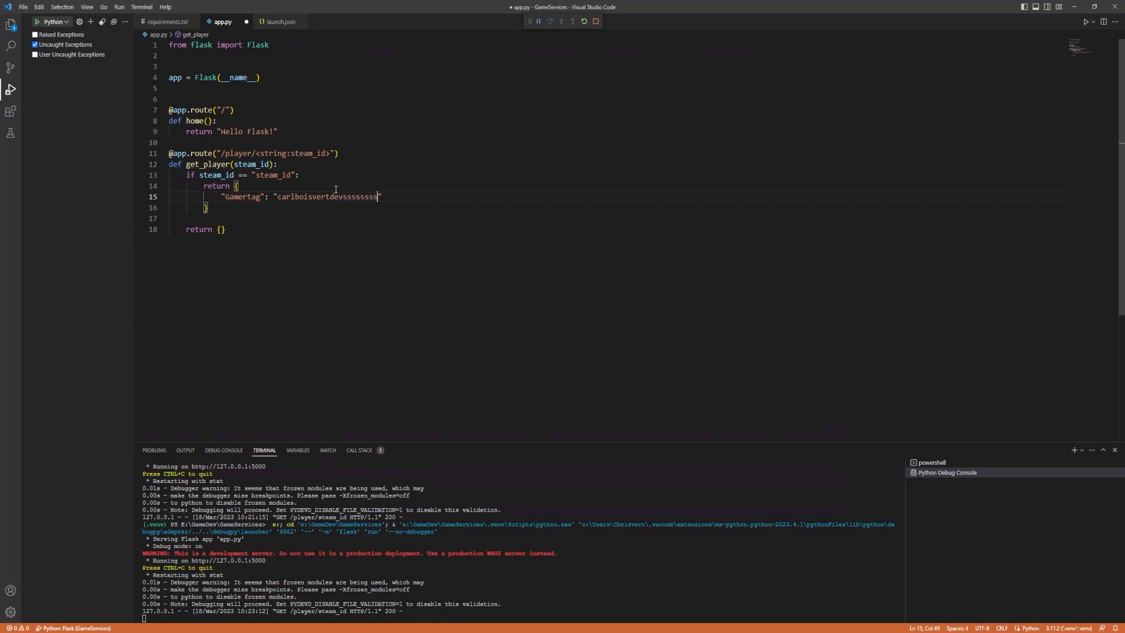
pyautogui.write('ssss')
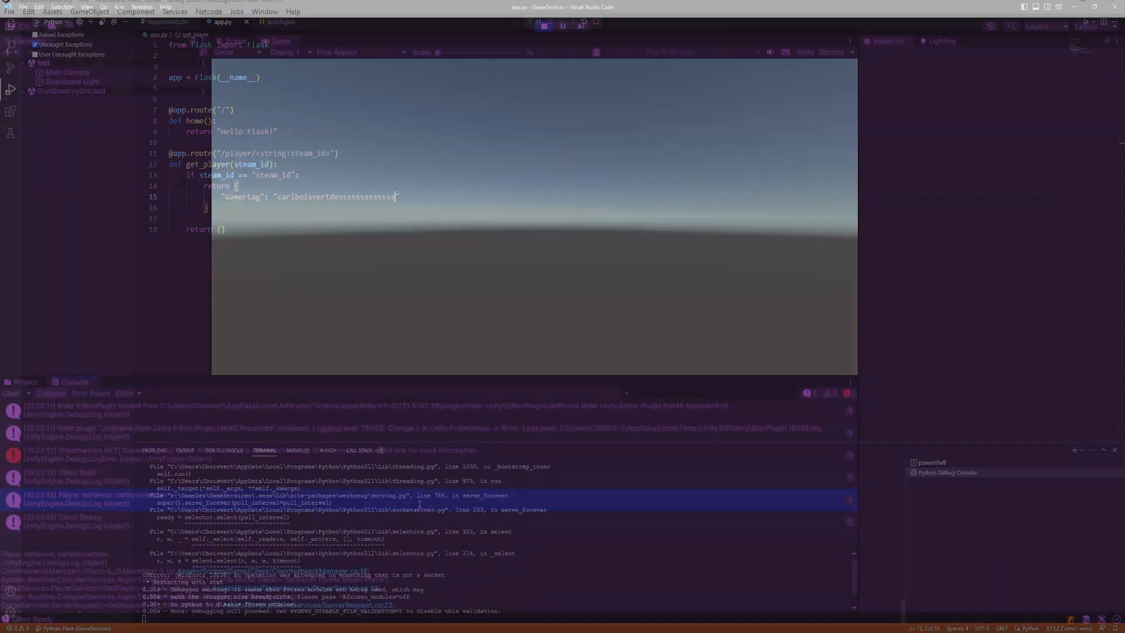
# Step: Stop play mode and play again so the Console logs the lengthened carlboisvertdevsss… gamertag
pyautogui.click(544, 26)
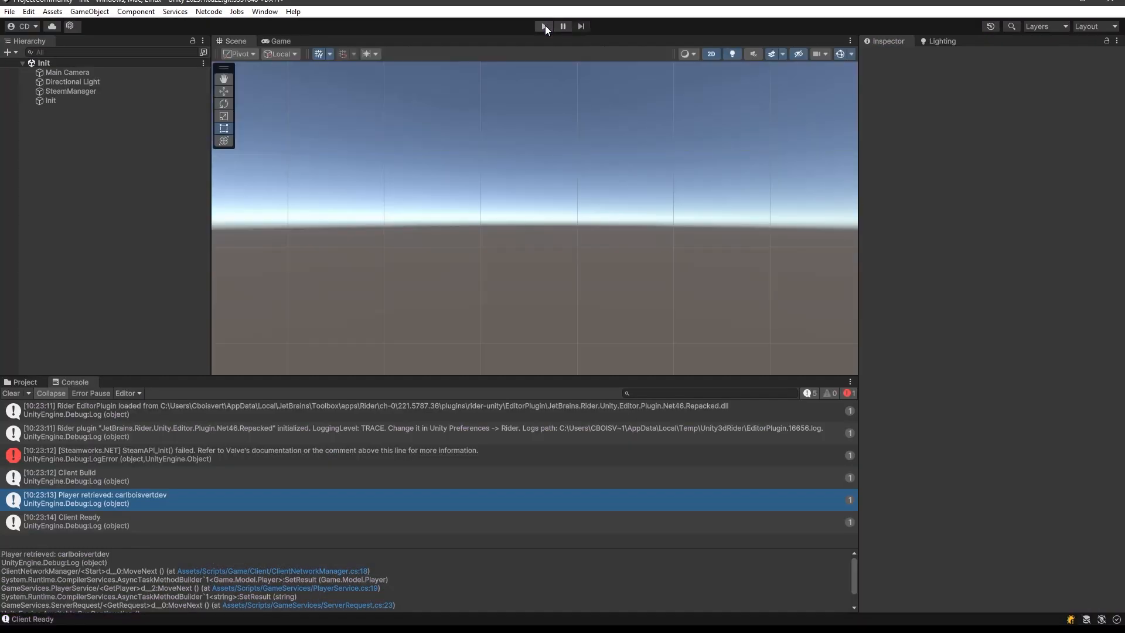
pyautogui.click(544, 26)
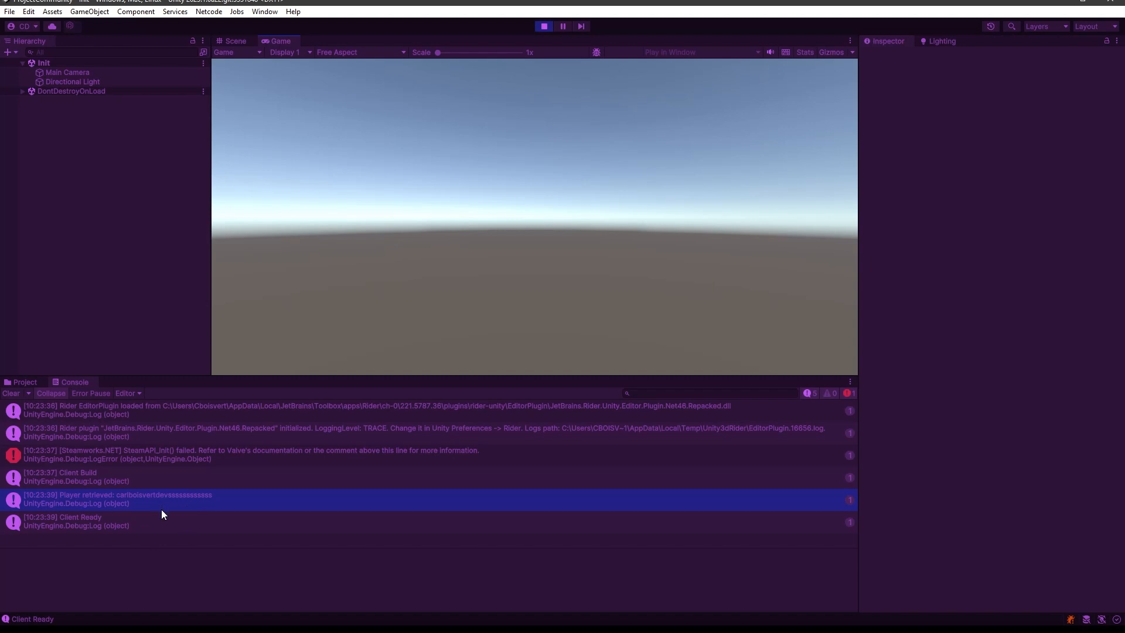
pyautogui.moveTo(143, 510)
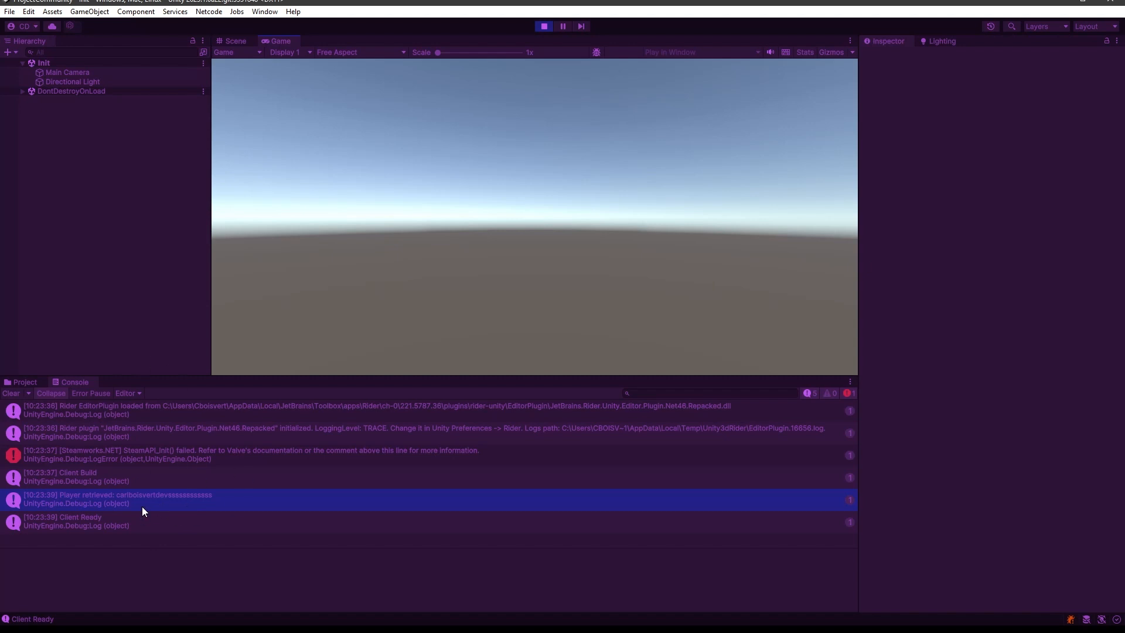